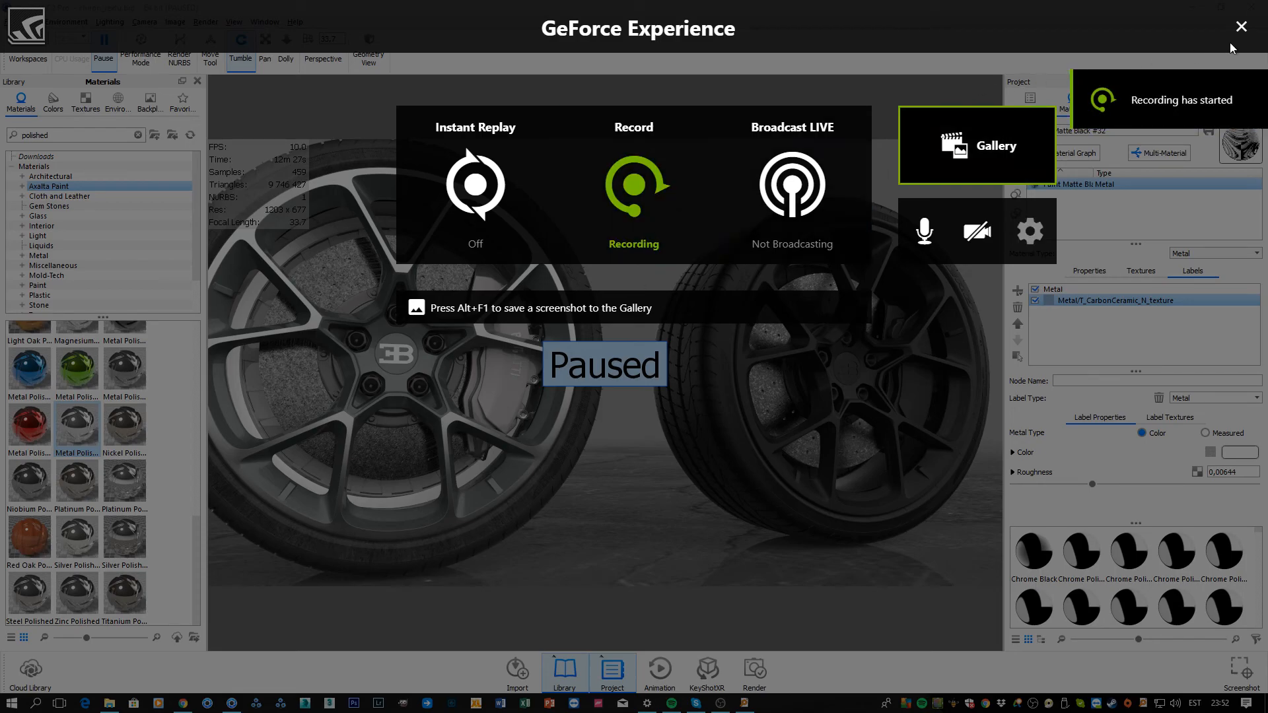
- Resume KeyShot's real-time rendering of the Bugatti wheel scene
{"action": "left_click", "coordinate": [1243, 26]}
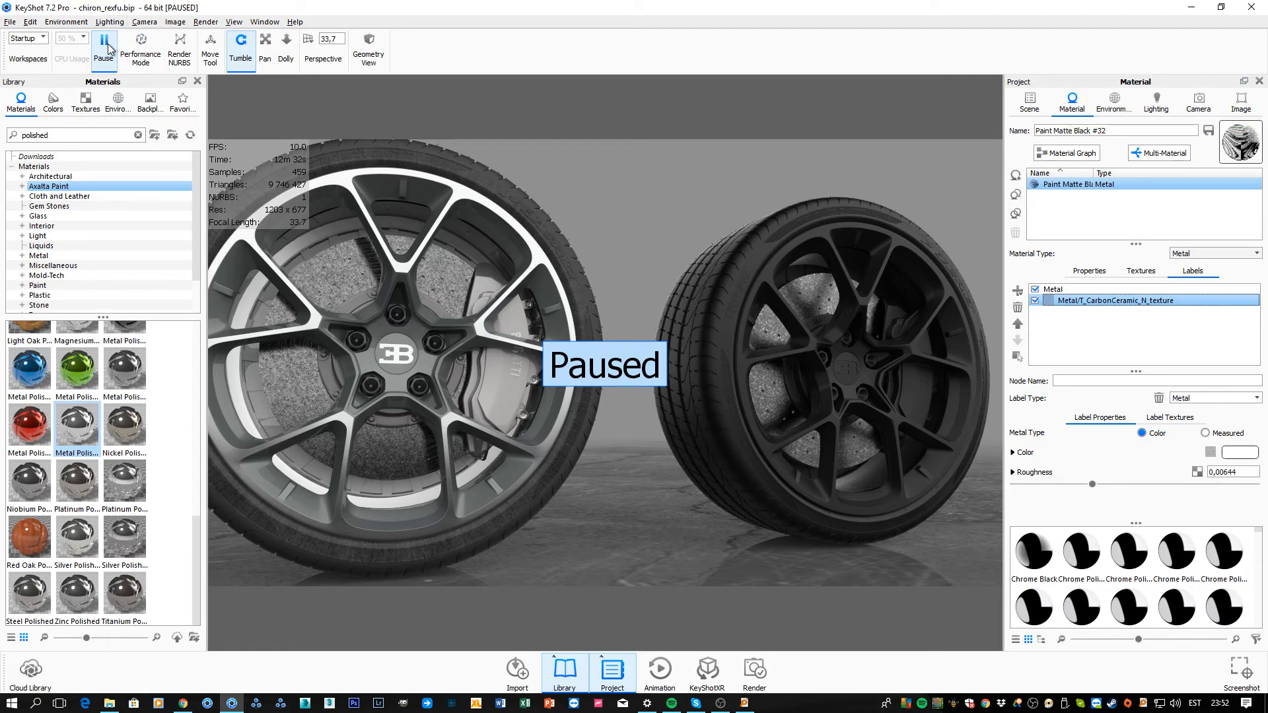
{"action": "left_click", "coordinate": [103, 42]}
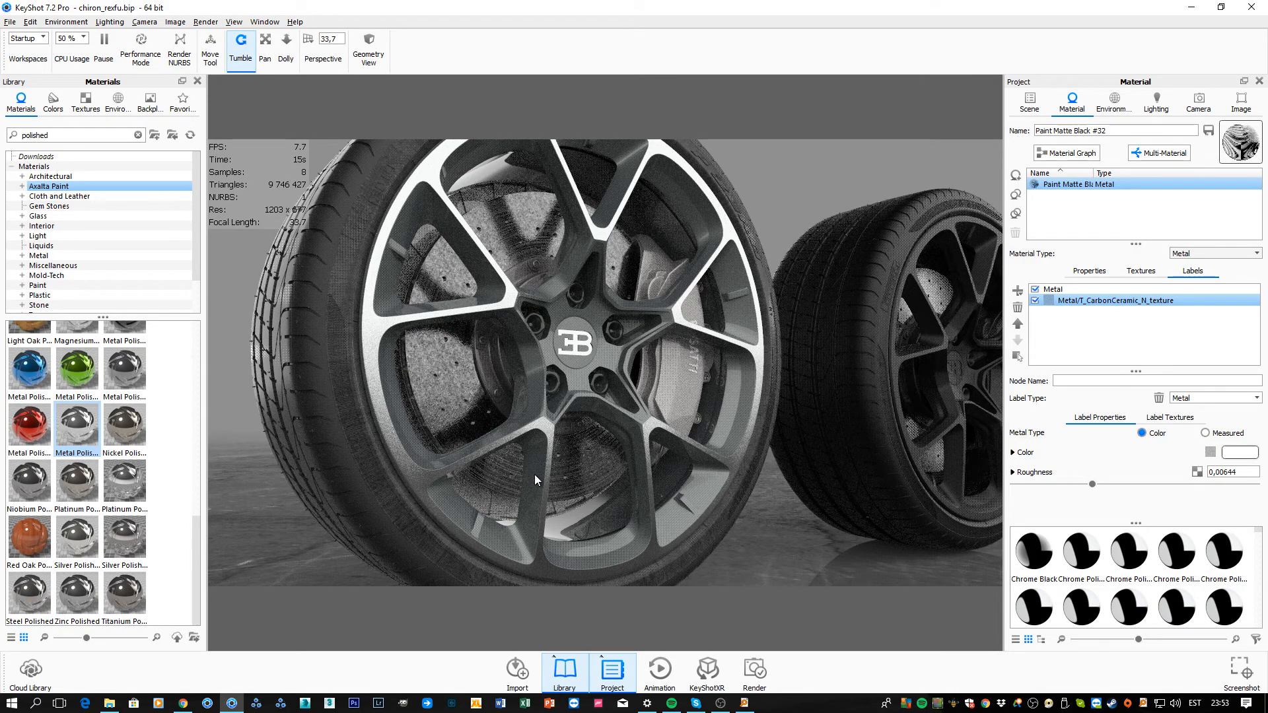
{"action": "mouse_move", "coordinate": [610, 280]}
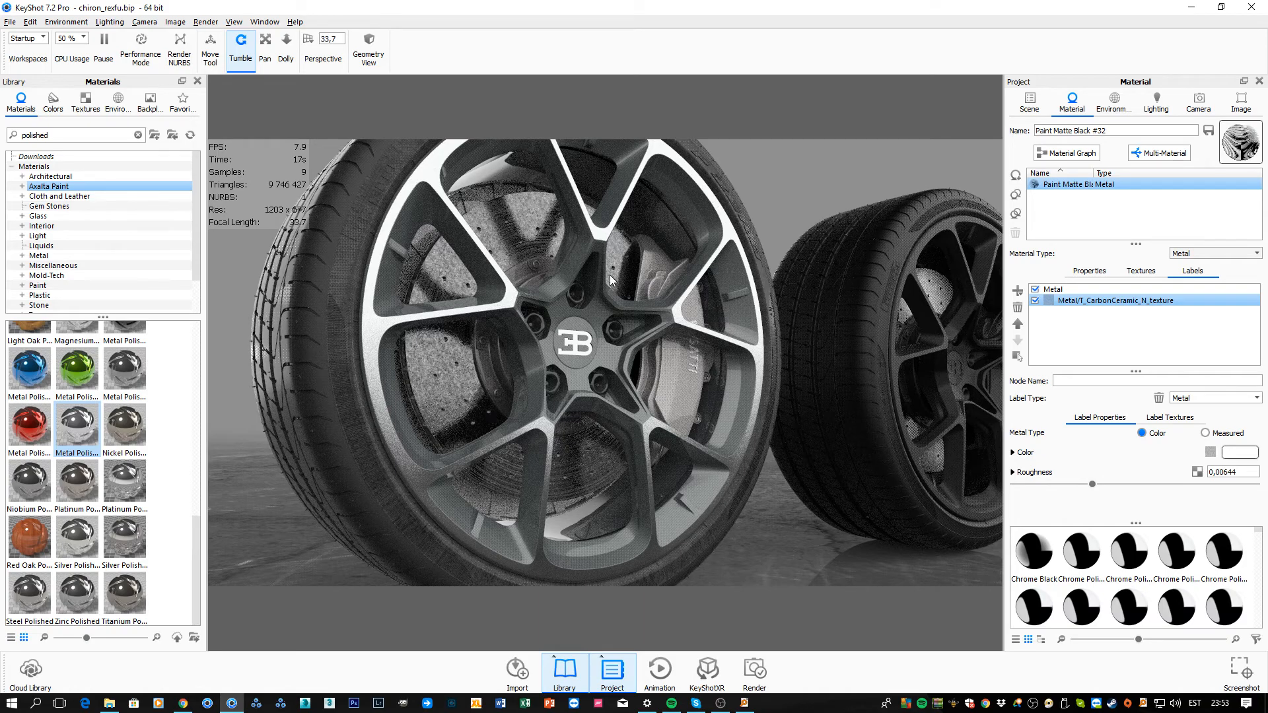
{"action": "mouse_move", "coordinate": [484, 291]}
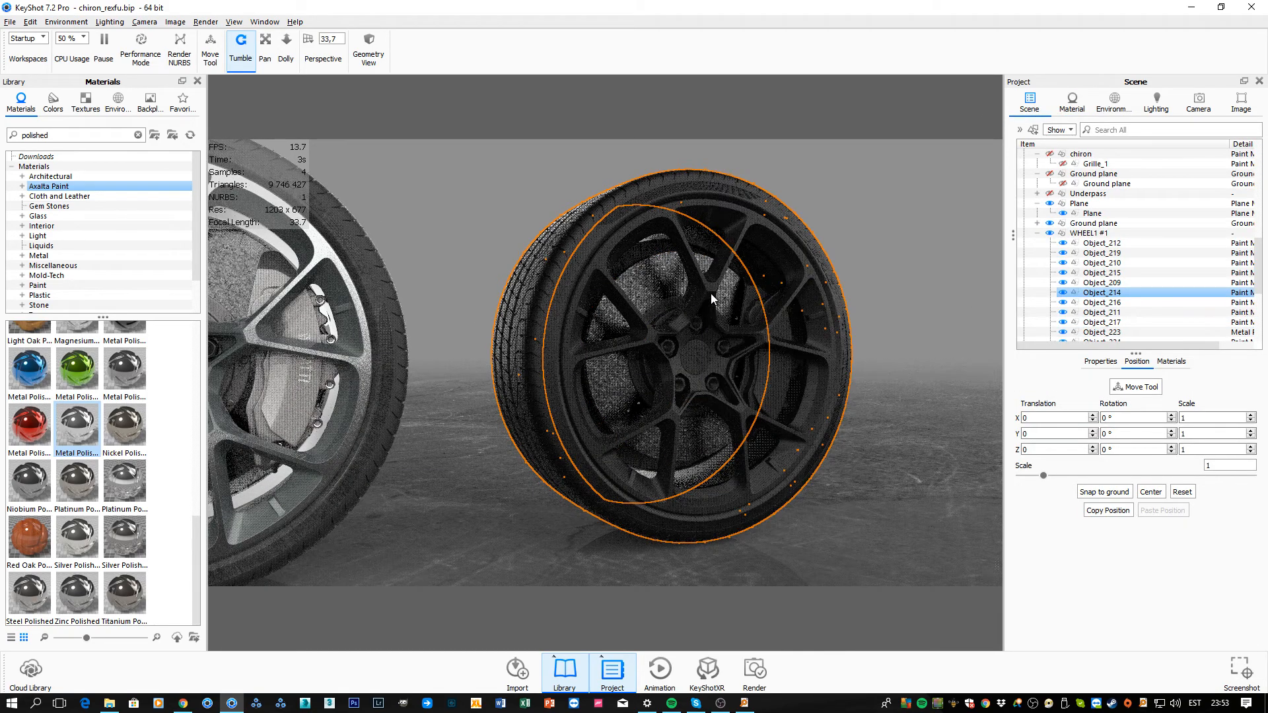
- Bring up actions on the clicked wheel part, then switch over to the file search window
{"action": "right_click", "coordinate": [711, 300]}
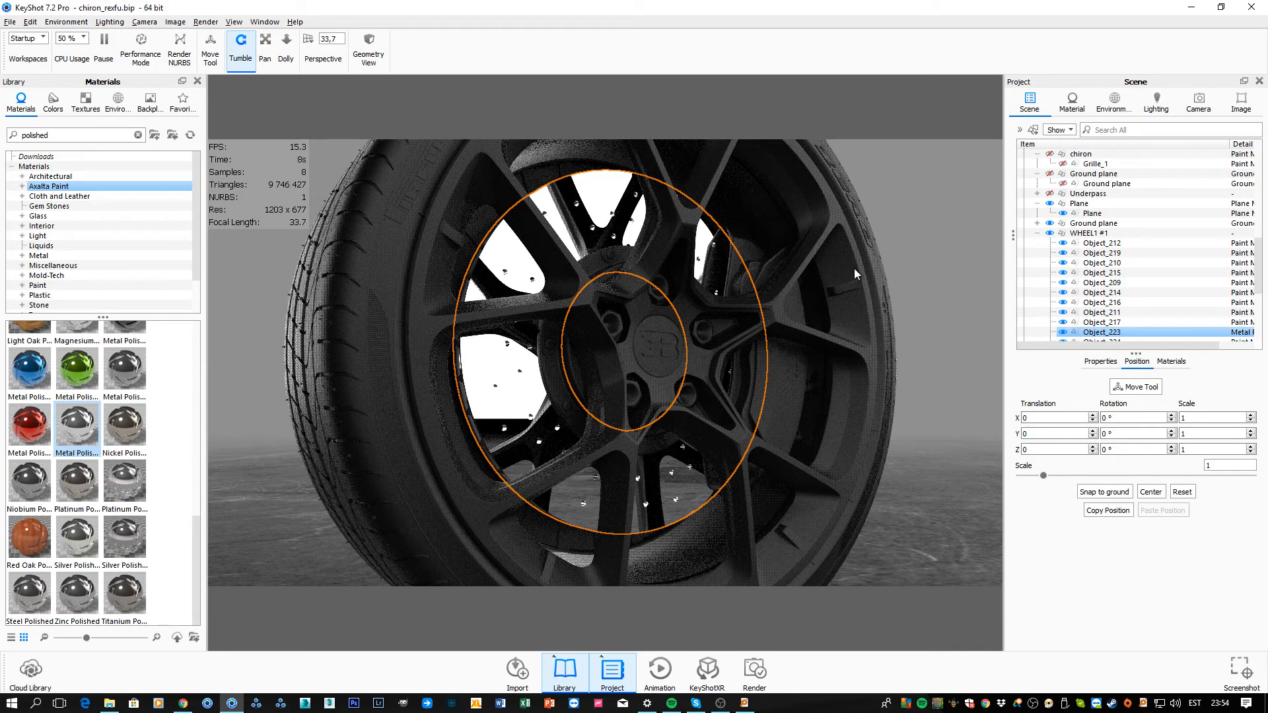
{"action": "key", "text": "alt+tab"}
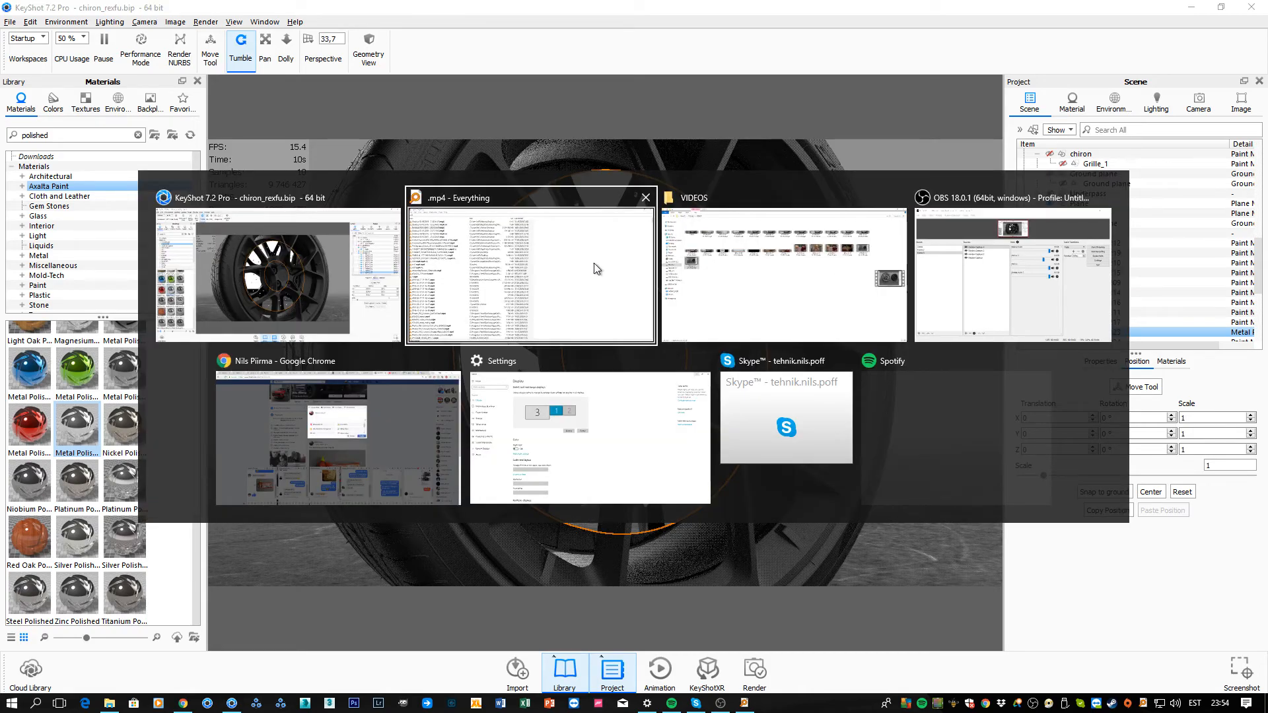
{"action": "left_click", "coordinate": [279, 267]}
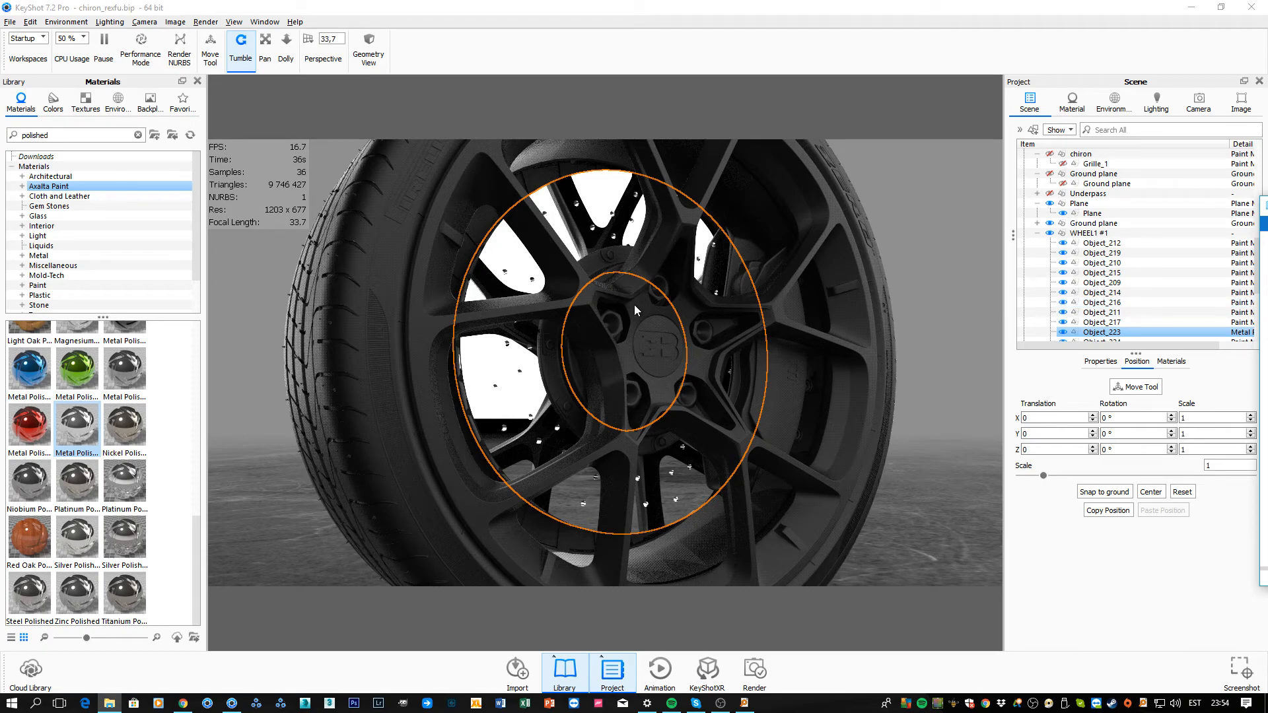
{"action": "mouse_move", "coordinate": [578, 218]}
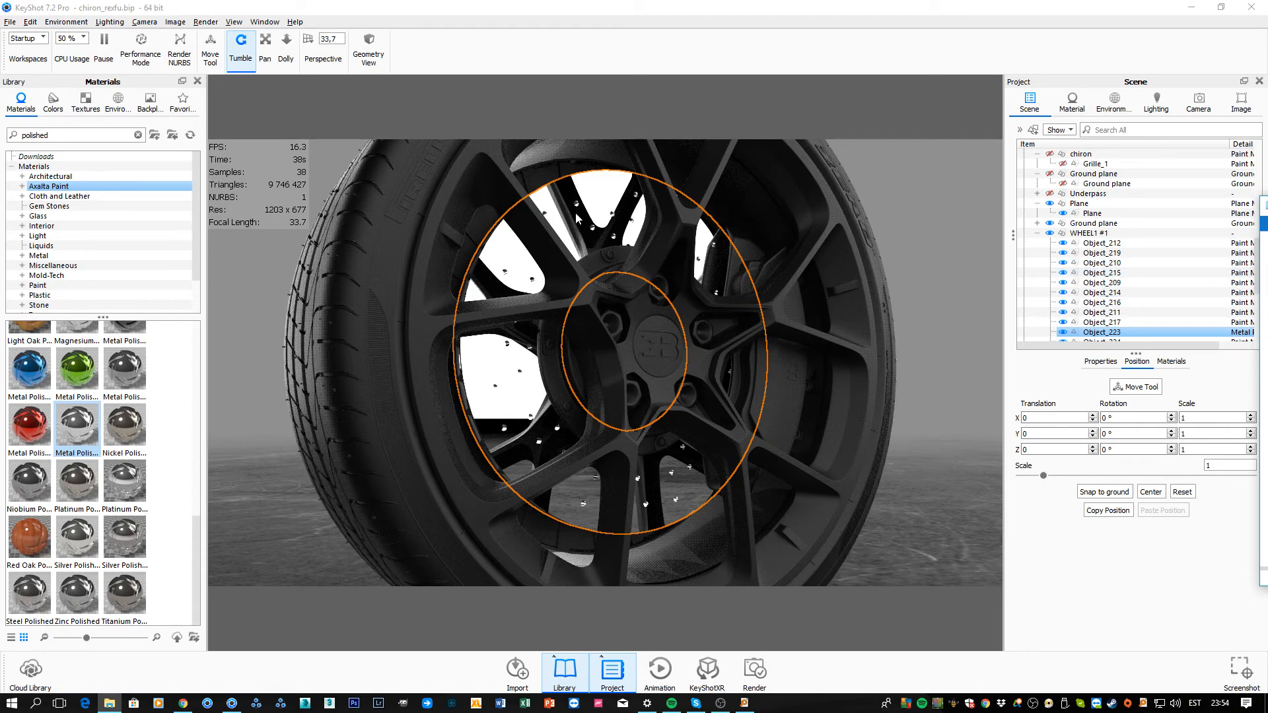
- Show the brake disc material's properties and view the Paint Matte Black #32 texture maps
{"action": "left_click", "coordinate": [1071, 103]}
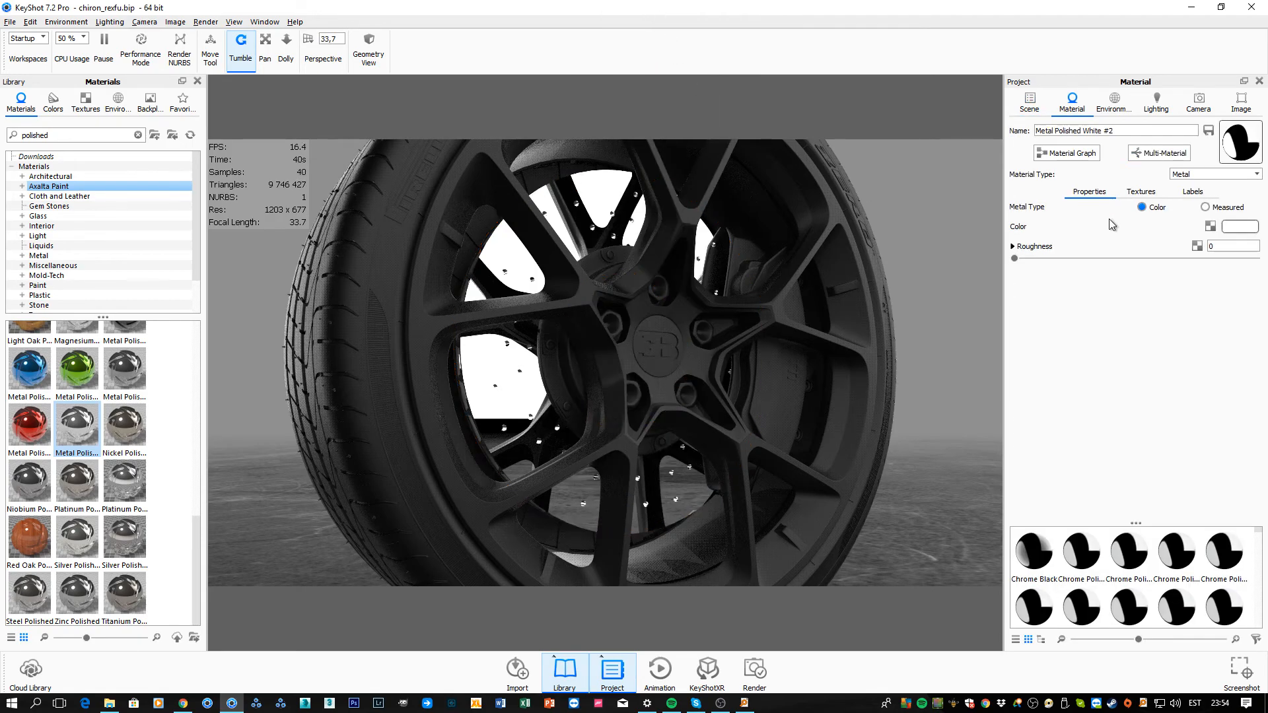
{"action": "left_click", "coordinate": [1140, 191]}
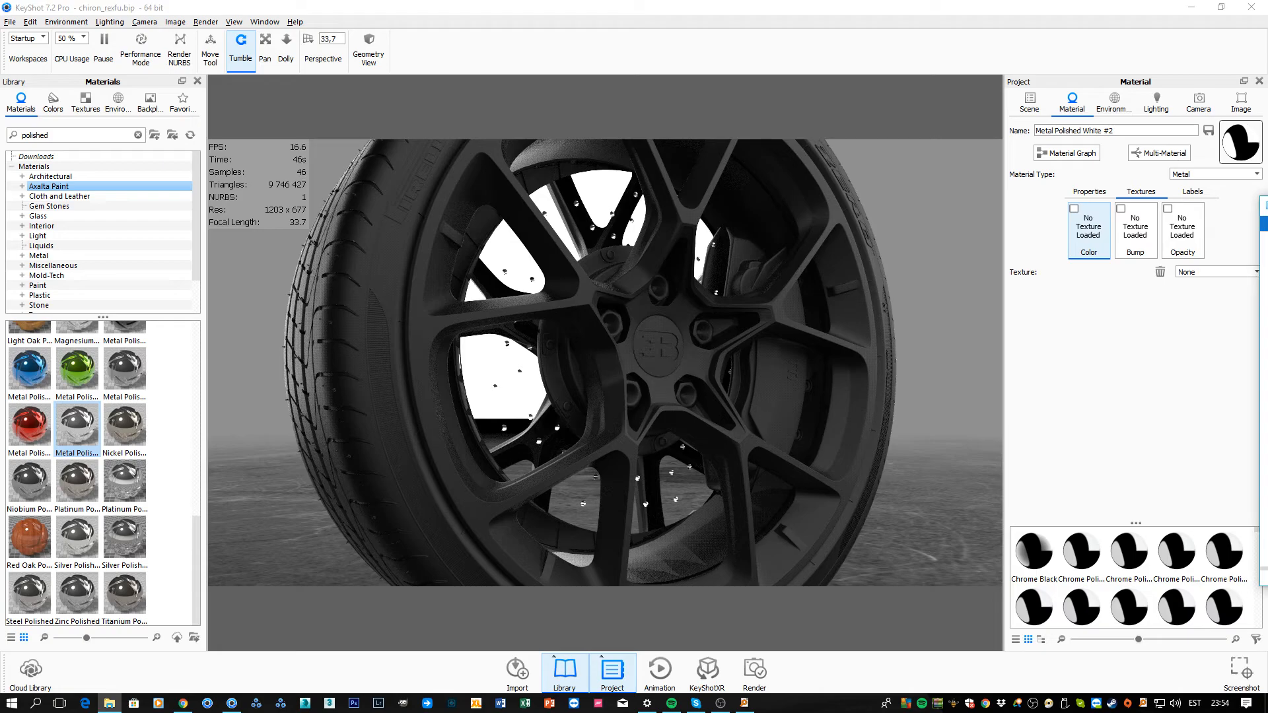
{"action": "mouse_move", "coordinate": [646, 375]}
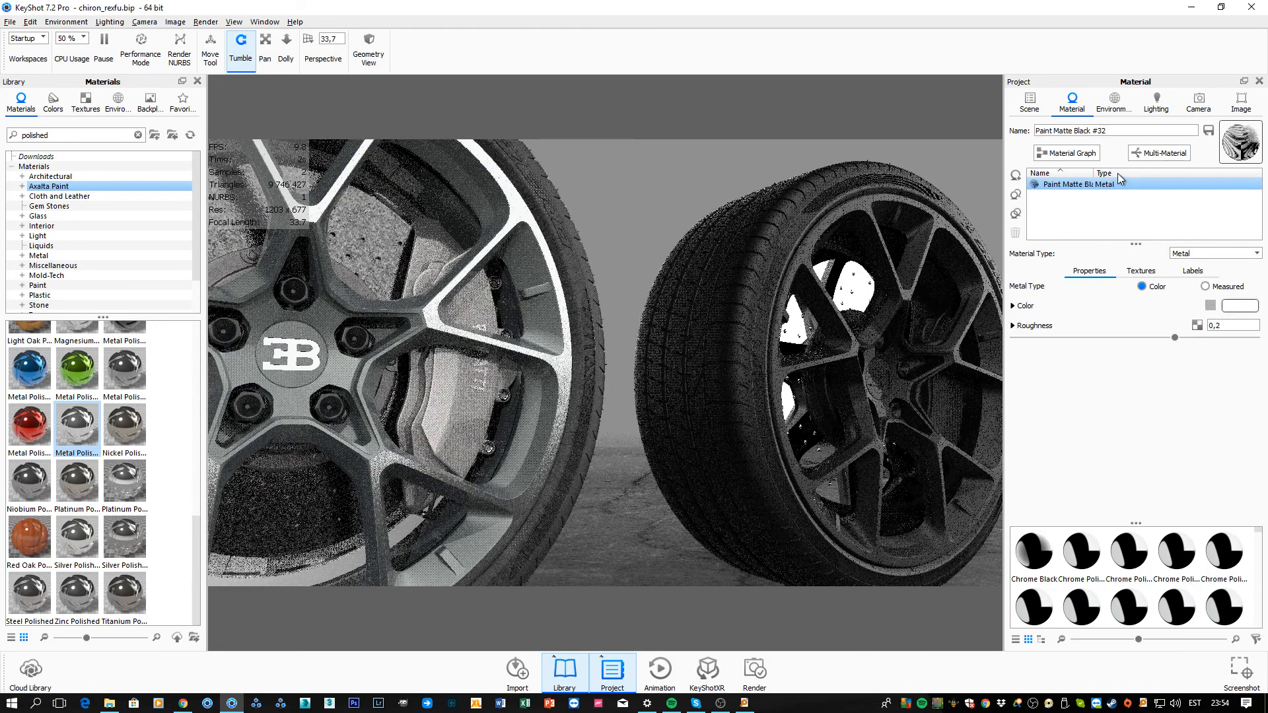
{"action": "left_click", "coordinate": [1140, 271]}
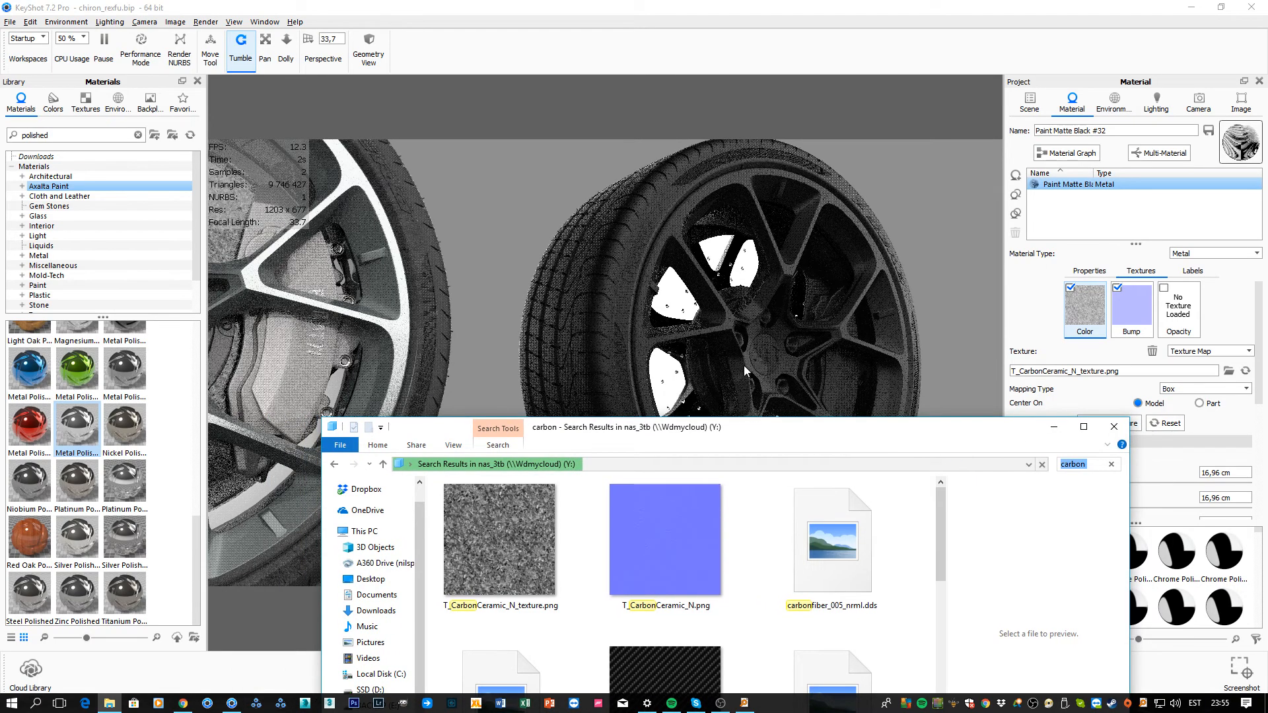
{"action": "right_click", "coordinate": [743, 370]}
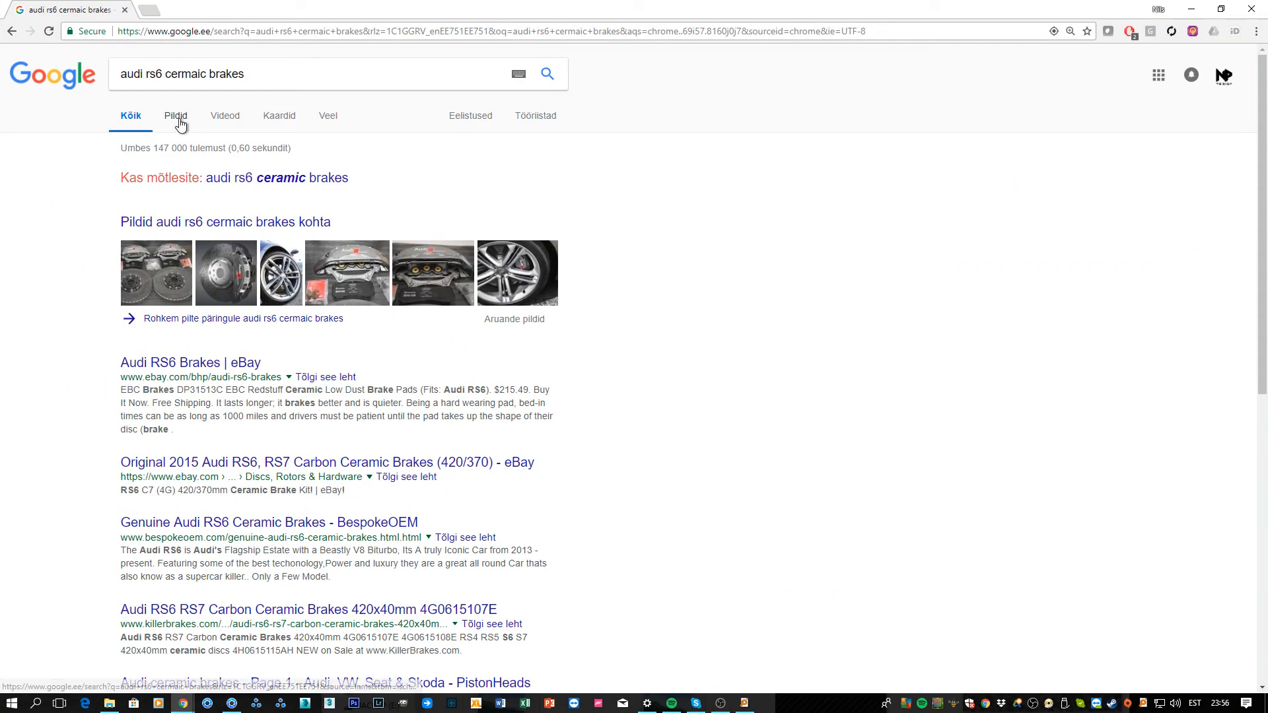
- Browse Google Images brake results and open the Audi RS6 Avant ceramic brake cutaway reference
{"action": "left_click", "coordinate": [174, 117]}
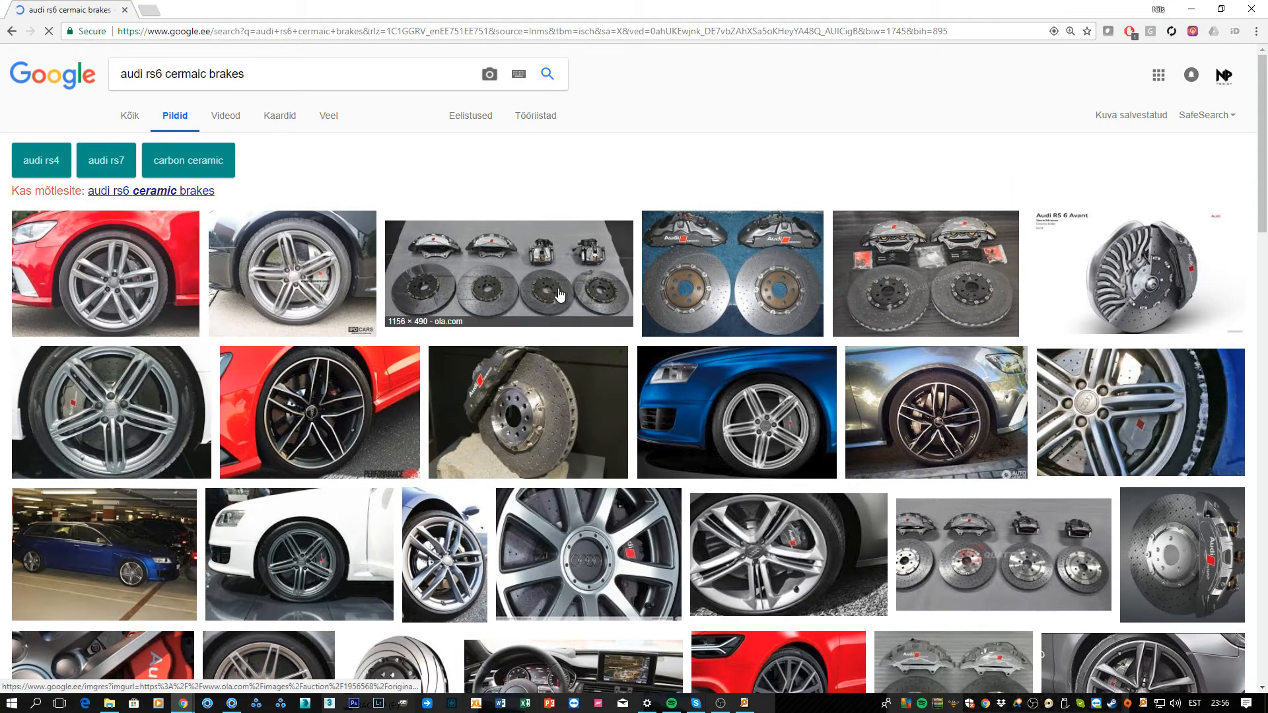
{"action": "left_click", "coordinate": [507, 272]}
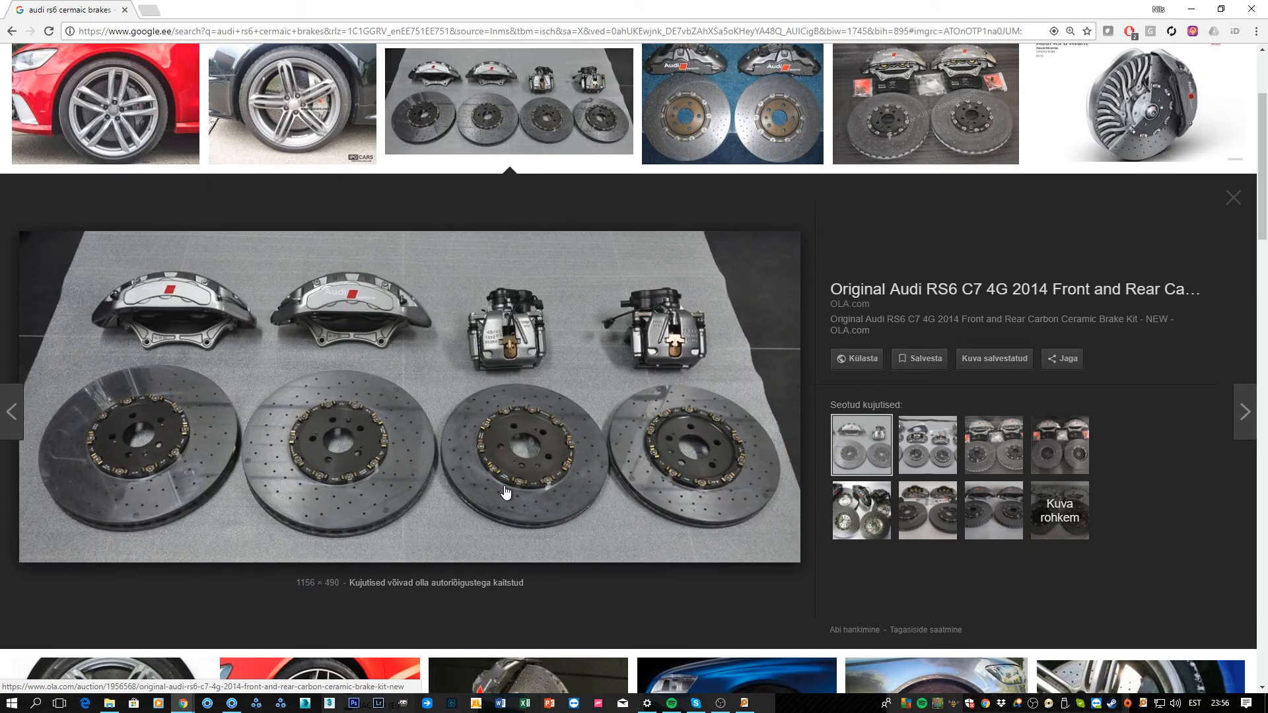
{"action": "mouse_move", "coordinate": [431, 491]}
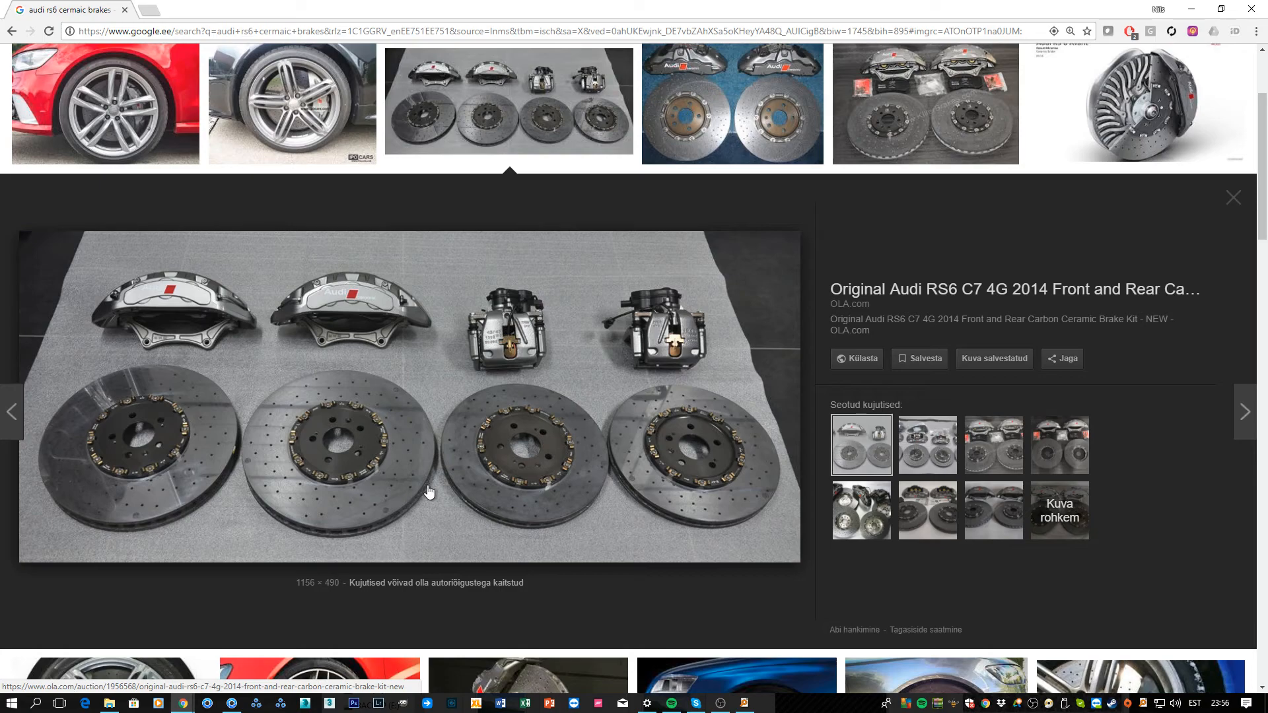
{"action": "mouse_move", "coordinate": [283, 443]}
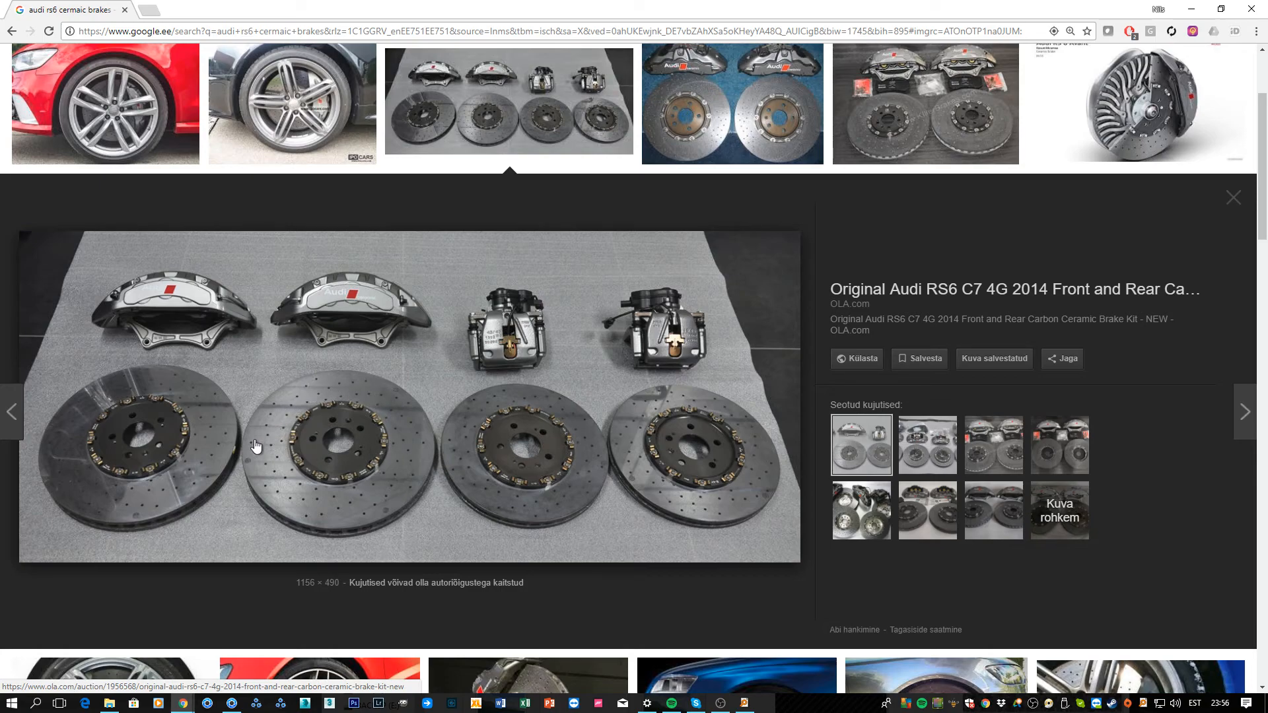
{"action": "mouse_move", "coordinate": [374, 406]}
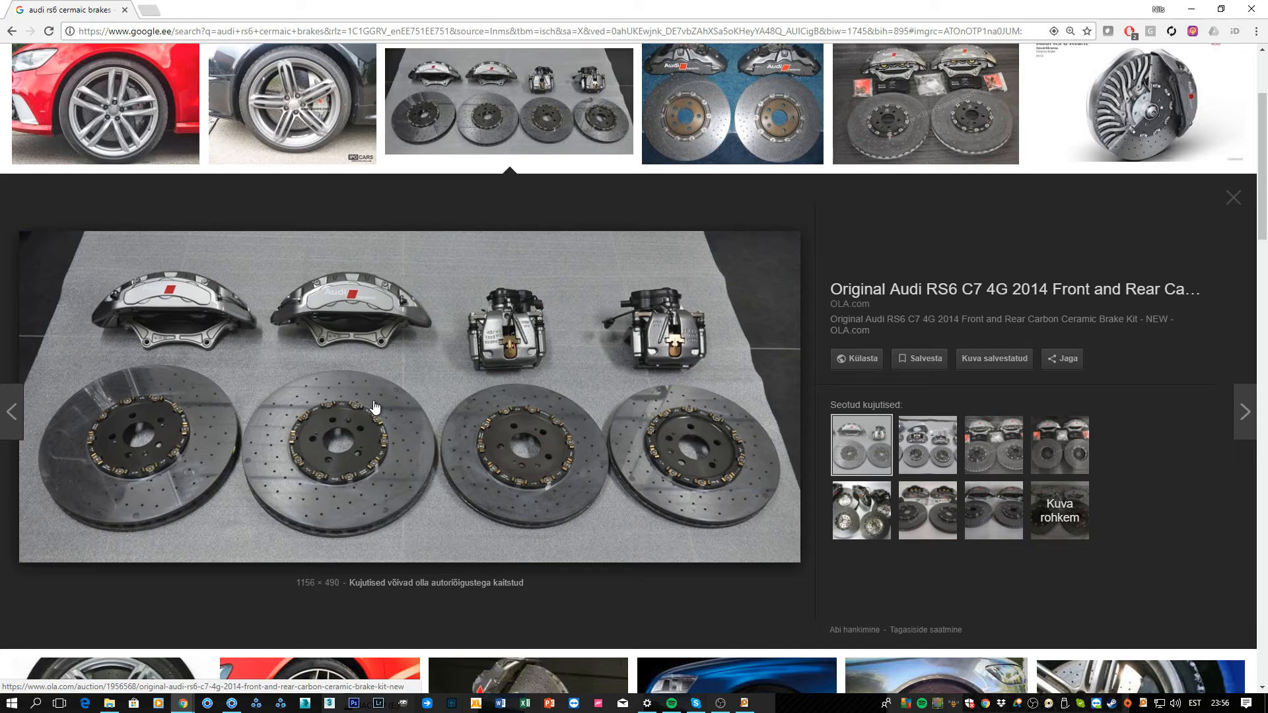
{"action": "mouse_move", "coordinate": [291, 422]}
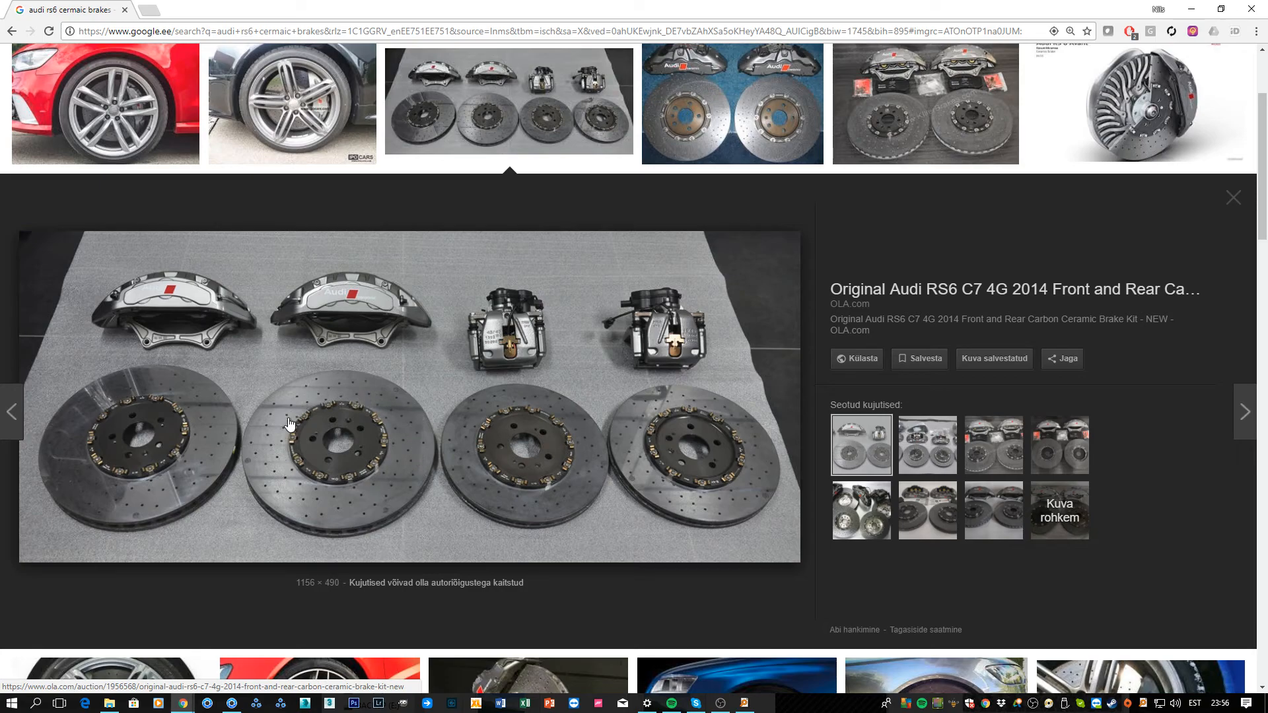
{"action": "mouse_move", "coordinate": [354, 431]}
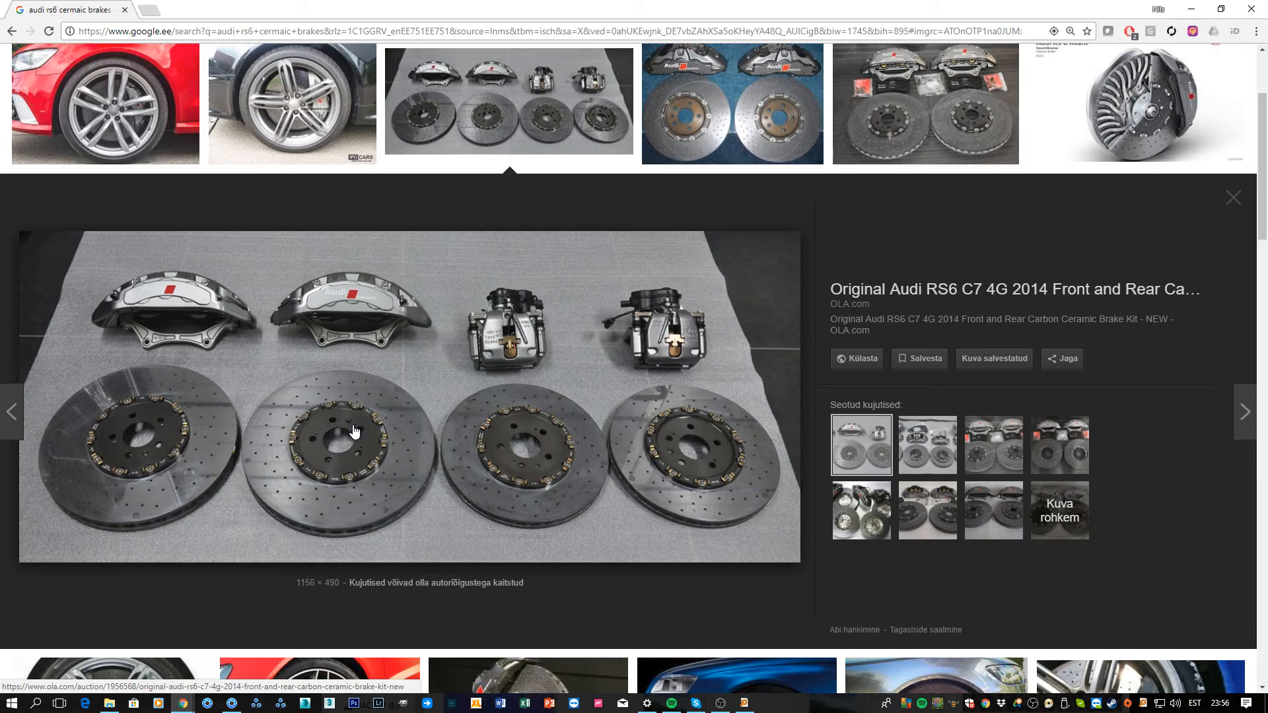
{"action": "left_click", "coordinate": [290, 103]}
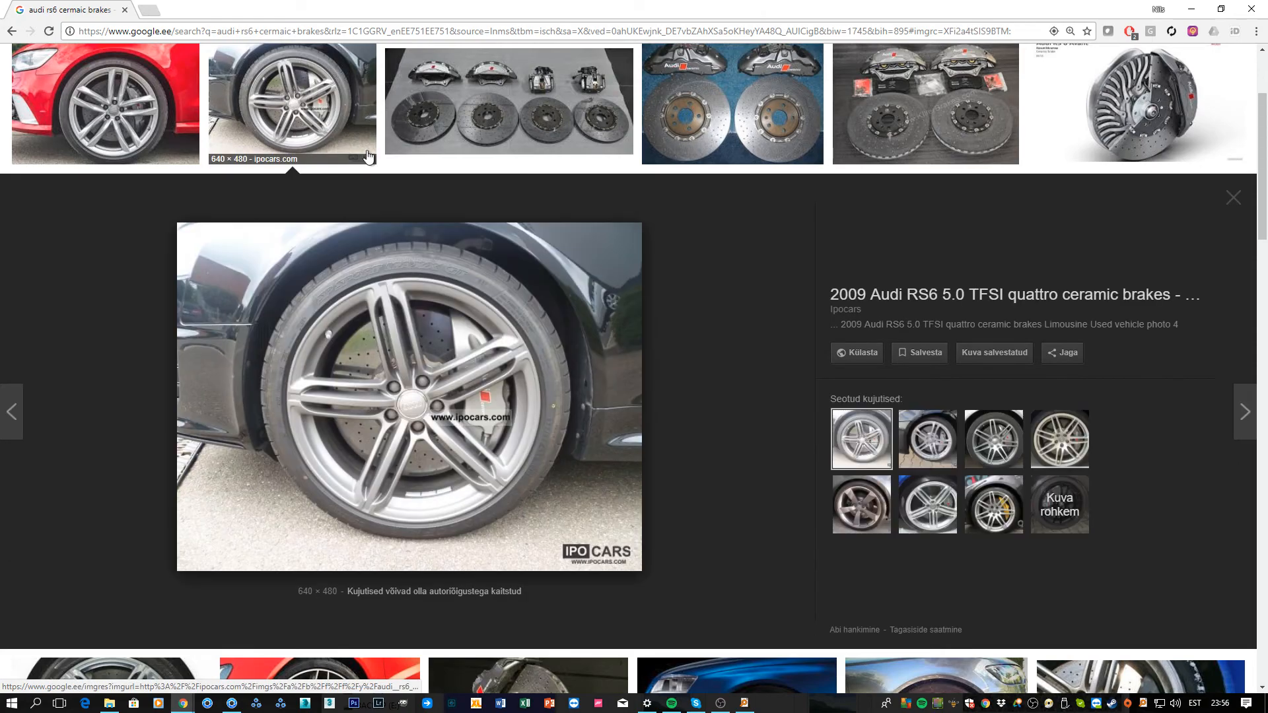
{"action": "left_click", "coordinate": [105, 103]}
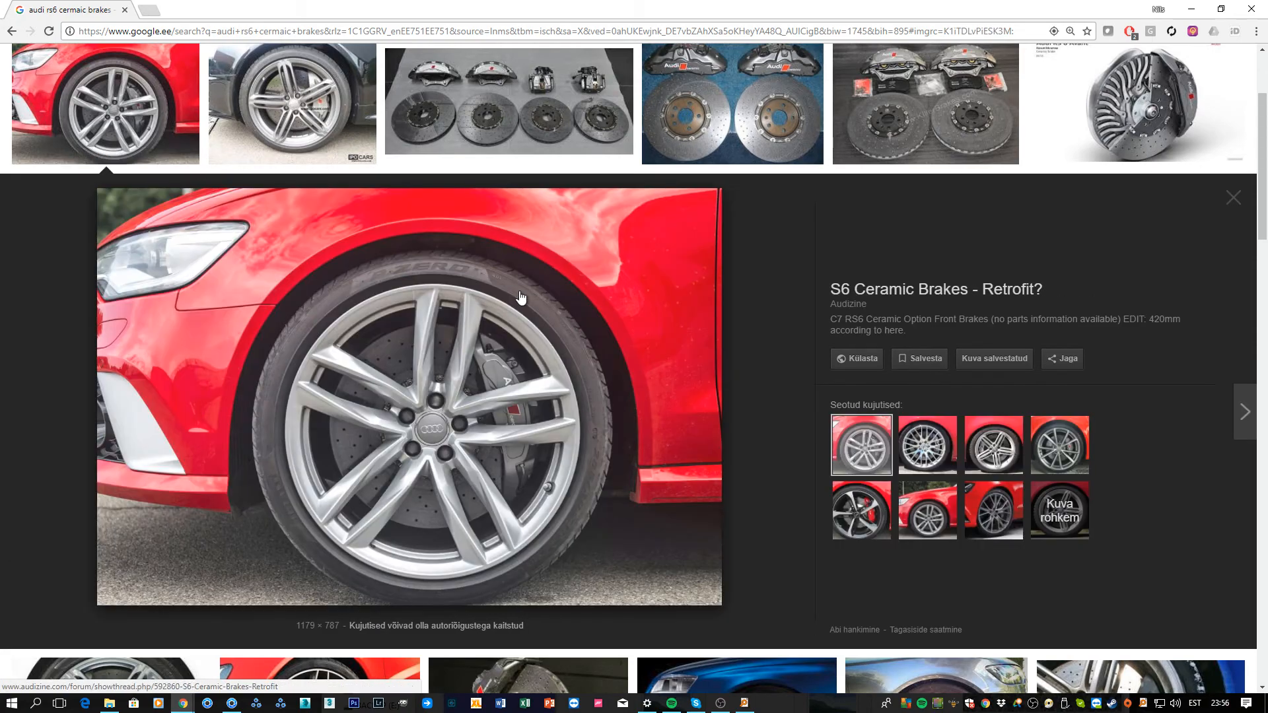
{"action": "mouse_move", "coordinate": [394, 349]}
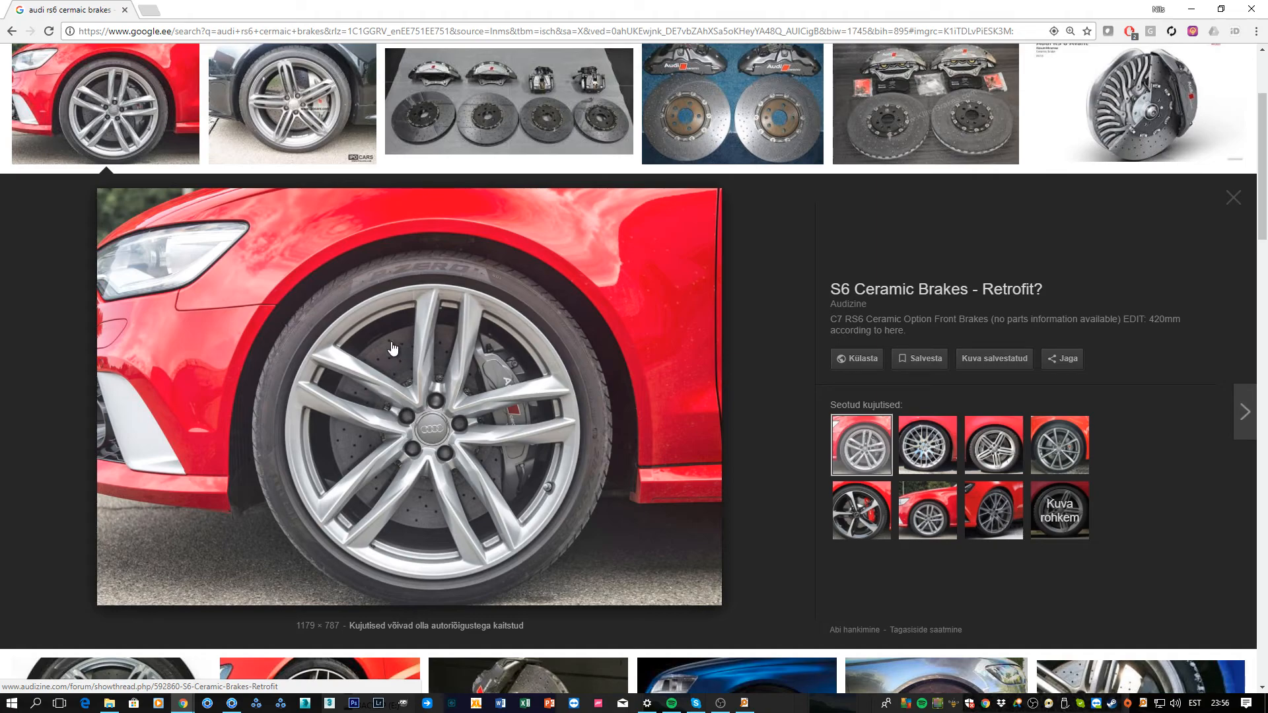
{"action": "mouse_move", "coordinate": [395, 397]}
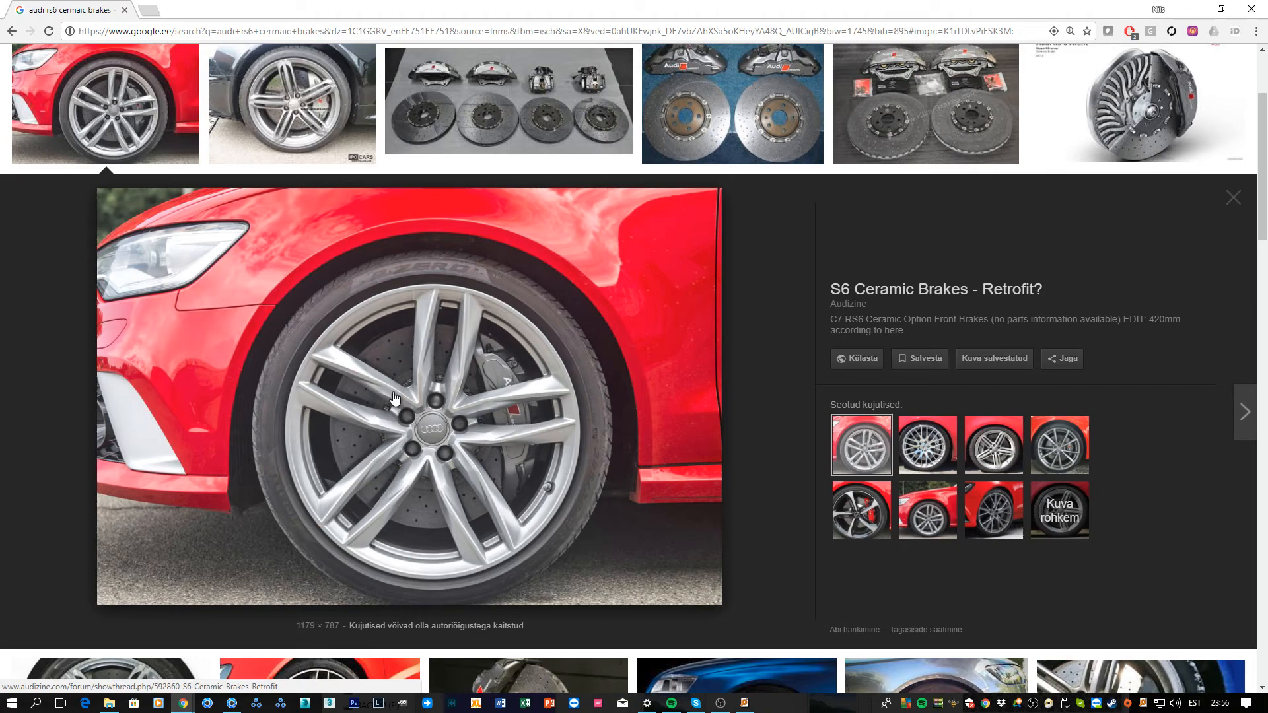
{"action": "mouse_move", "coordinate": [506, 376]}
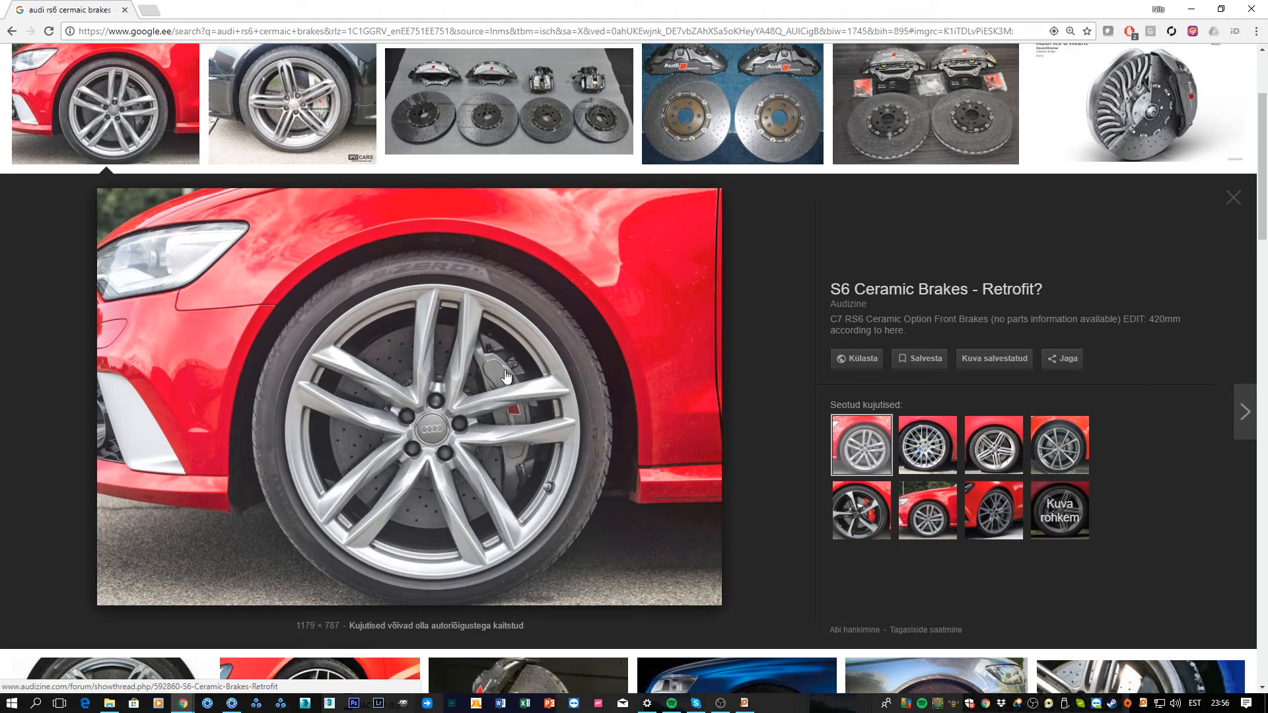
{"action": "mouse_move", "coordinate": [388, 412]}
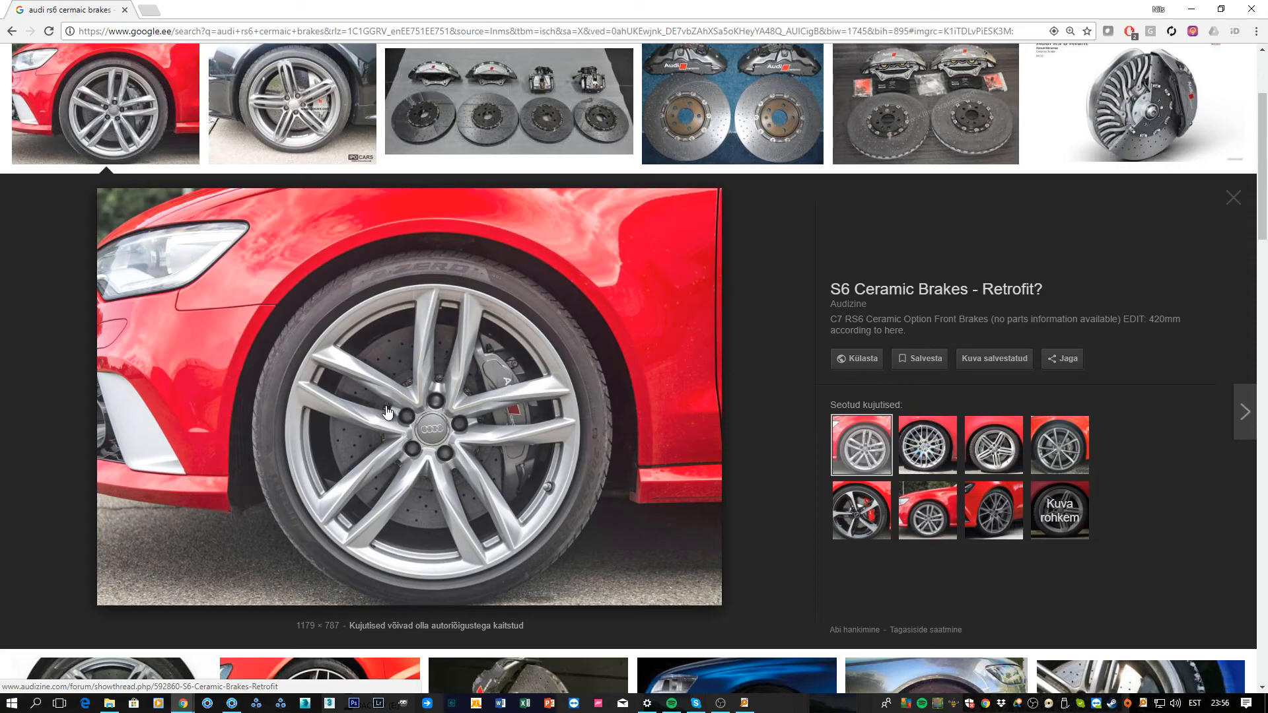
{"action": "left_click", "coordinate": [1140, 103]}
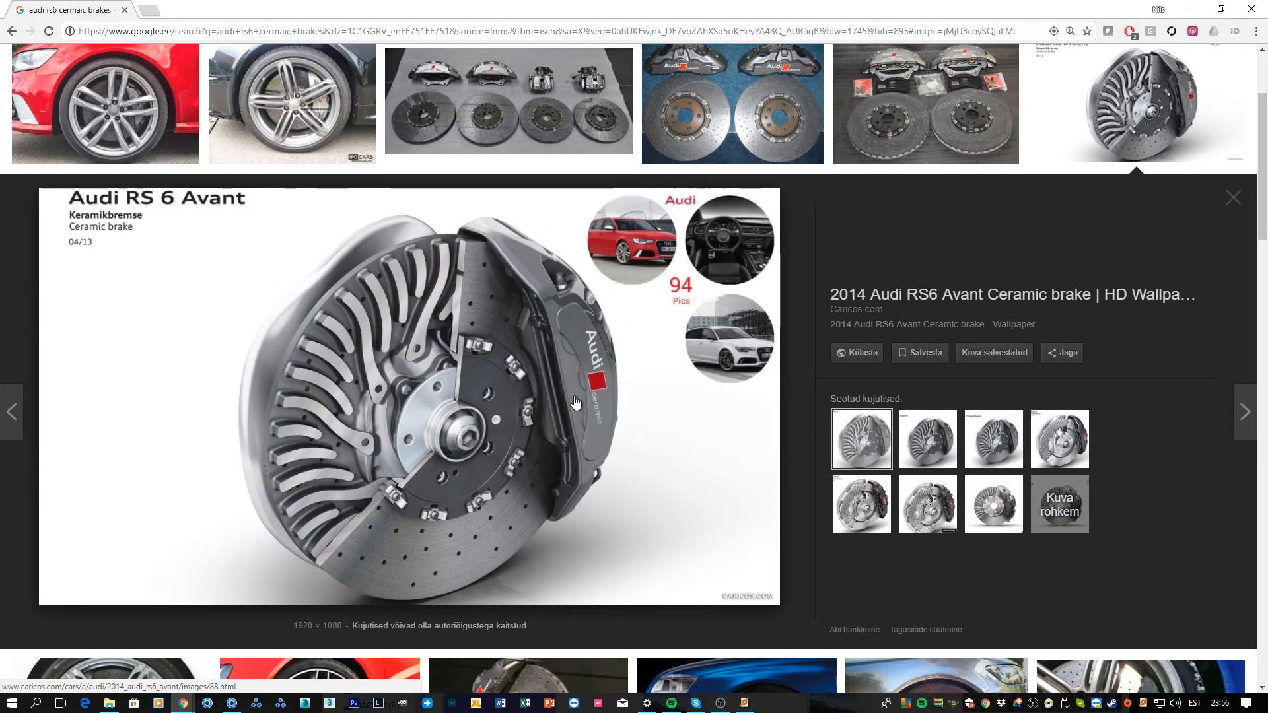
{"action": "mouse_move", "coordinate": [501, 546]}
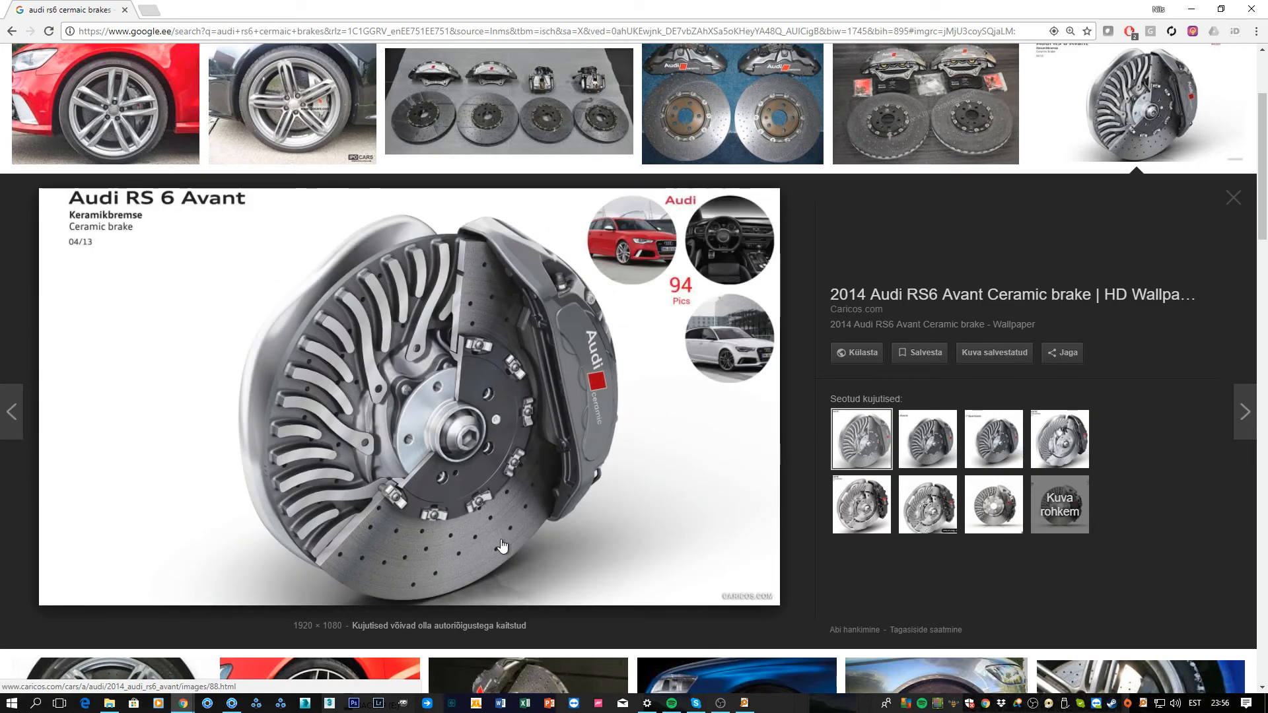
{"action": "mouse_move", "coordinate": [373, 567]}
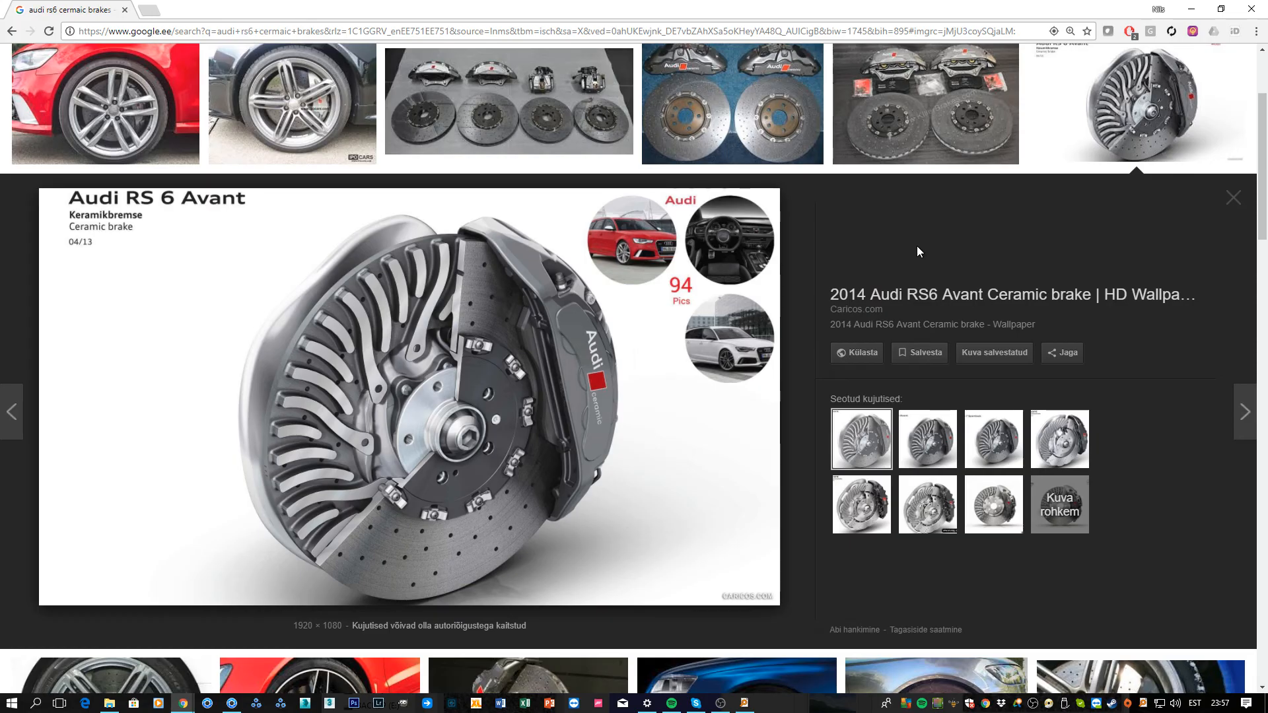
- Check the carbon texture search results in Explorer and return to the KeyShot scene
{"action": "key", "text": "alt+tab"}
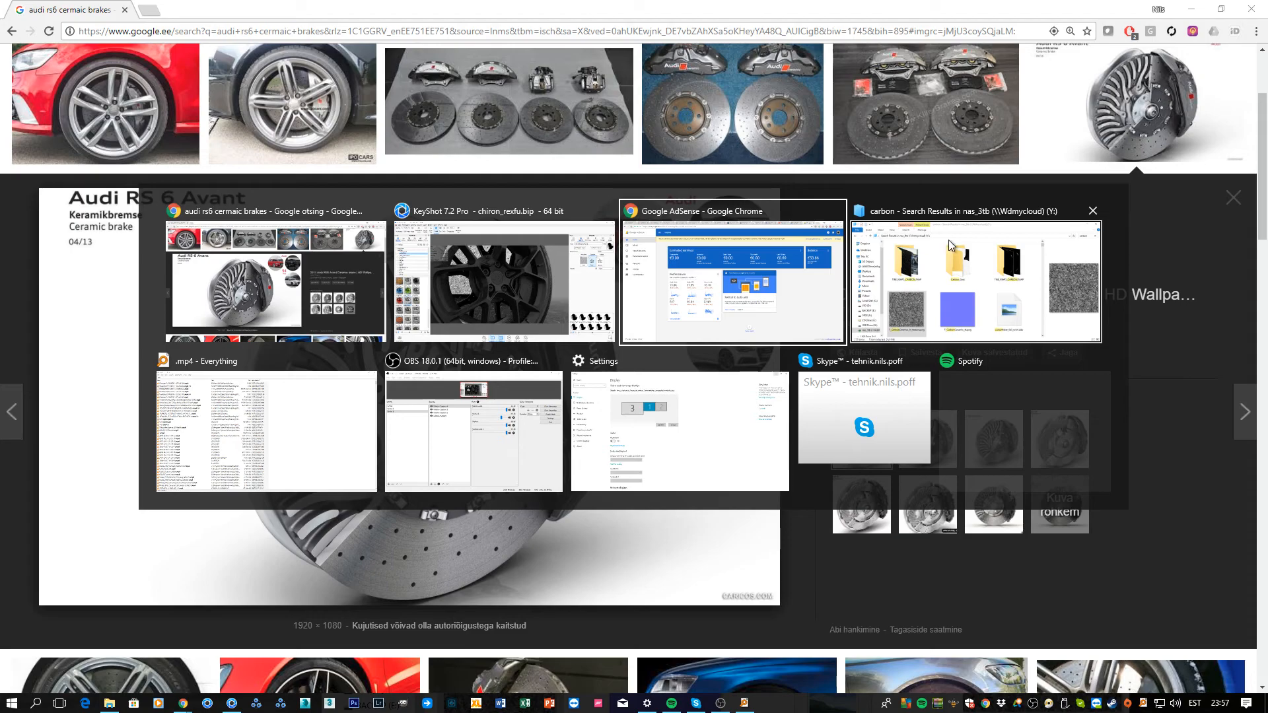
{"action": "left_click", "coordinate": [975, 275]}
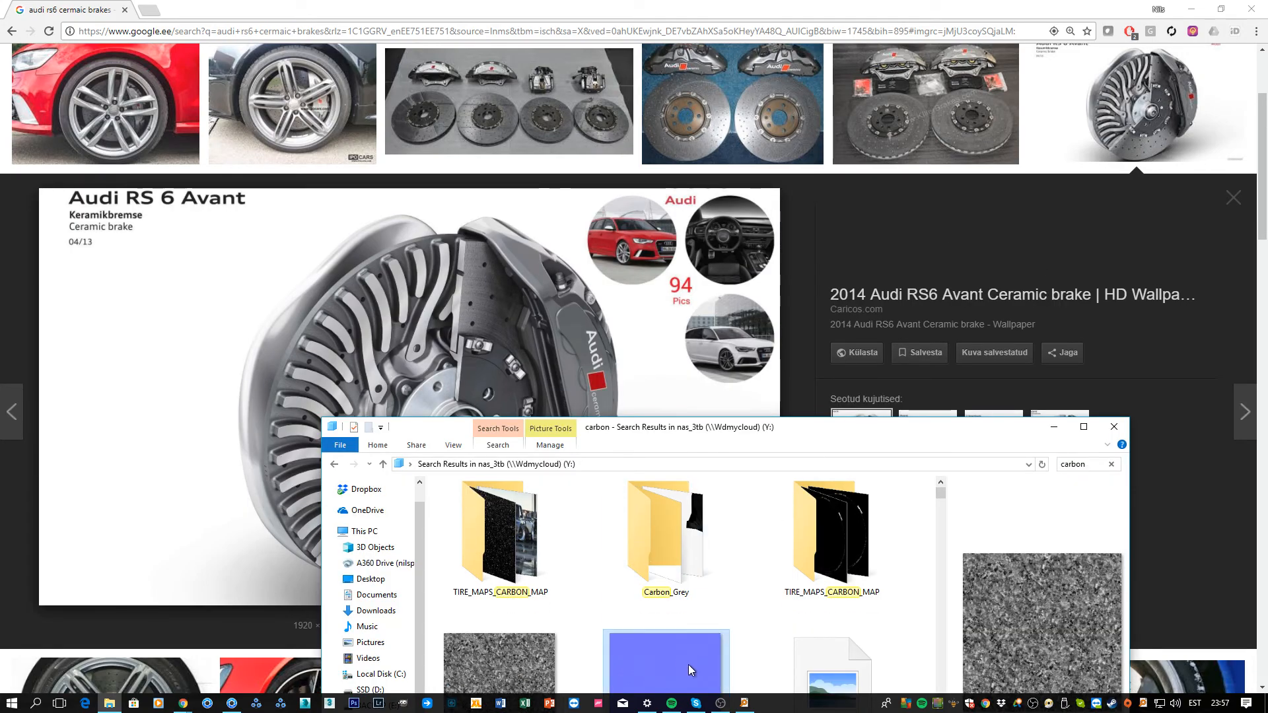
{"action": "scroll", "scroll_direction": "down", "scroll_amount": 3}
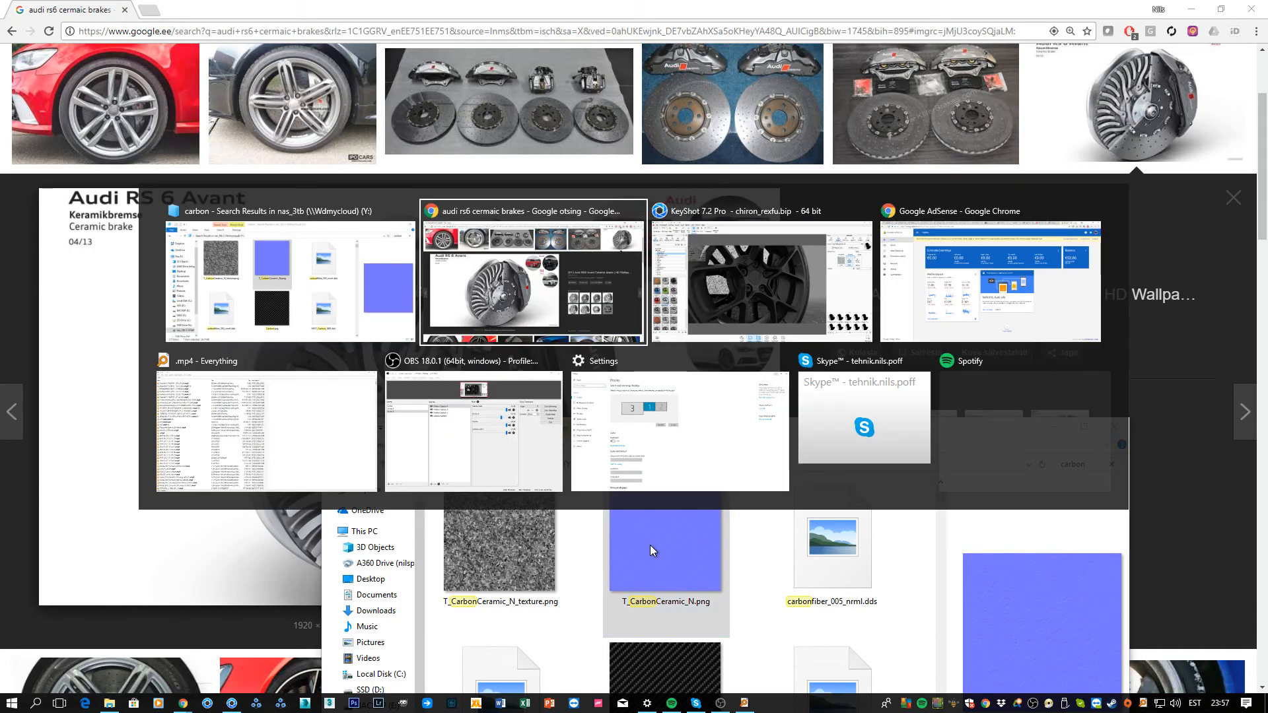
{"action": "left_click", "coordinate": [761, 274]}
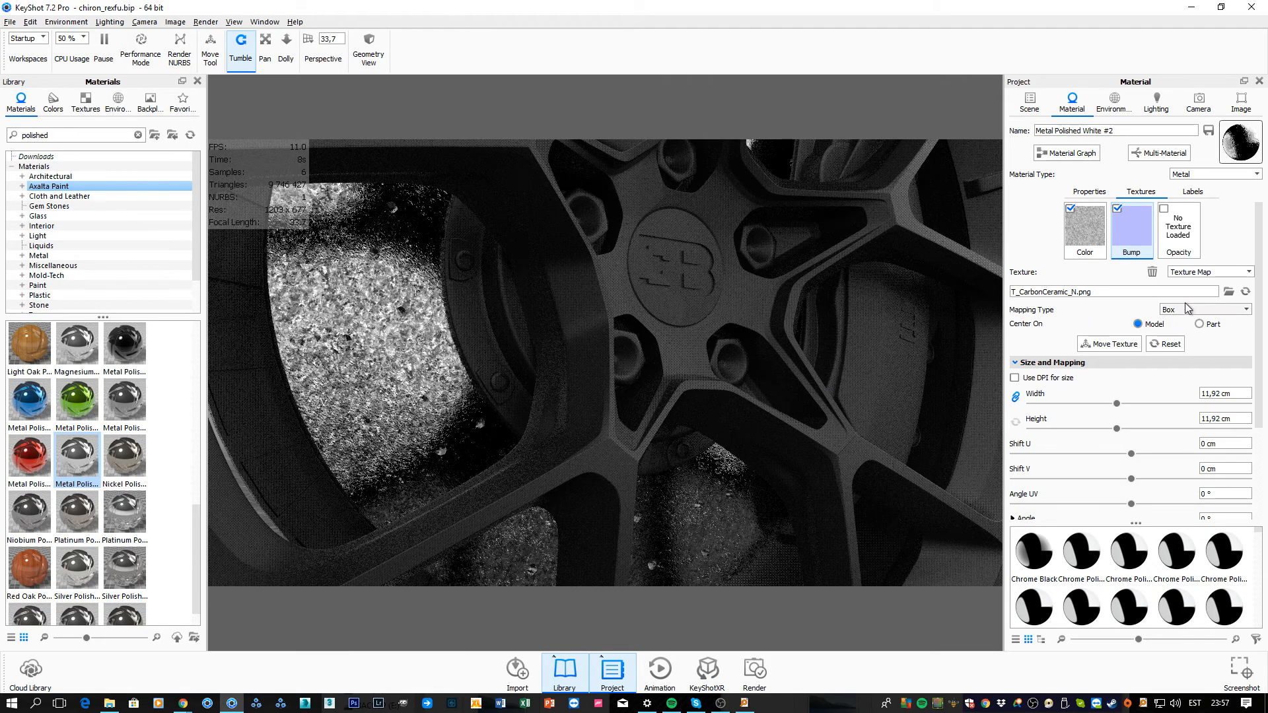
{"action": "scroll", "scroll_direction": "down", "scroll_amount": 3}
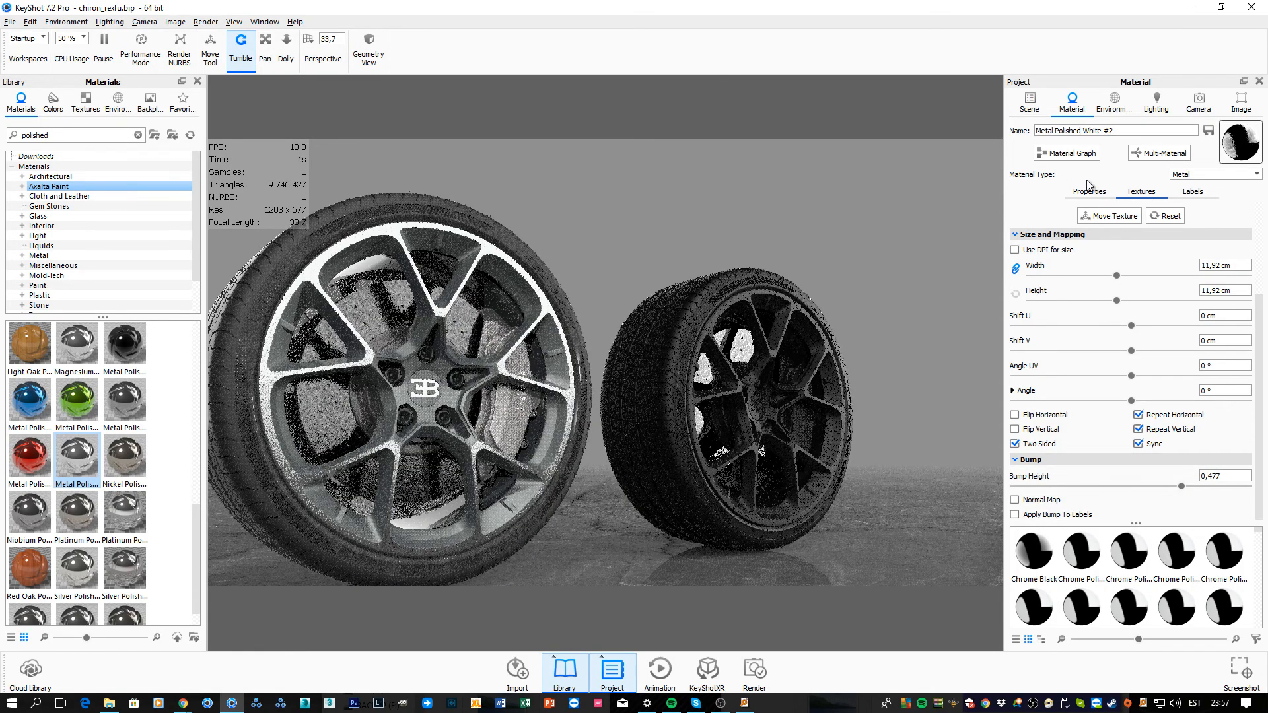
- Show the brake disc polished metal's basic properties with its roughness value
{"action": "left_click", "coordinate": [1088, 192]}
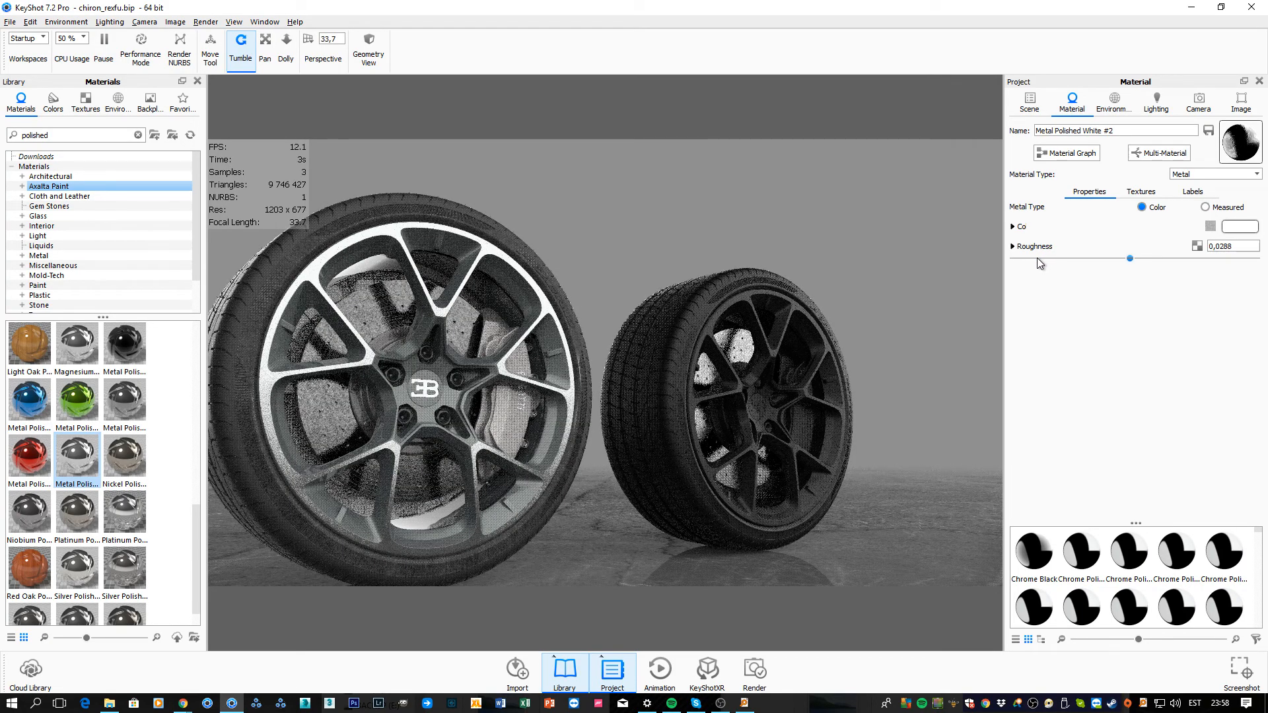
{"action": "mouse_move", "coordinate": [1033, 247]}
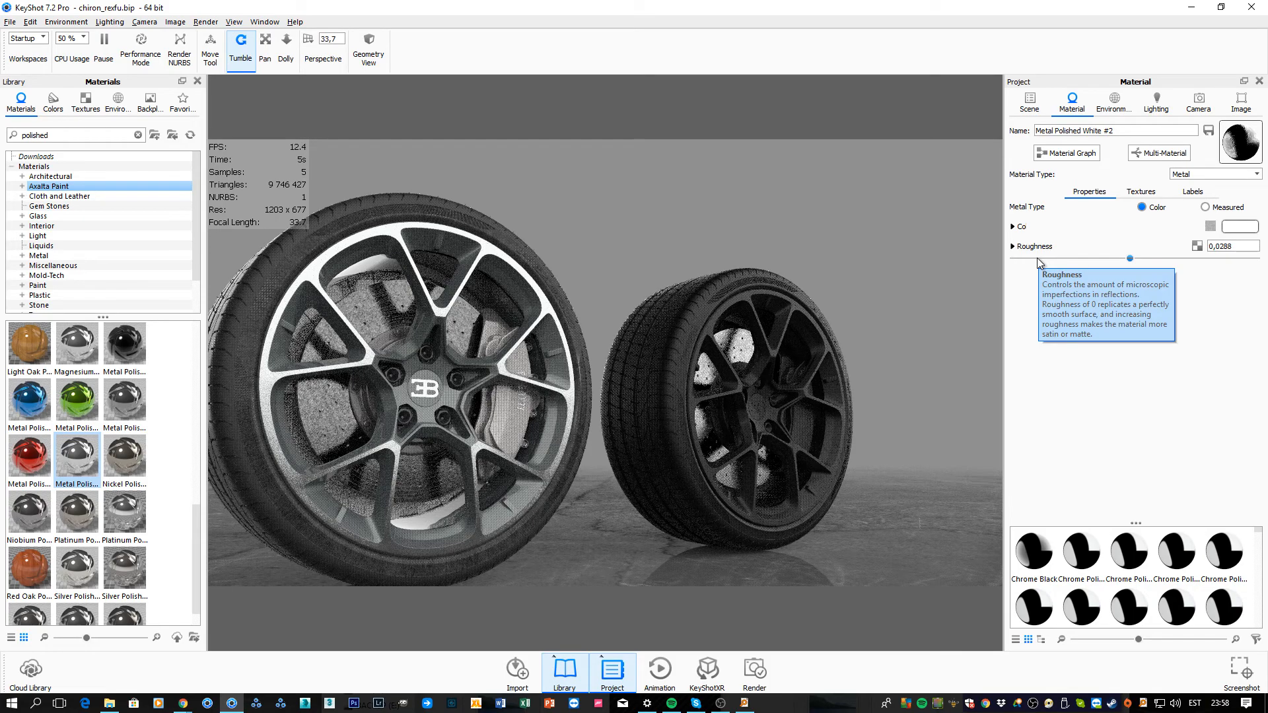
{"action": "mouse_move", "coordinate": [805, 301]}
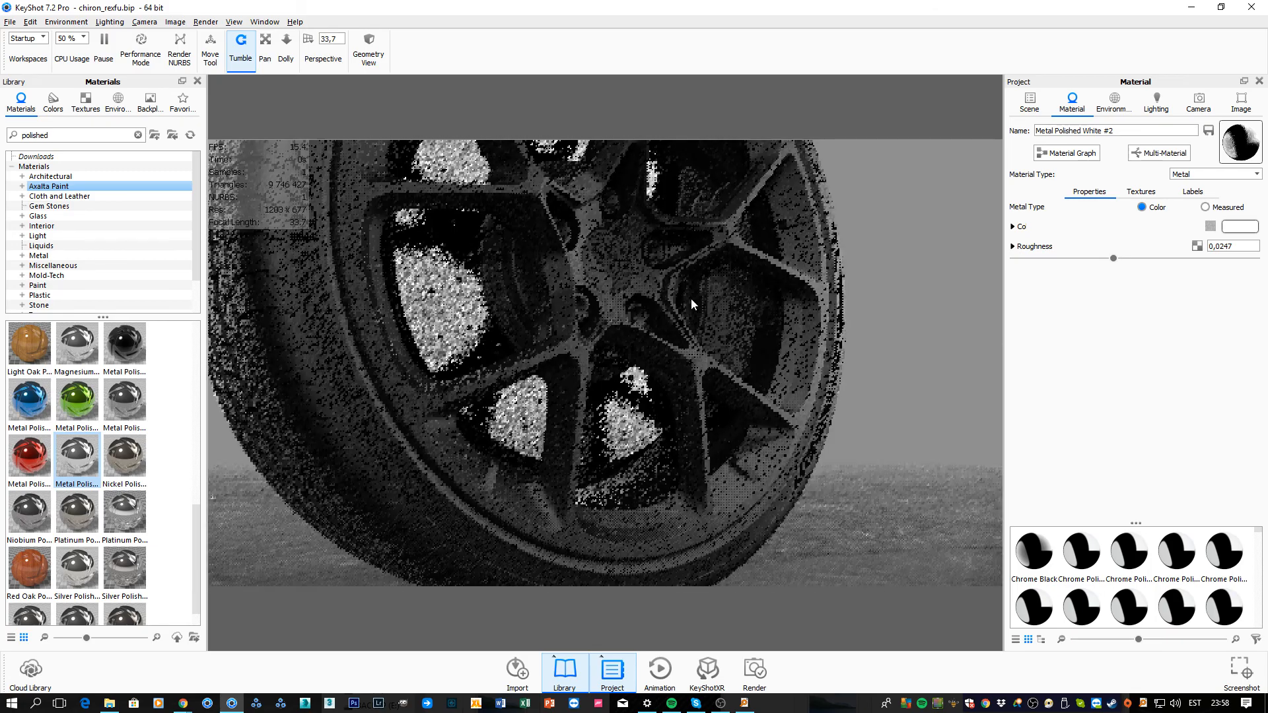
- Add a texture label layer to the disc material using the carbon ceramic image from the BG folder
{"action": "left_click", "coordinate": [1141, 192]}
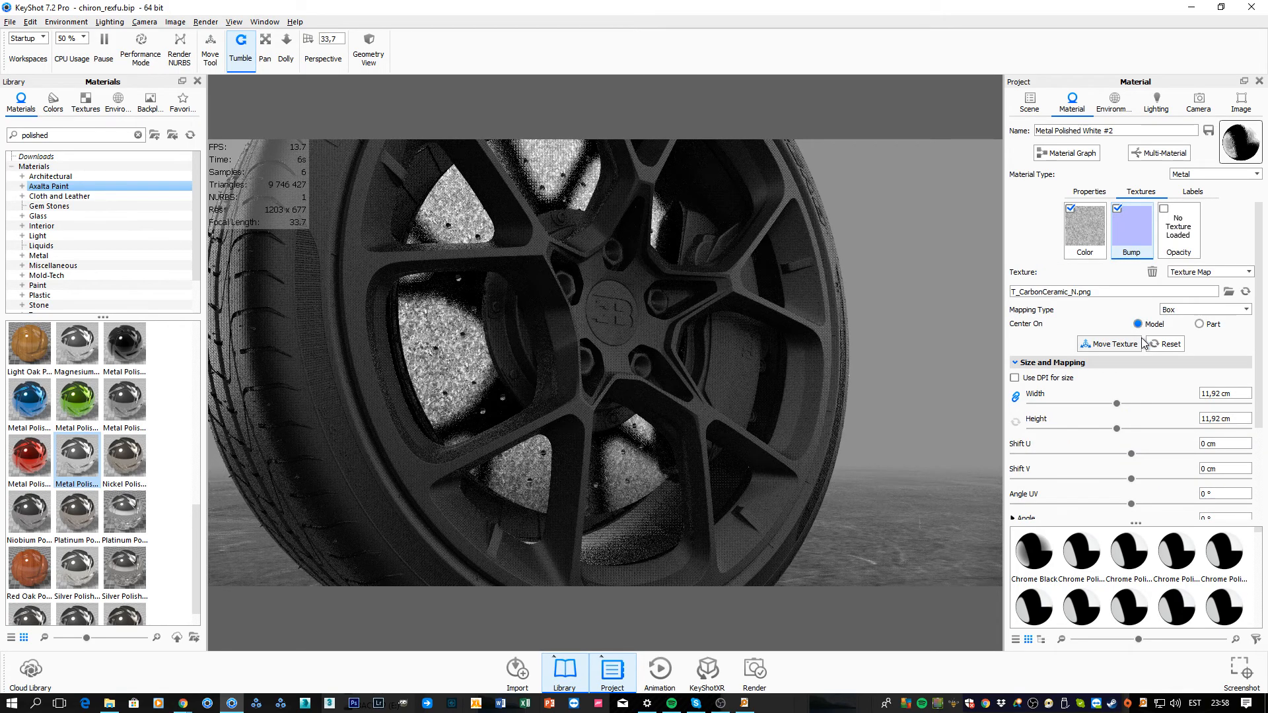
{"action": "left_click", "coordinate": [1192, 192]}
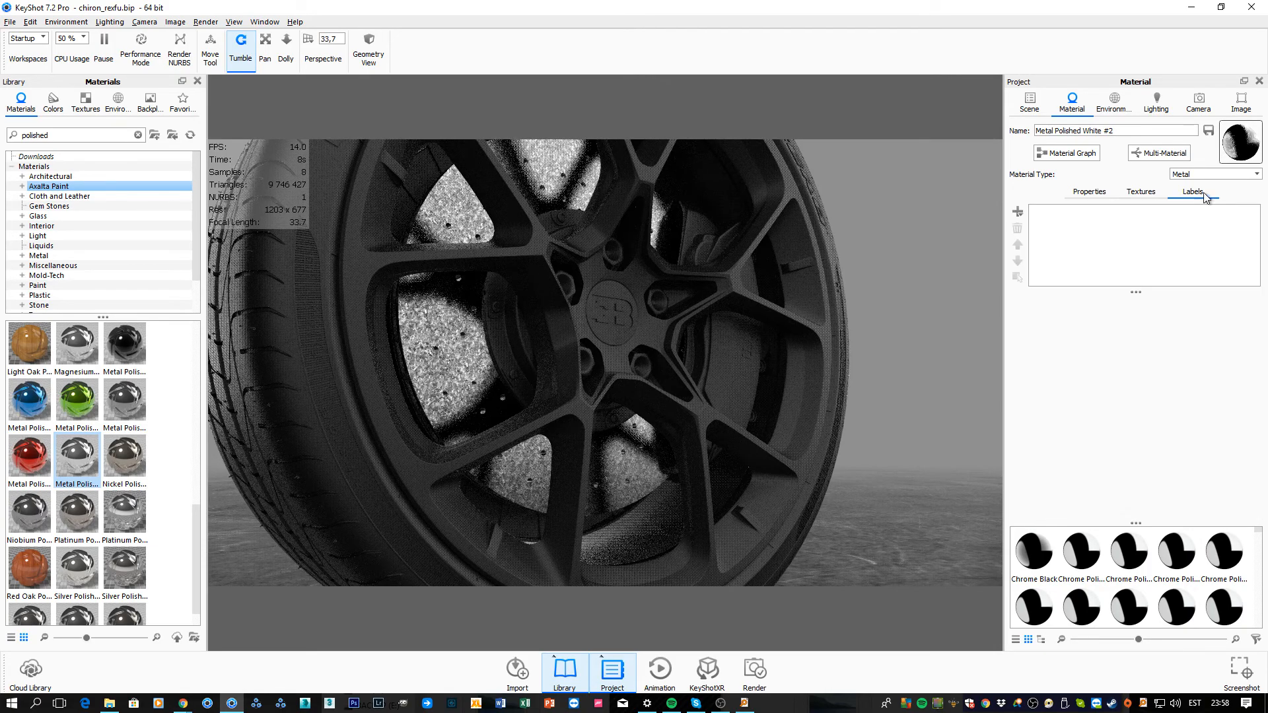
{"action": "left_click", "coordinate": [1017, 211]}
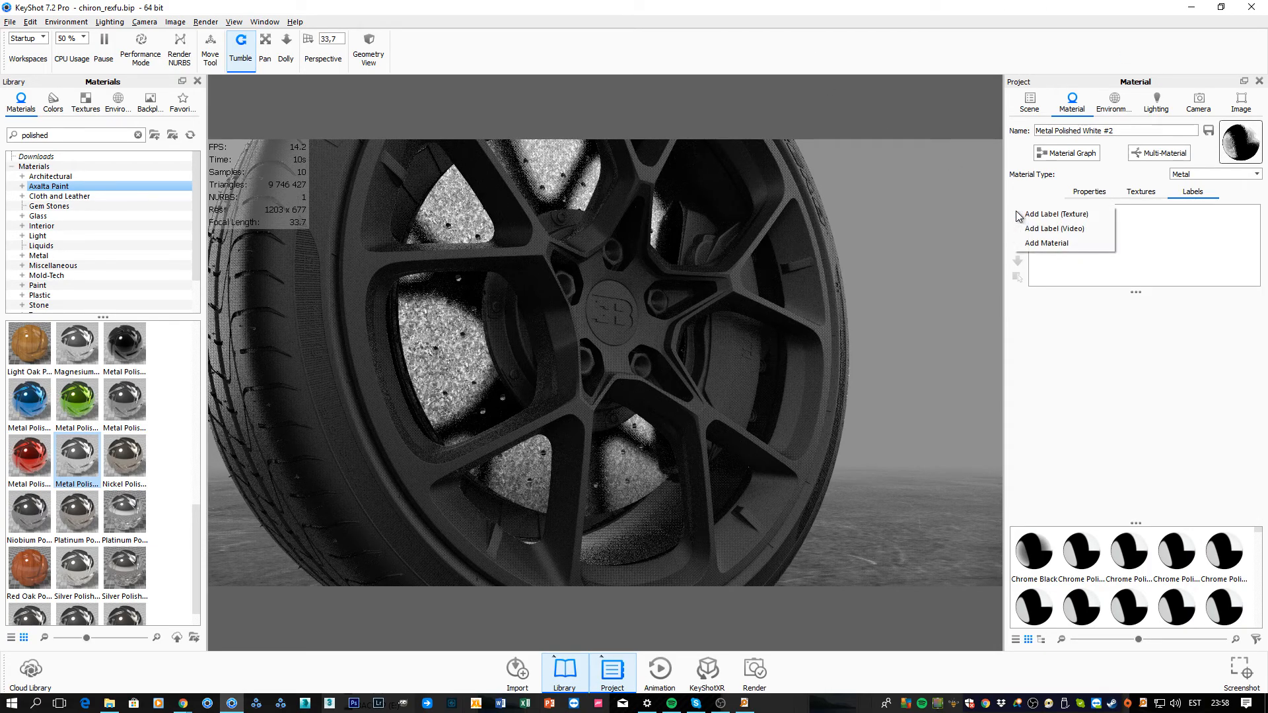
{"action": "left_click", "coordinate": [1054, 214]}
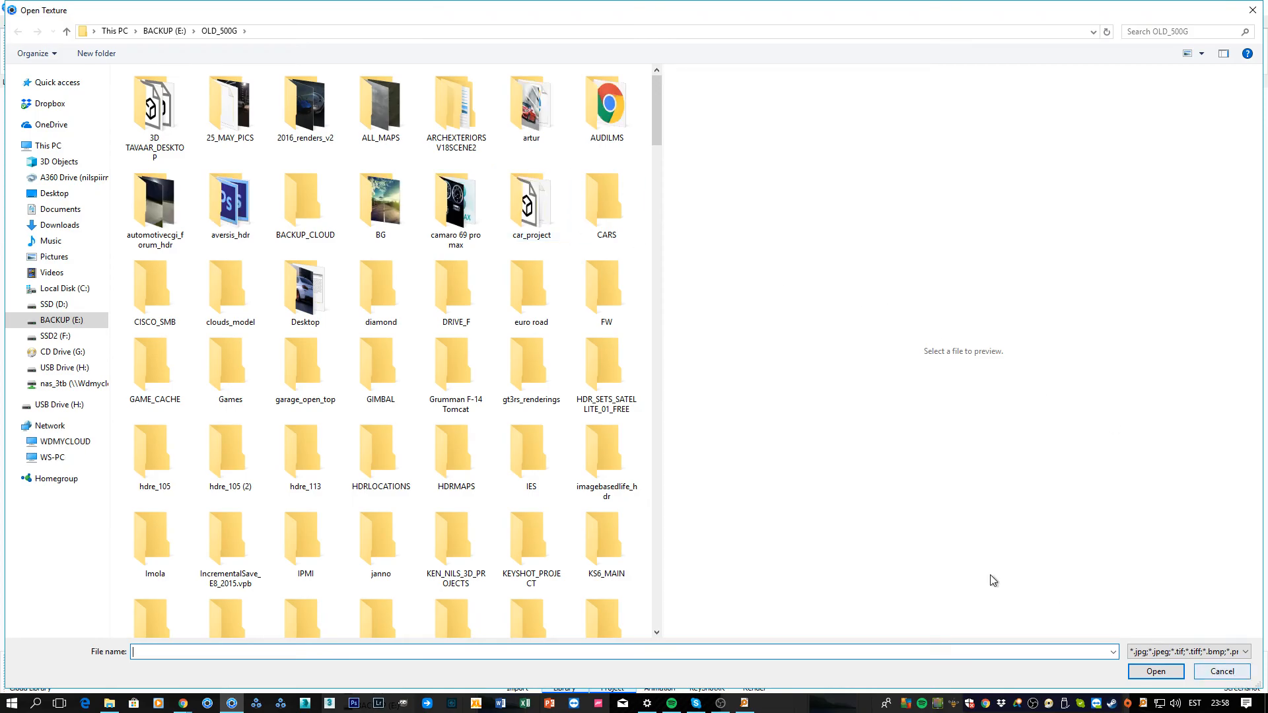
{"action": "double_click", "coordinate": [379, 197]}
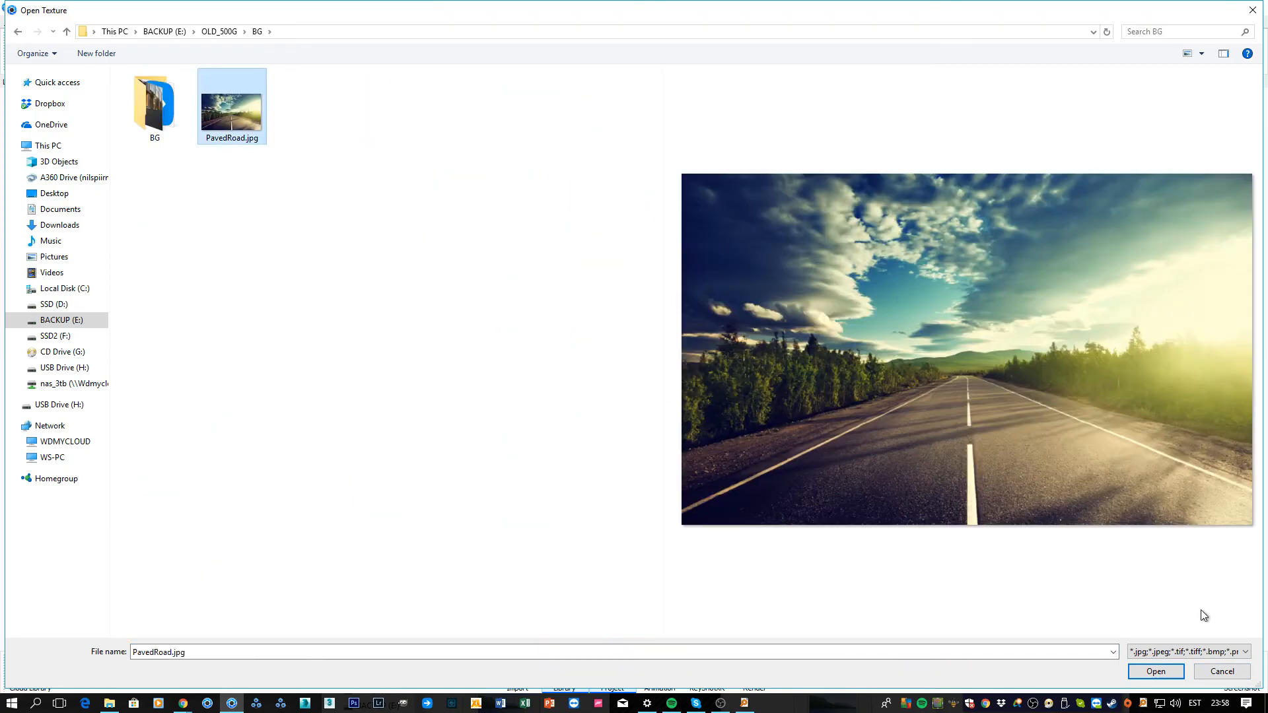
{"action": "left_click", "coordinate": [1155, 671]}
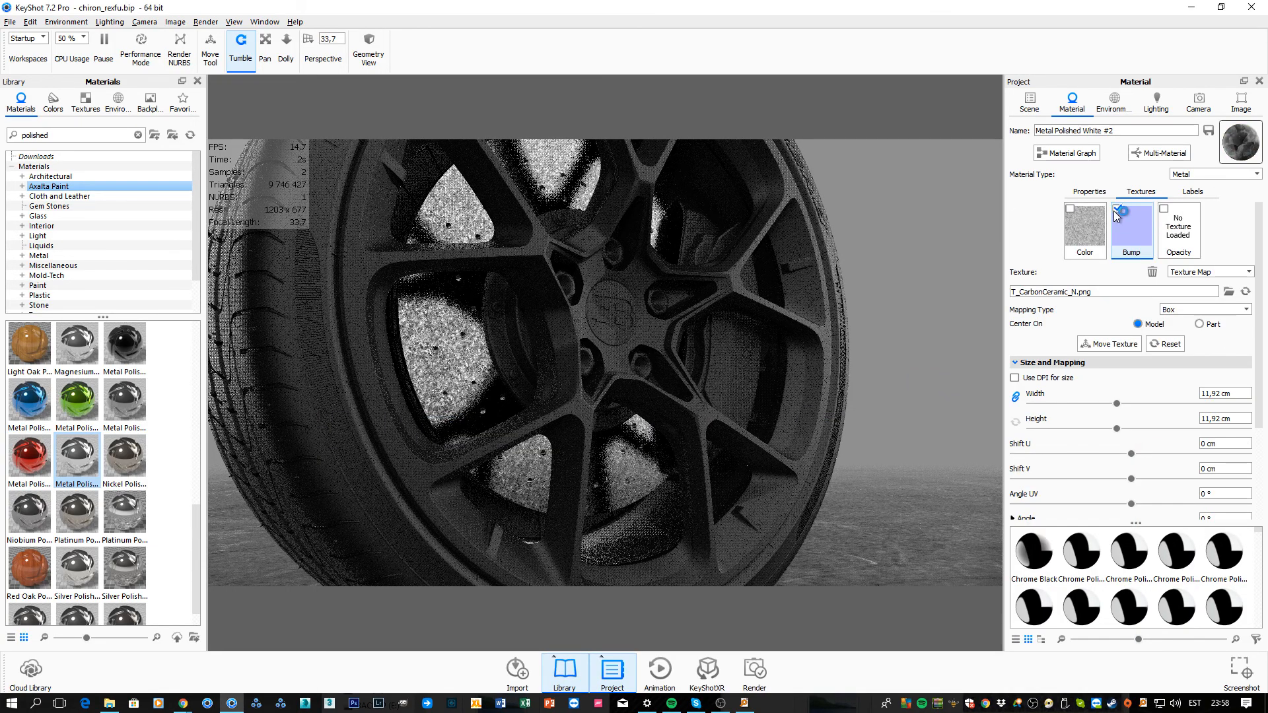
- Center the label mapping on the part and toggle the base color texture off and back on
{"action": "left_click", "coordinate": [1191, 191]}
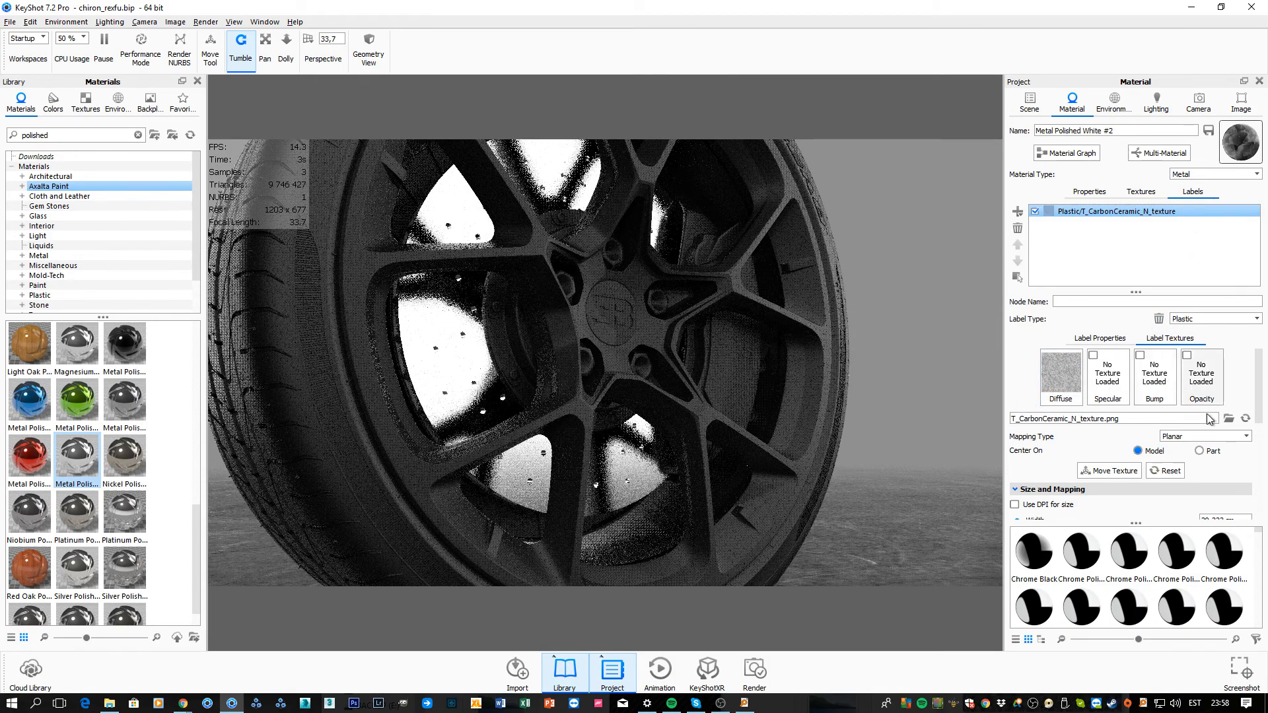
{"action": "left_click", "coordinate": [1202, 450]}
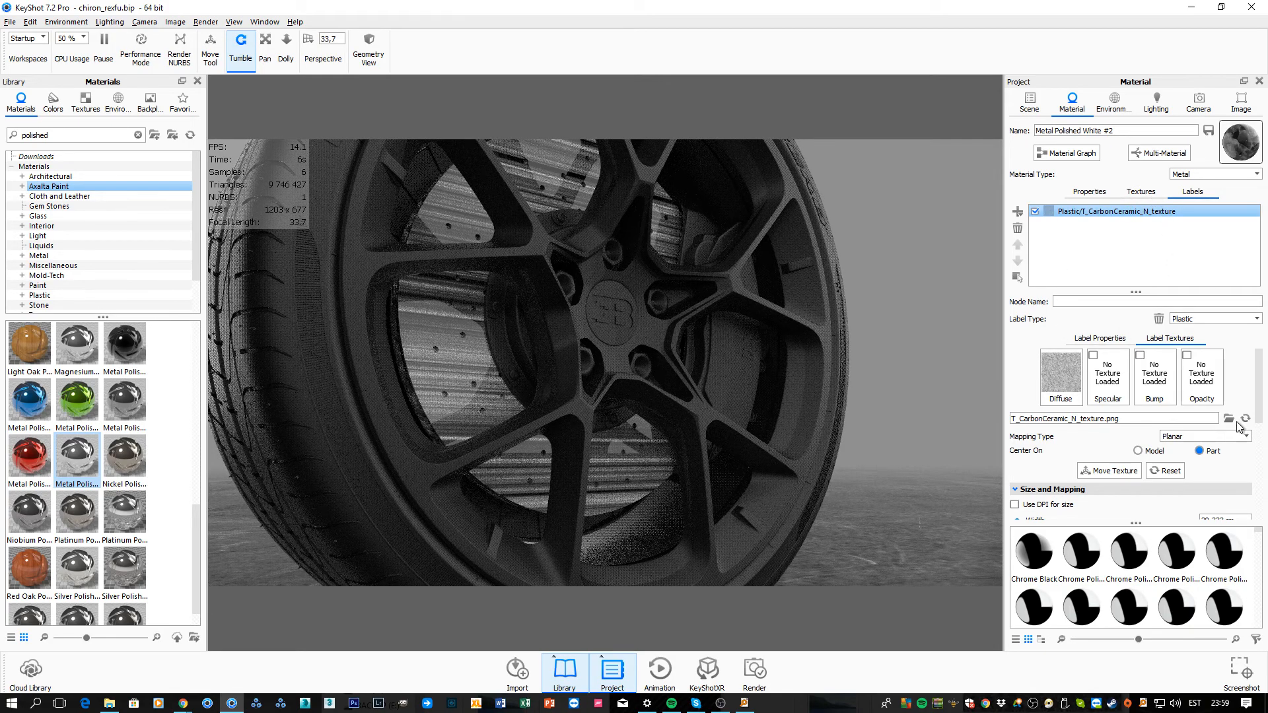
{"action": "left_click", "coordinate": [1140, 192]}
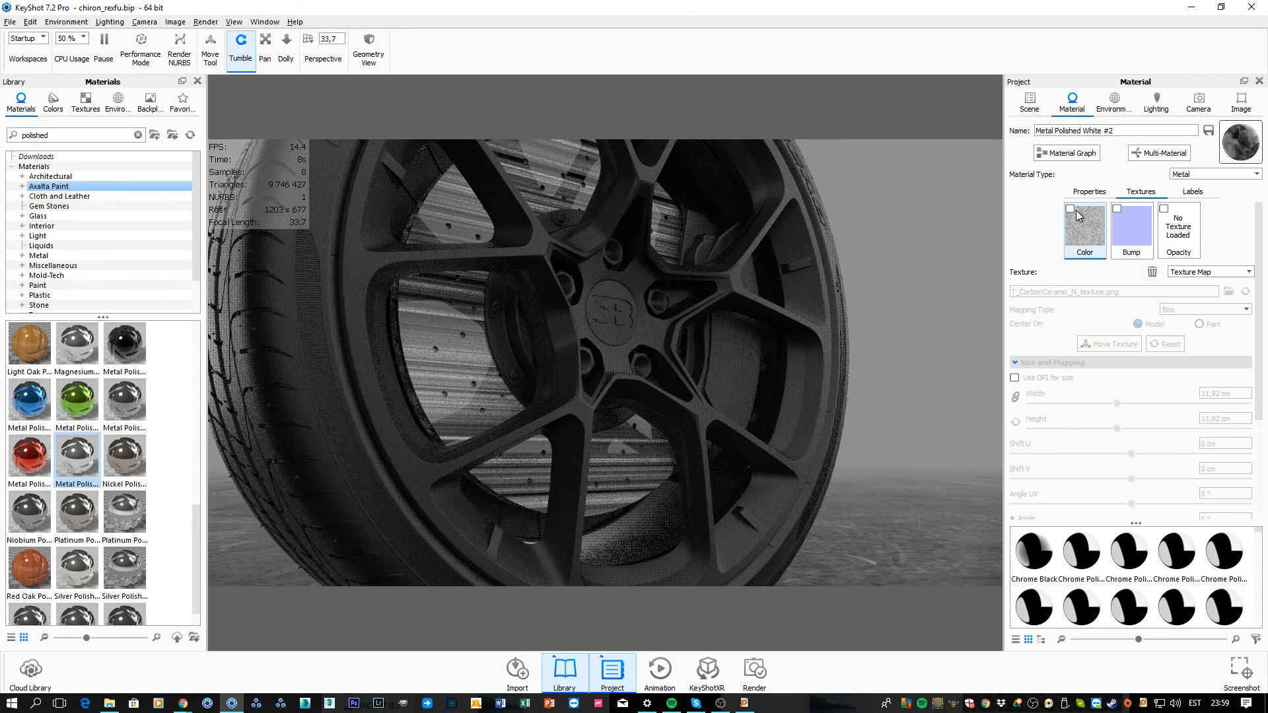
{"action": "left_click", "coordinate": [1084, 225]}
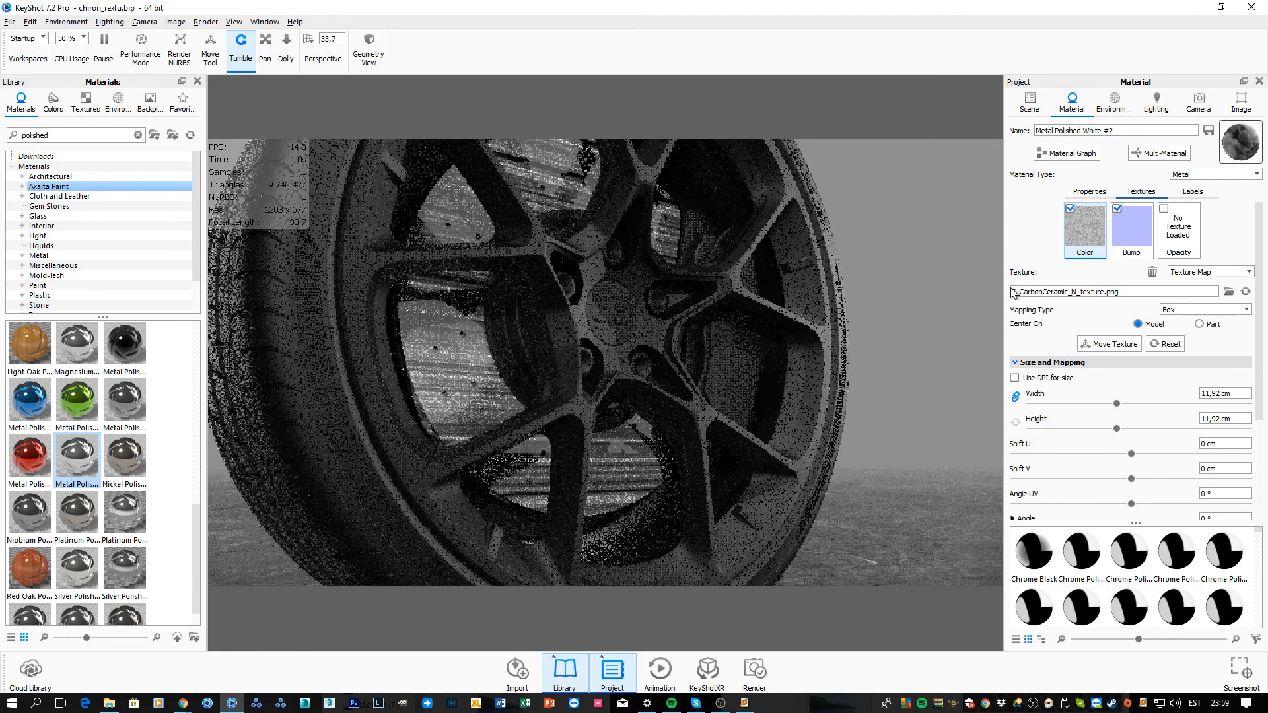
{"action": "left_click", "coordinate": [1245, 292]}
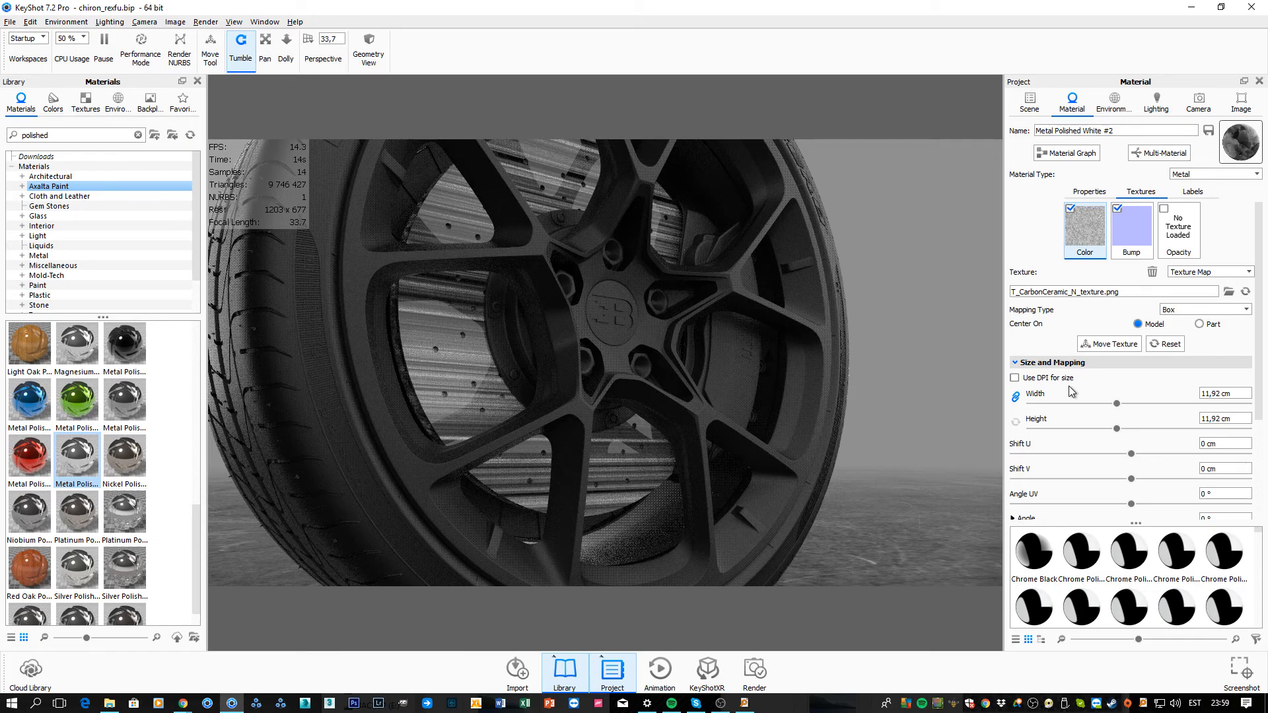
{"action": "left_click", "coordinate": [1191, 192]}
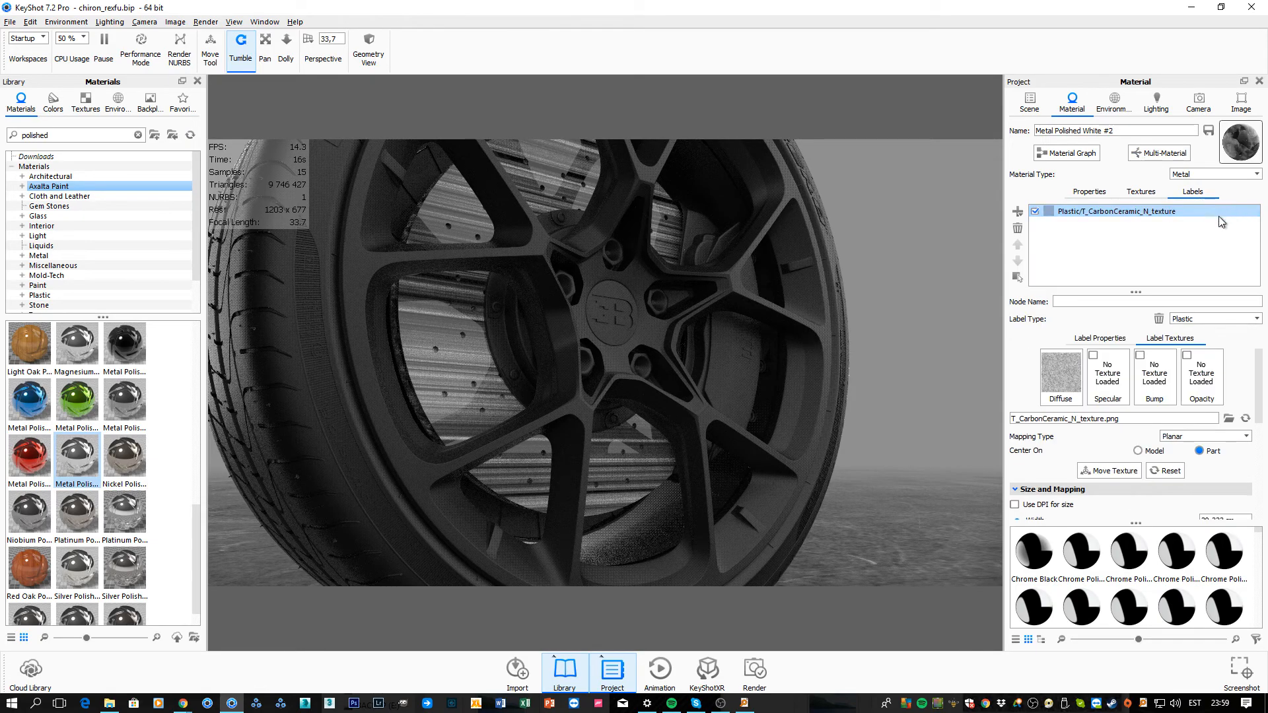
- Replace the old label layer with a new carbon ceramic texture label
{"action": "left_click", "coordinate": [1017, 229]}
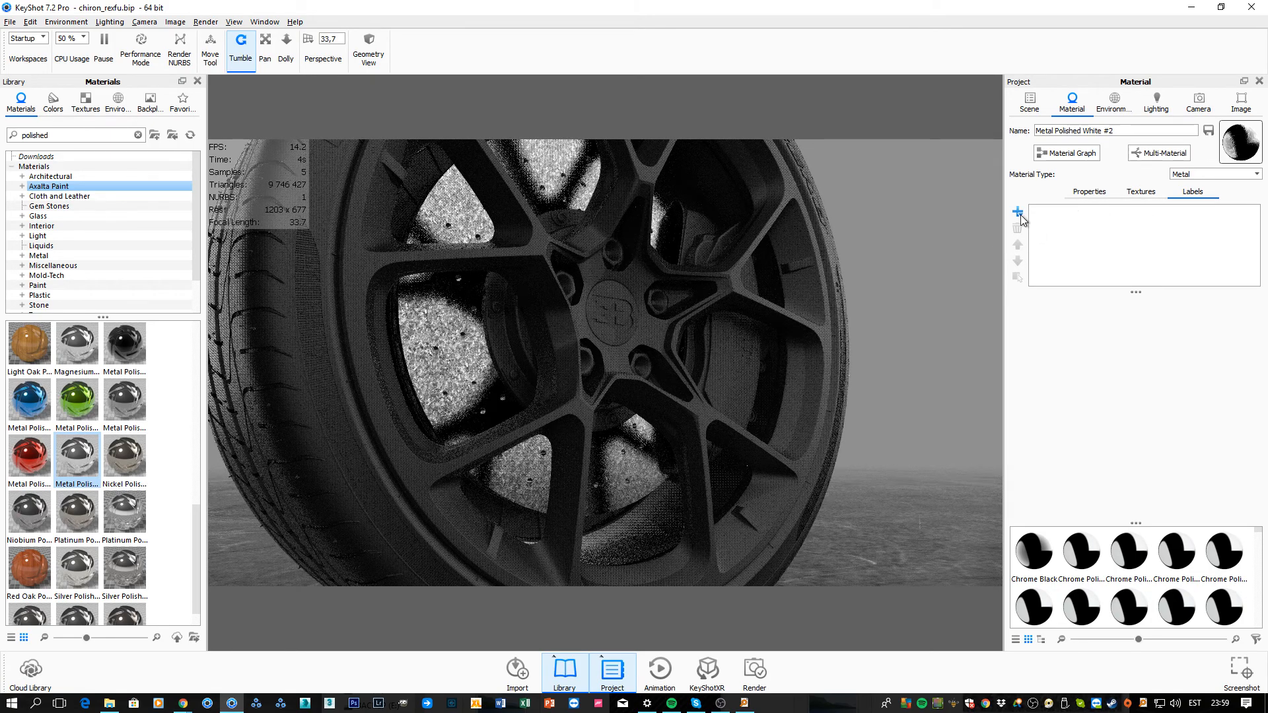
{"action": "left_click", "coordinate": [1017, 213]}
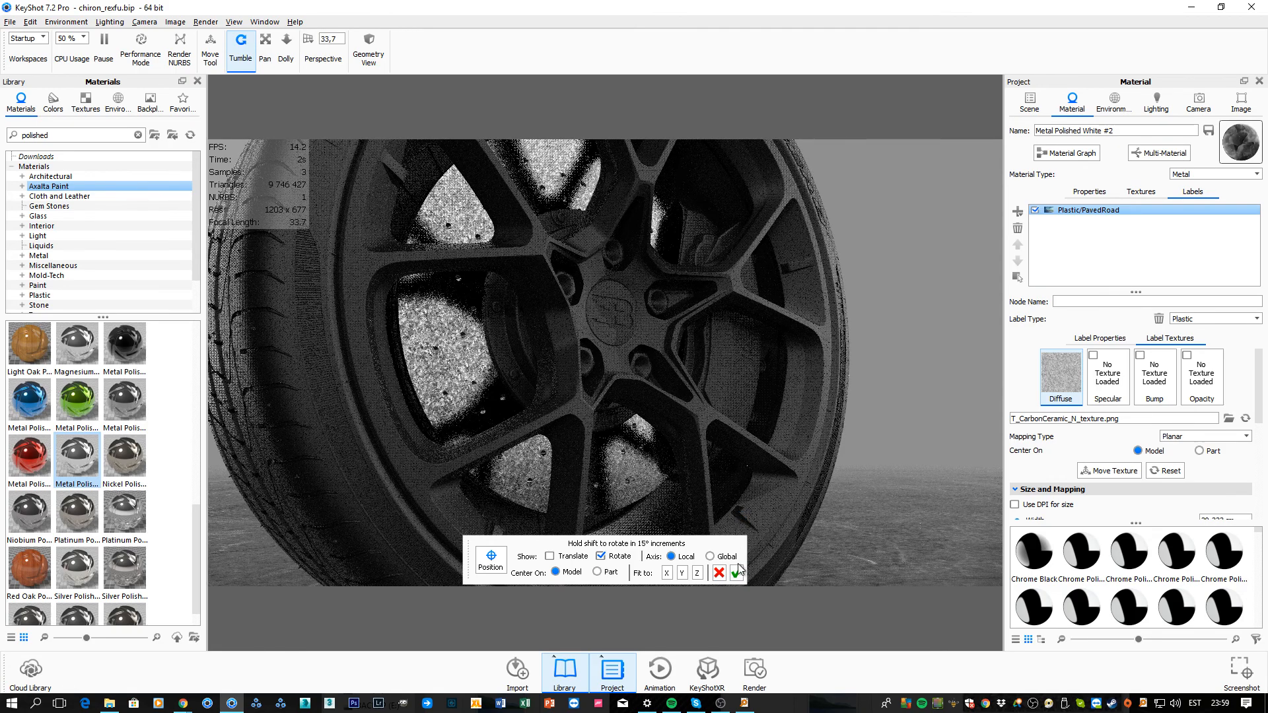
{"action": "left_click", "coordinate": [1141, 192]}
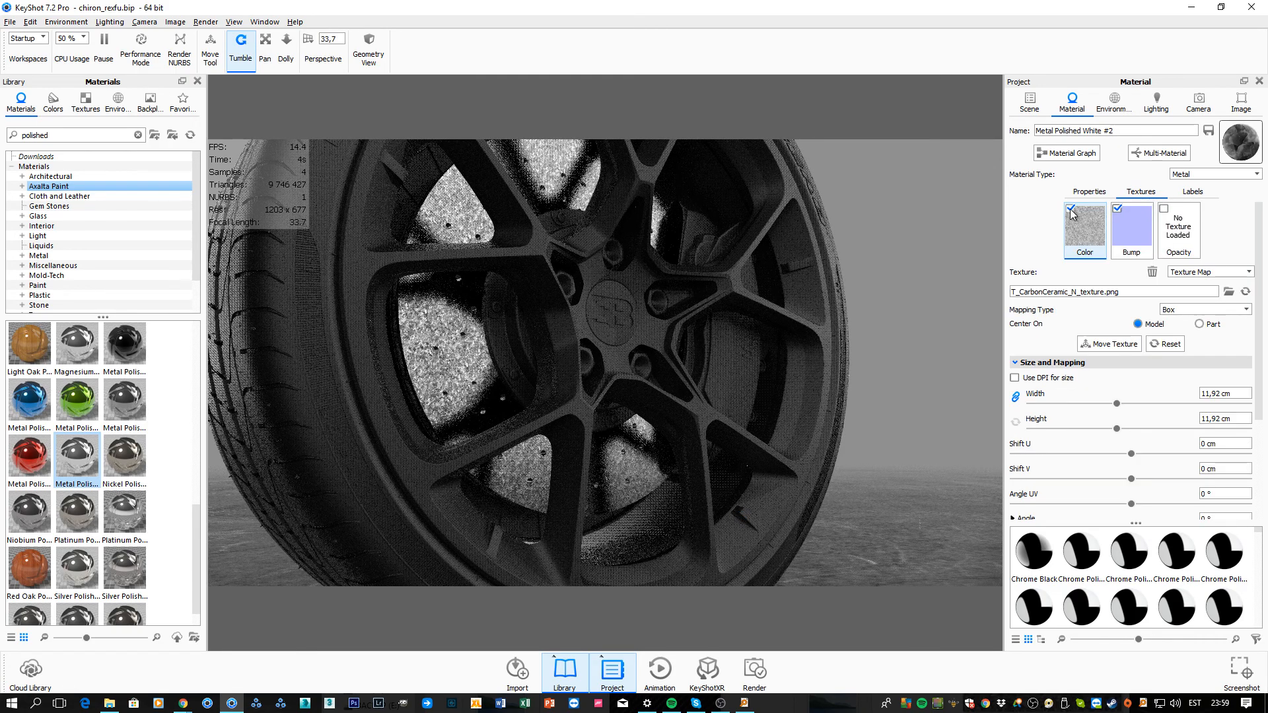
{"action": "left_click", "coordinate": [1192, 192]}
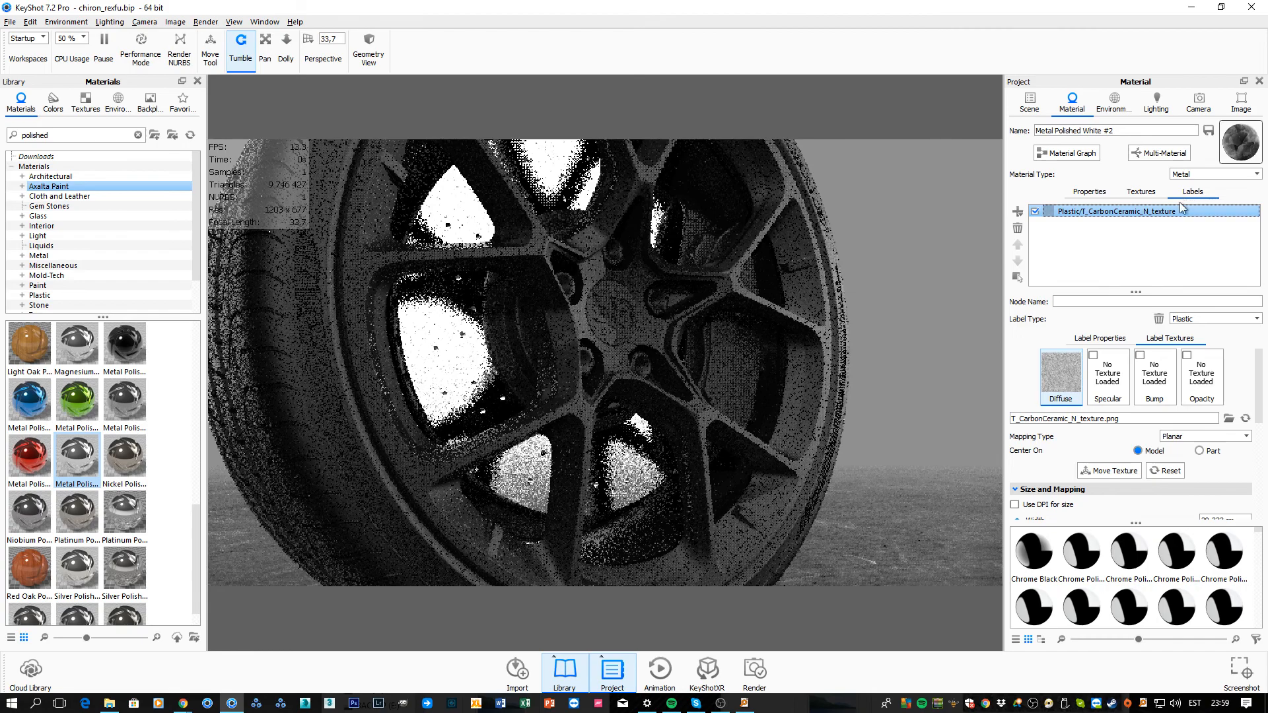
- Switch off the base color texture and give the label box mapping
{"action": "left_click", "coordinate": [1140, 191]}
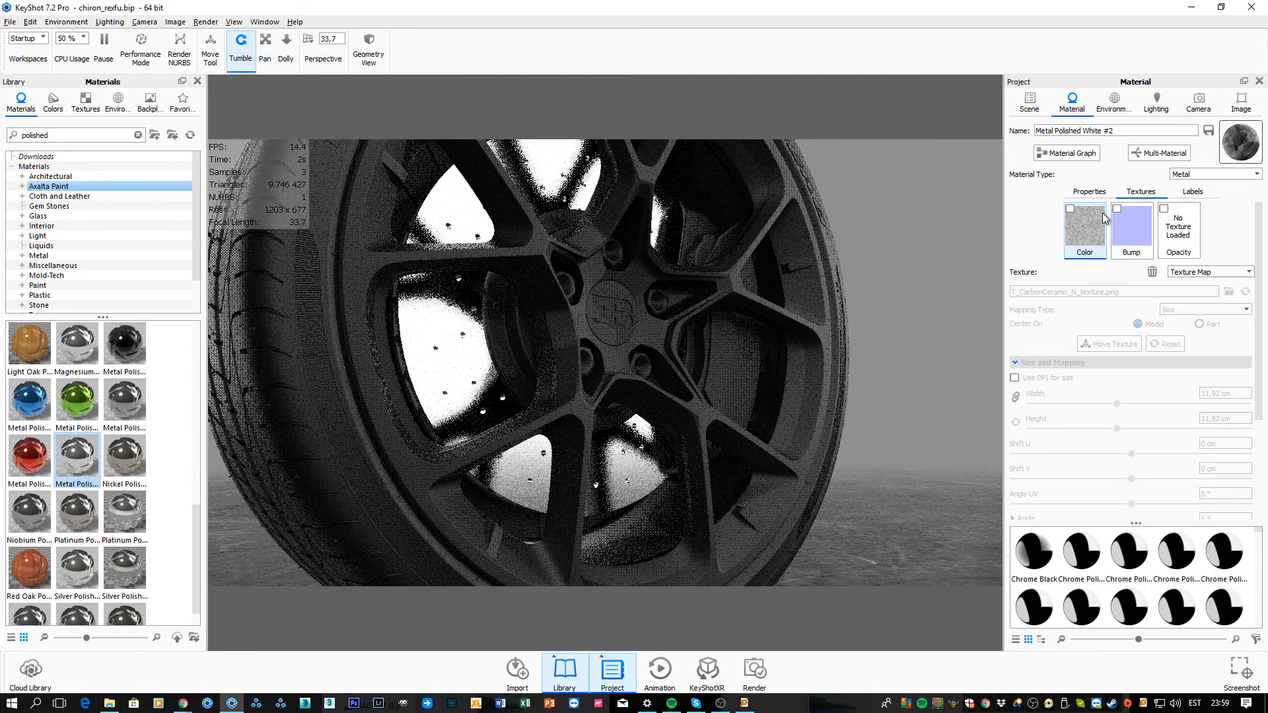
{"action": "left_click", "coordinate": [1192, 192]}
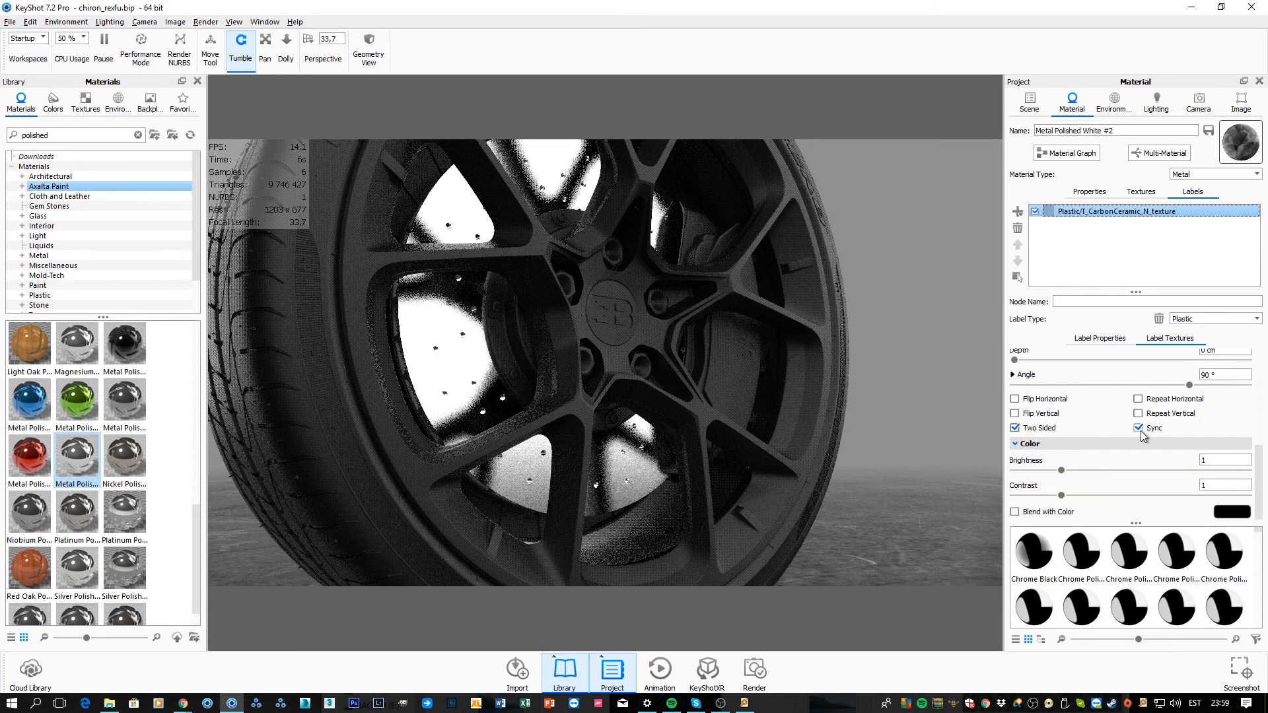
{"action": "left_click", "coordinate": [1140, 428]}
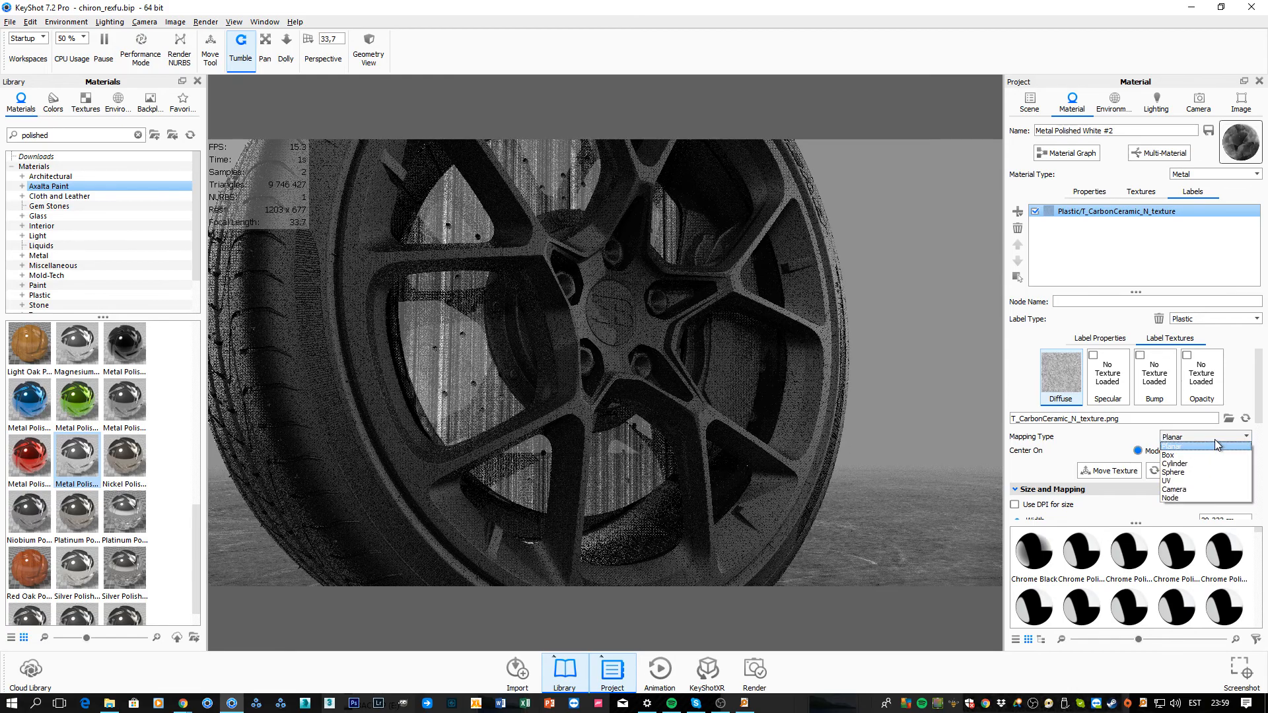
{"action": "left_click", "coordinate": [1169, 454]}
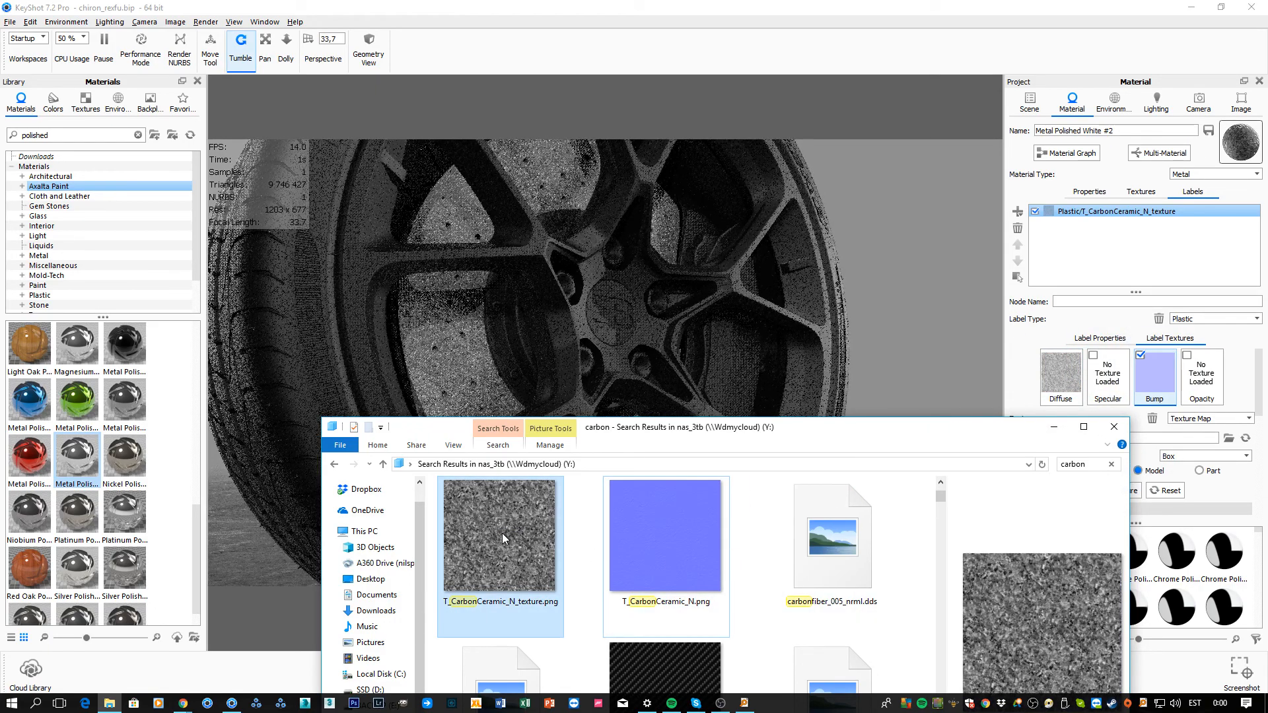
- Pick the carbon ceramic normal image as the label's bump texture
{"action": "left_click", "coordinate": [1093, 367]}
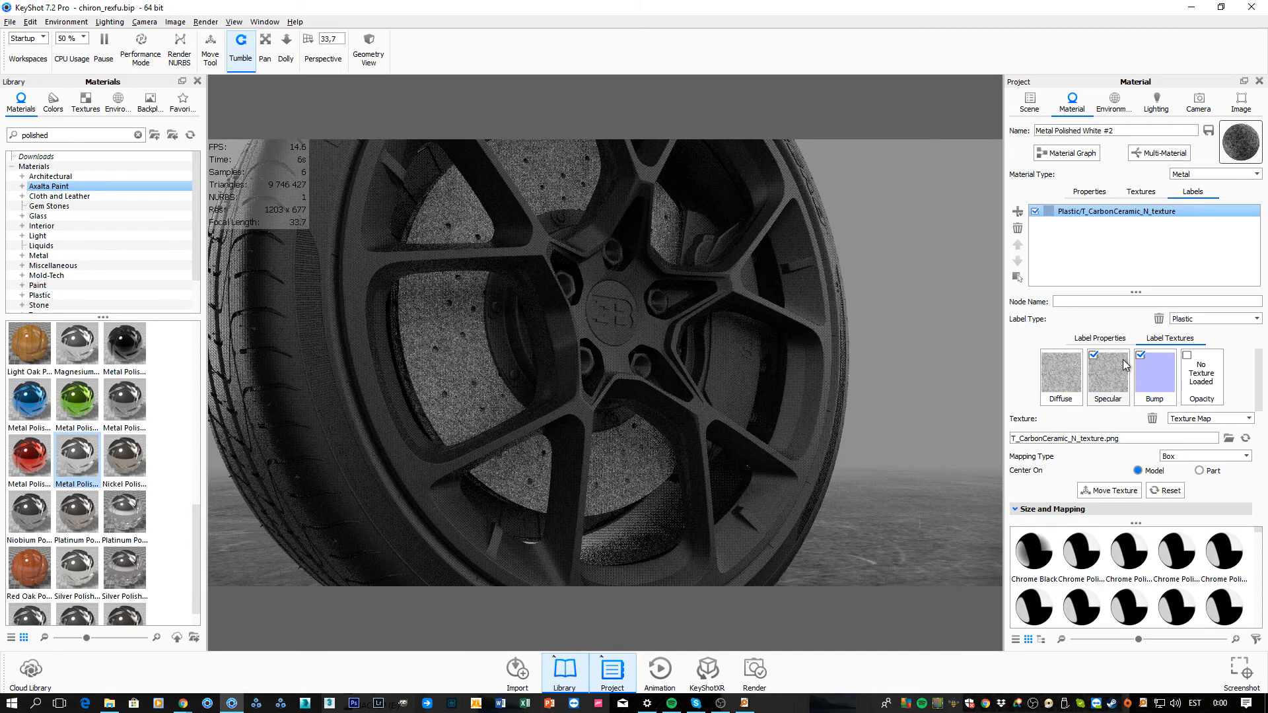
- Change the carbon label's type from Plastic to Metal
{"action": "left_click", "coordinate": [1259, 319]}
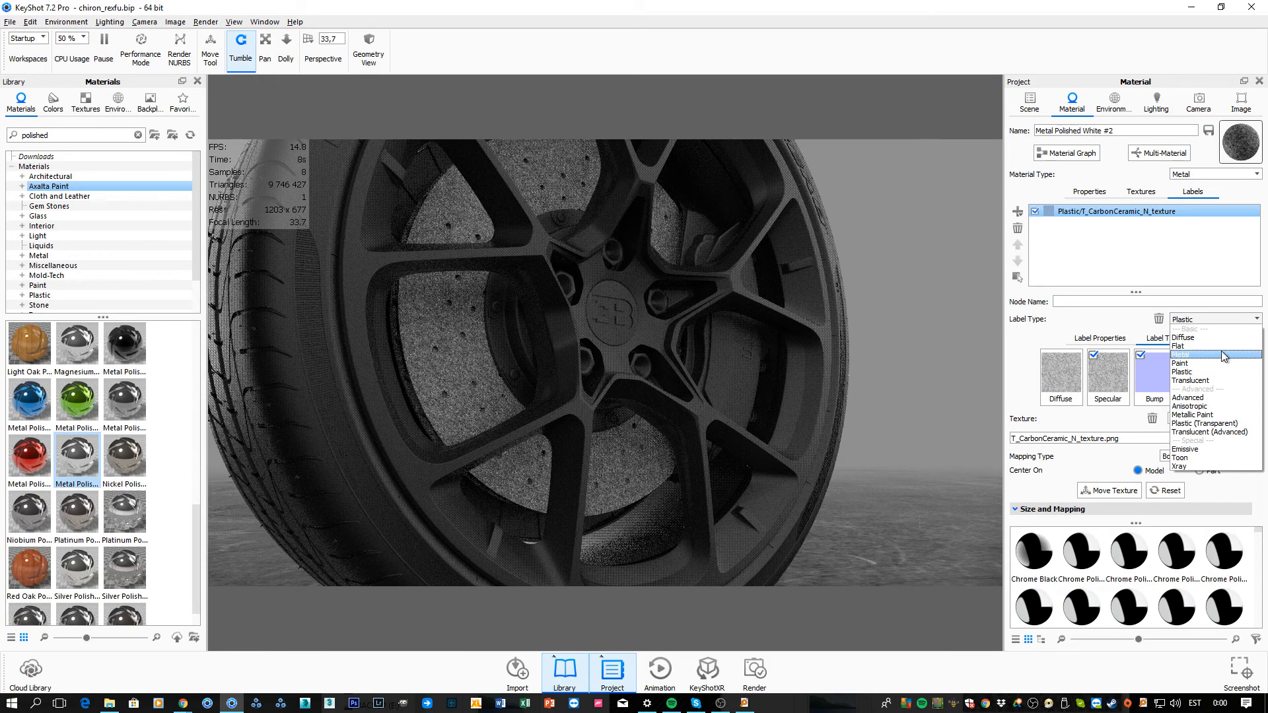
{"action": "left_click", "coordinate": [1179, 355]}
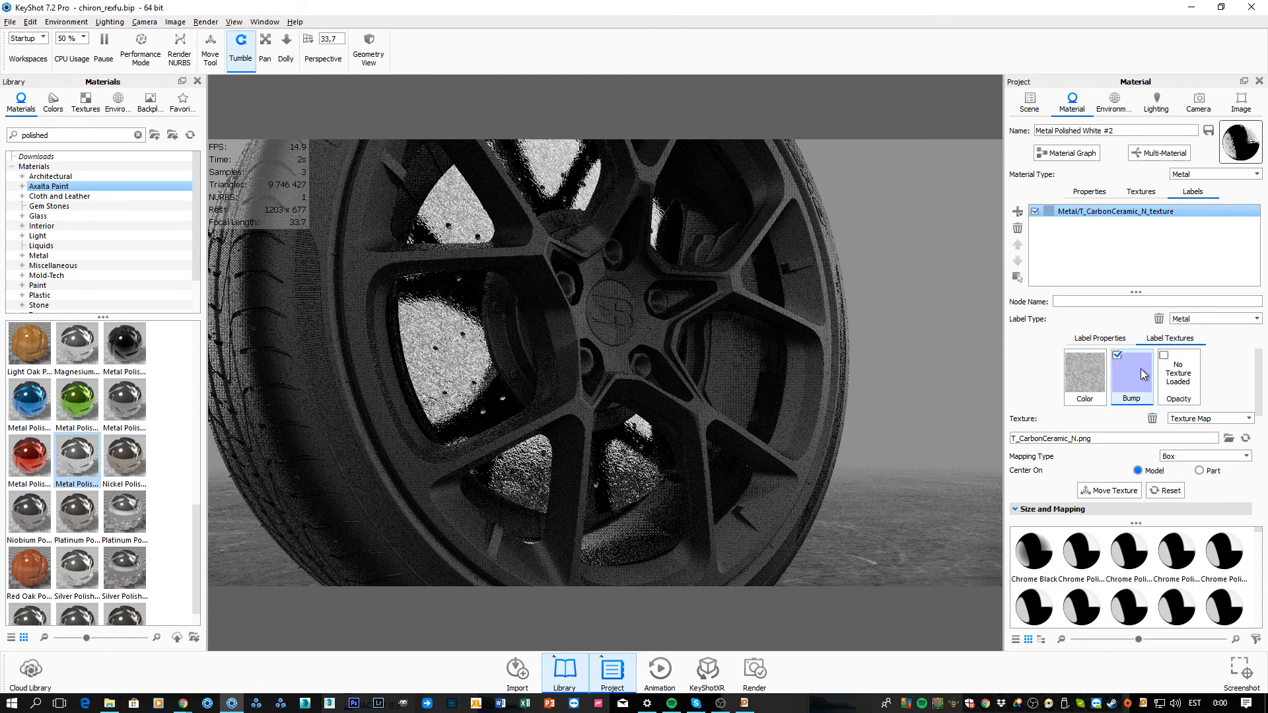
- Set the metal carbon-ceramic label's bump height to 0.44 and its roughness to 0.009
{"action": "left_click", "coordinate": [1227, 439]}
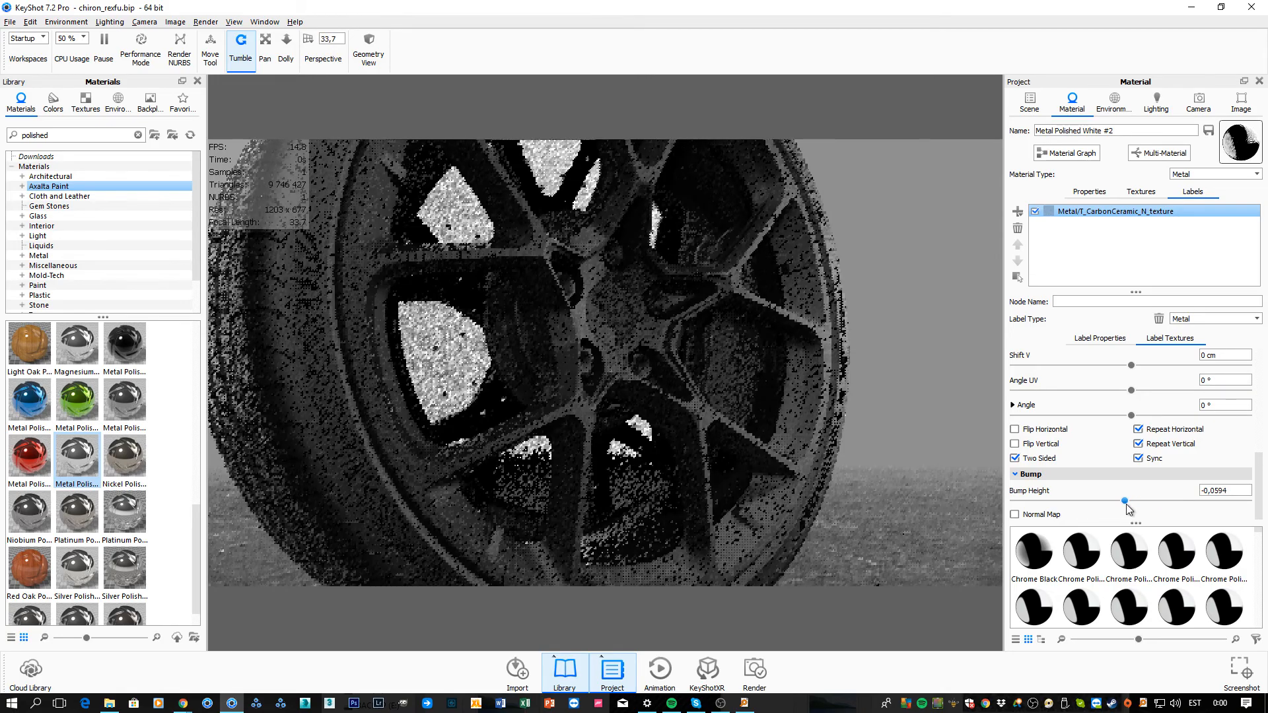
{"action": "left_click", "coordinate": [1099, 338]}
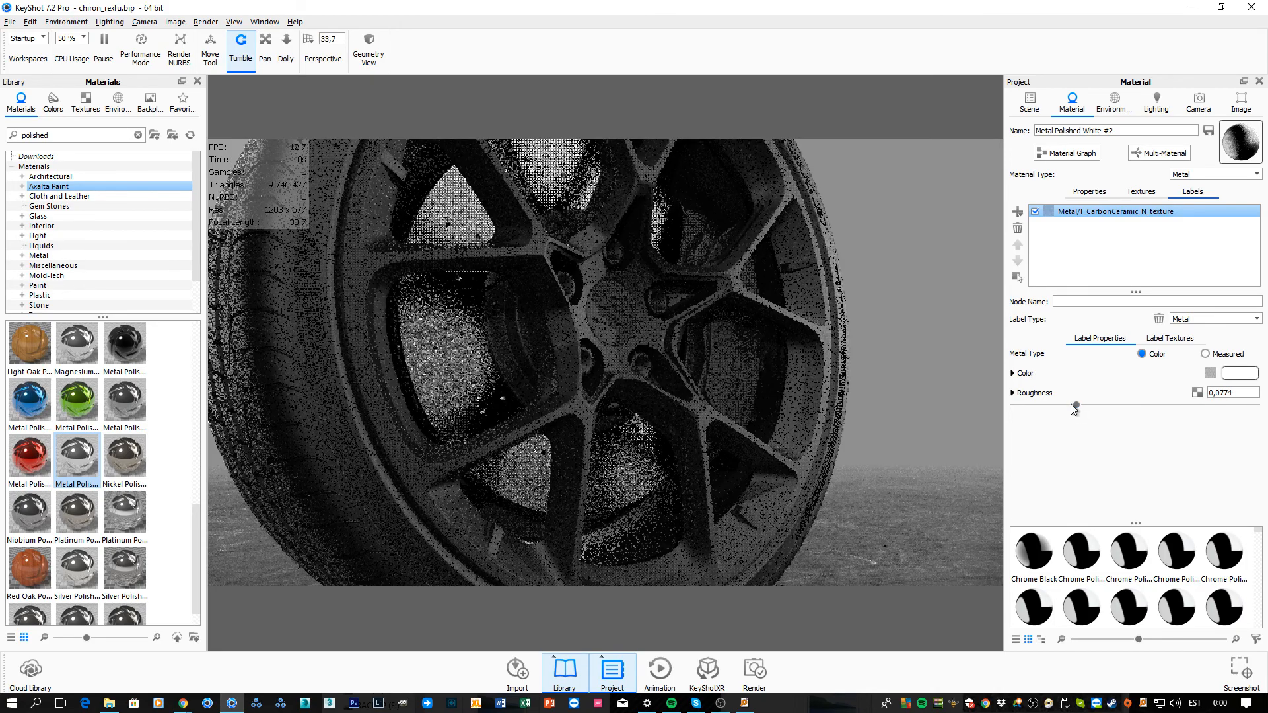
{"action": "mouse_move", "coordinate": [1074, 407]}
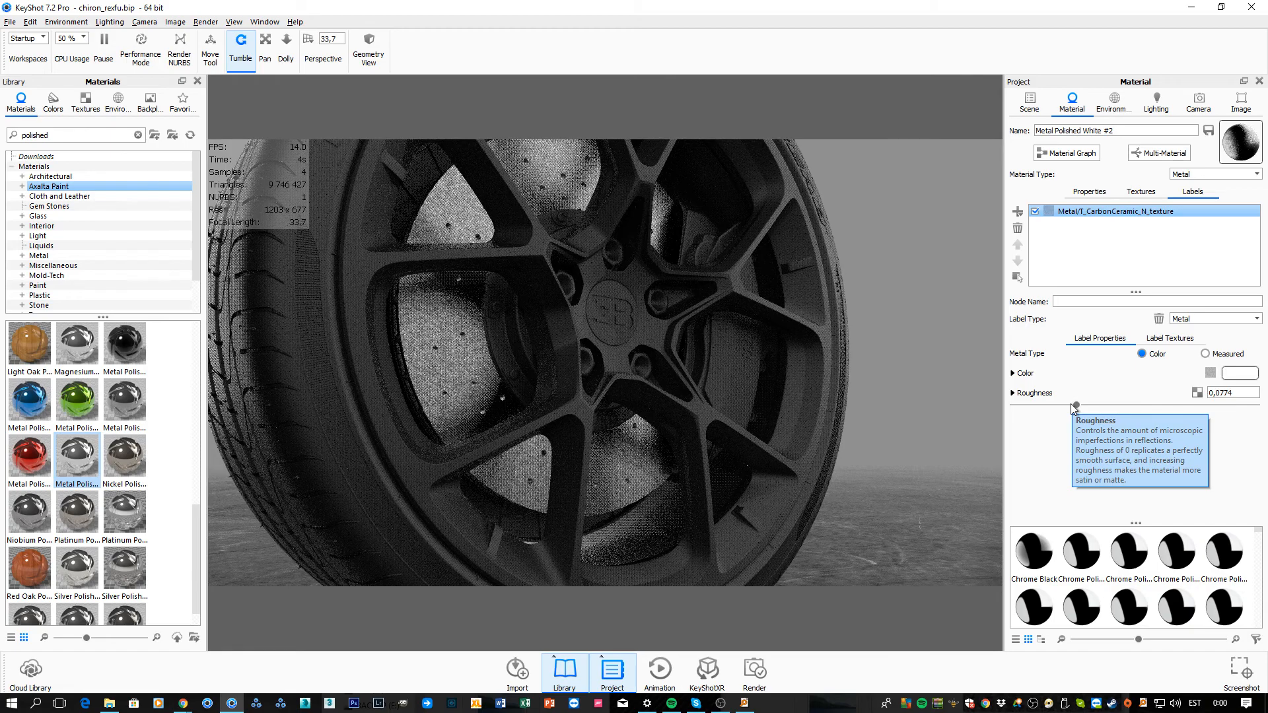
{"action": "left_click", "coordinate": [1169, 338]}
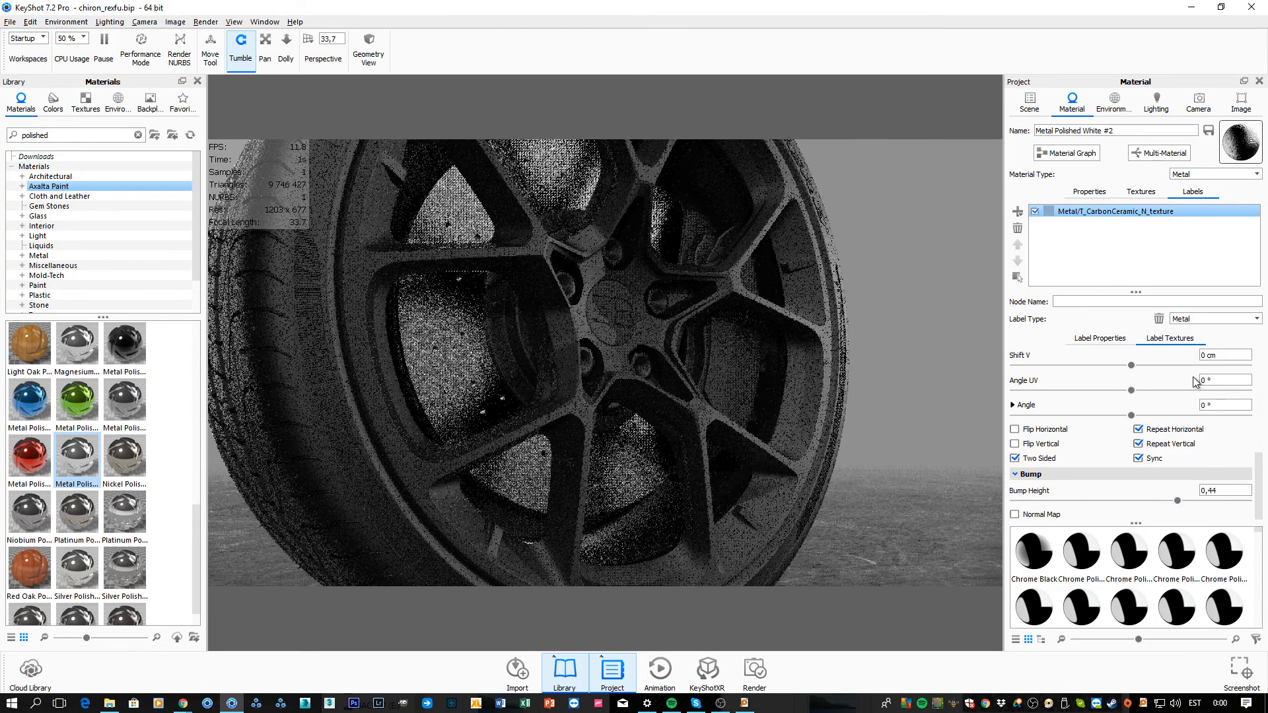
{"action": "left_click", "coordinate": [1099, 338]}
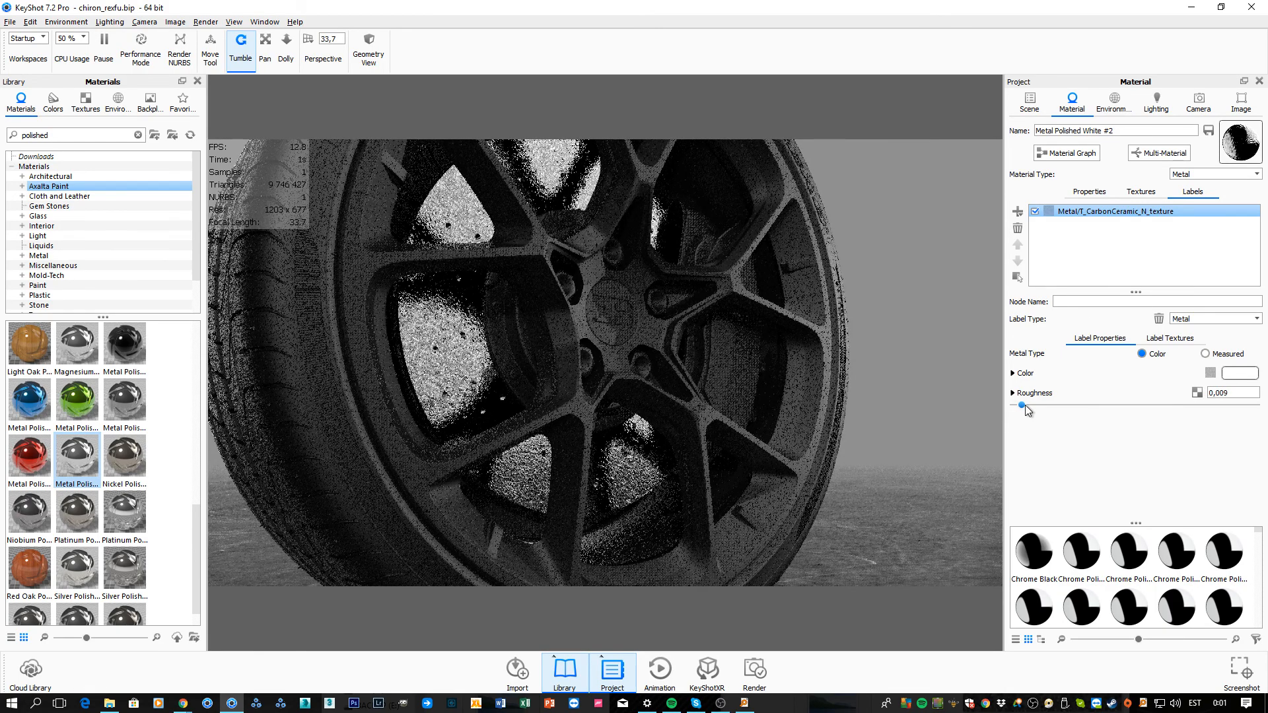
{"action": "left_click", "coordinate": [1169, 338]}
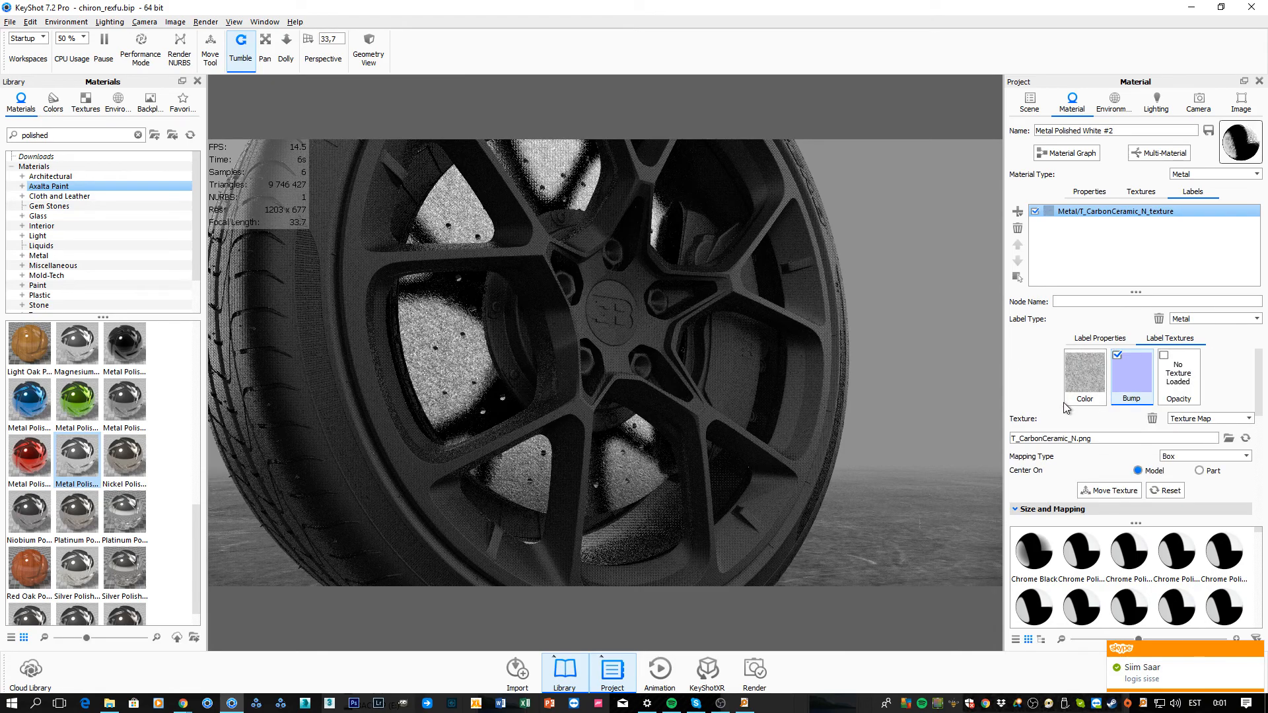
{"action": "mouse_move", "coordinate": [1066, 405]}
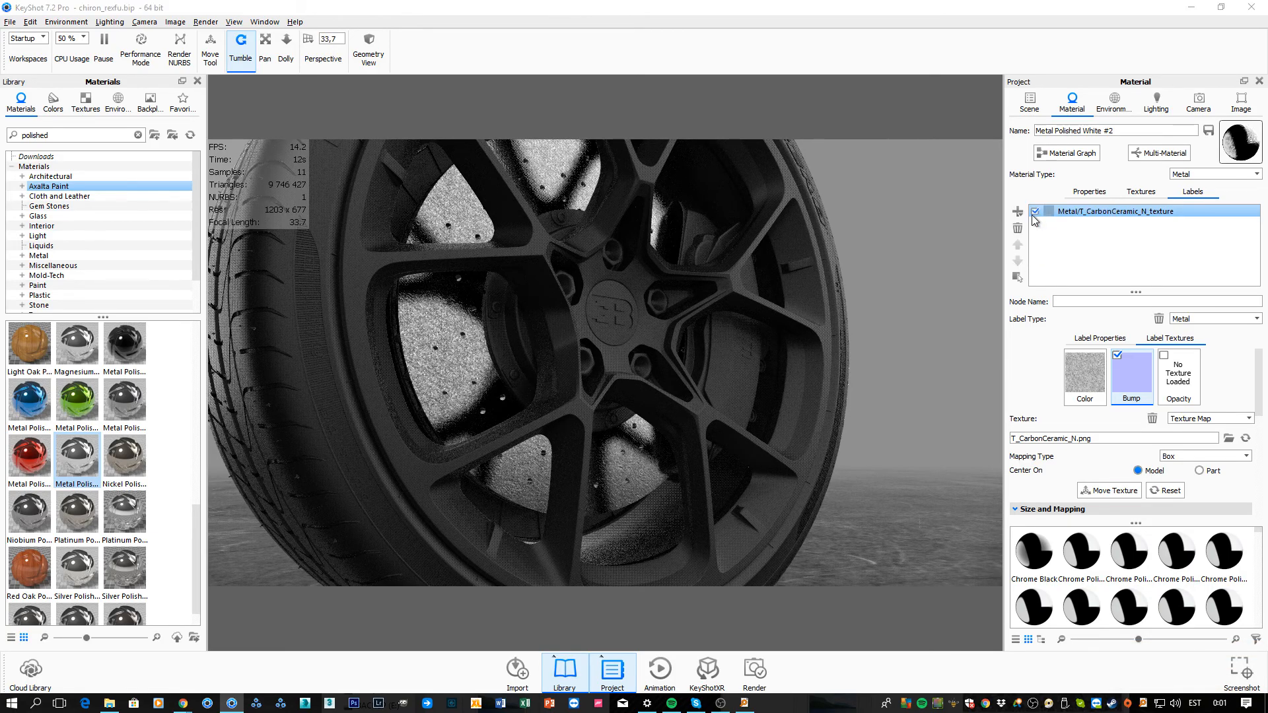
- Browse to CARS > Audi_SQ7_2017 and load brake disk.jpg as the plastic label's diffuse texture
{"action": "left_click", "coordinate": [1230, 437]}
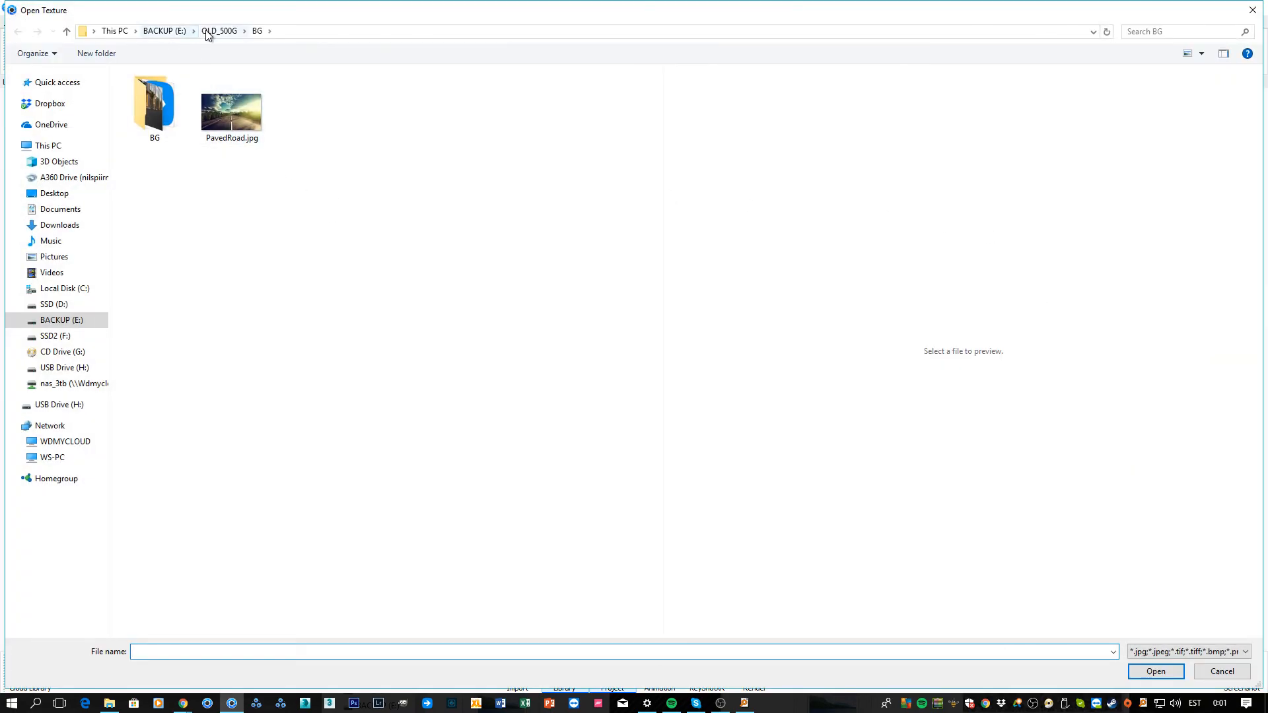
{"action": "left_click", "coordinate": [218, 30]}
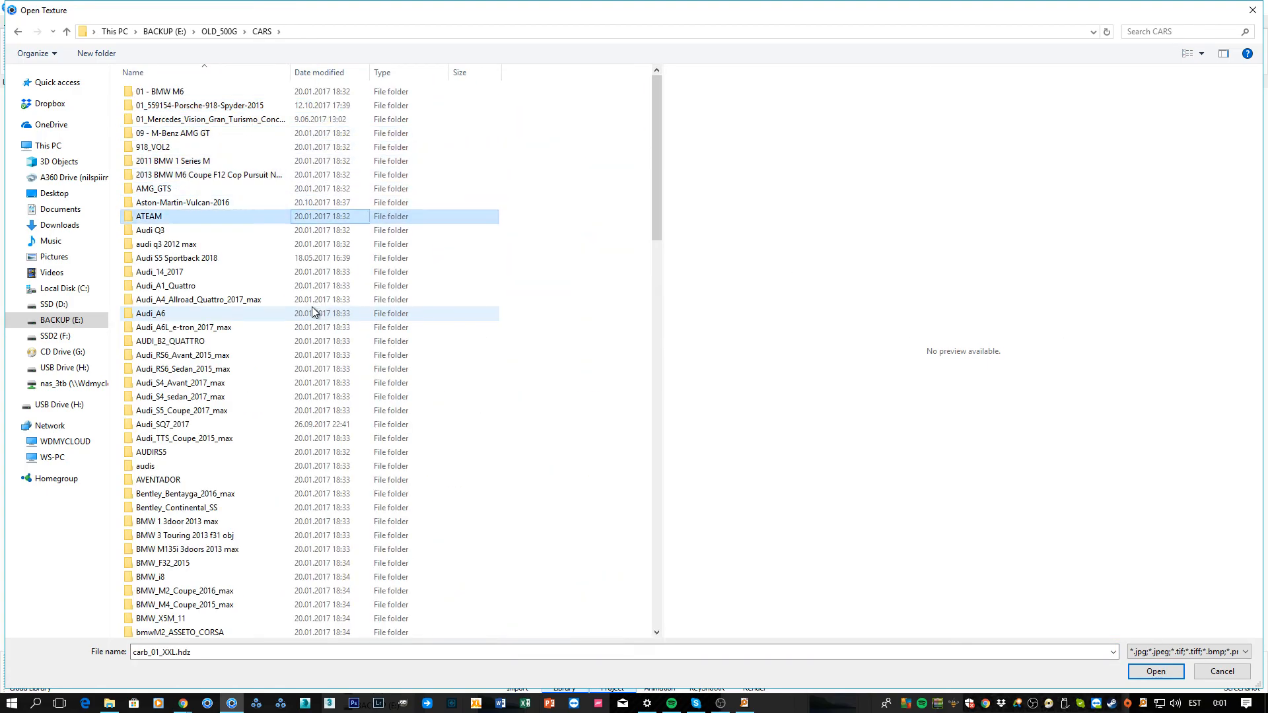
{"action": "left_click", "coordinate": [183, 368]}
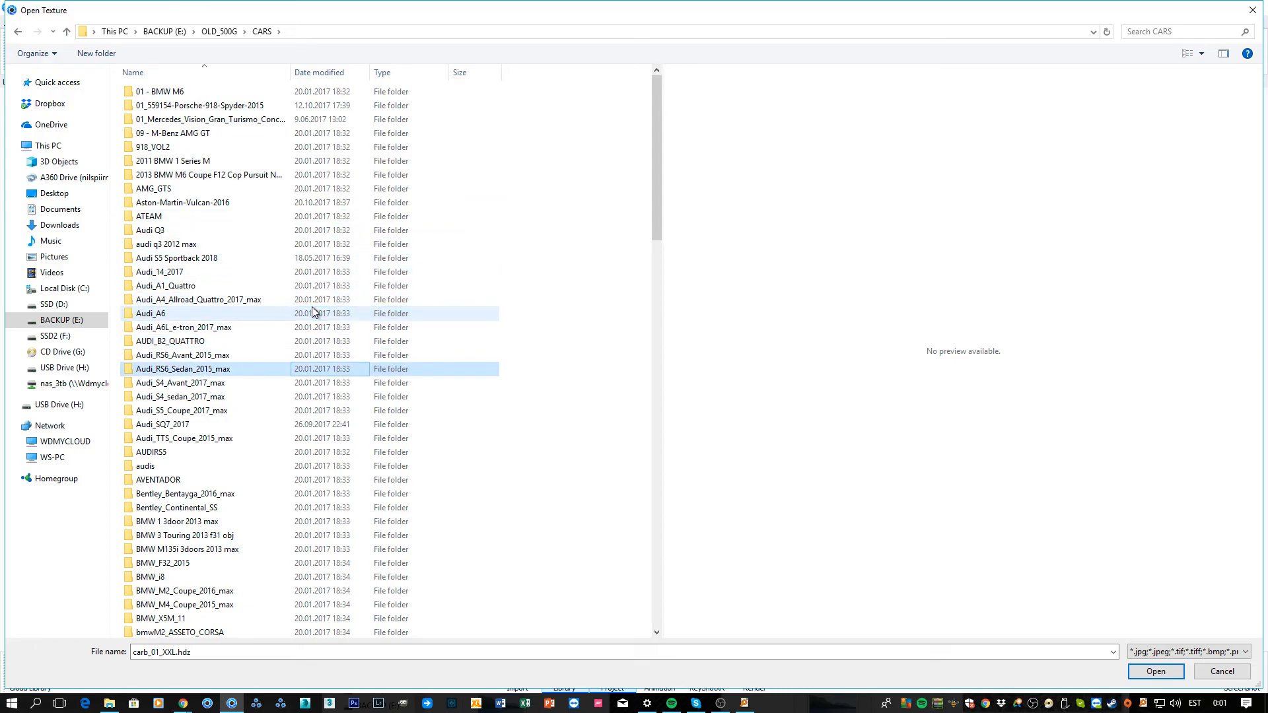
{"action": "left_click", "coordinate": [182, 355]}
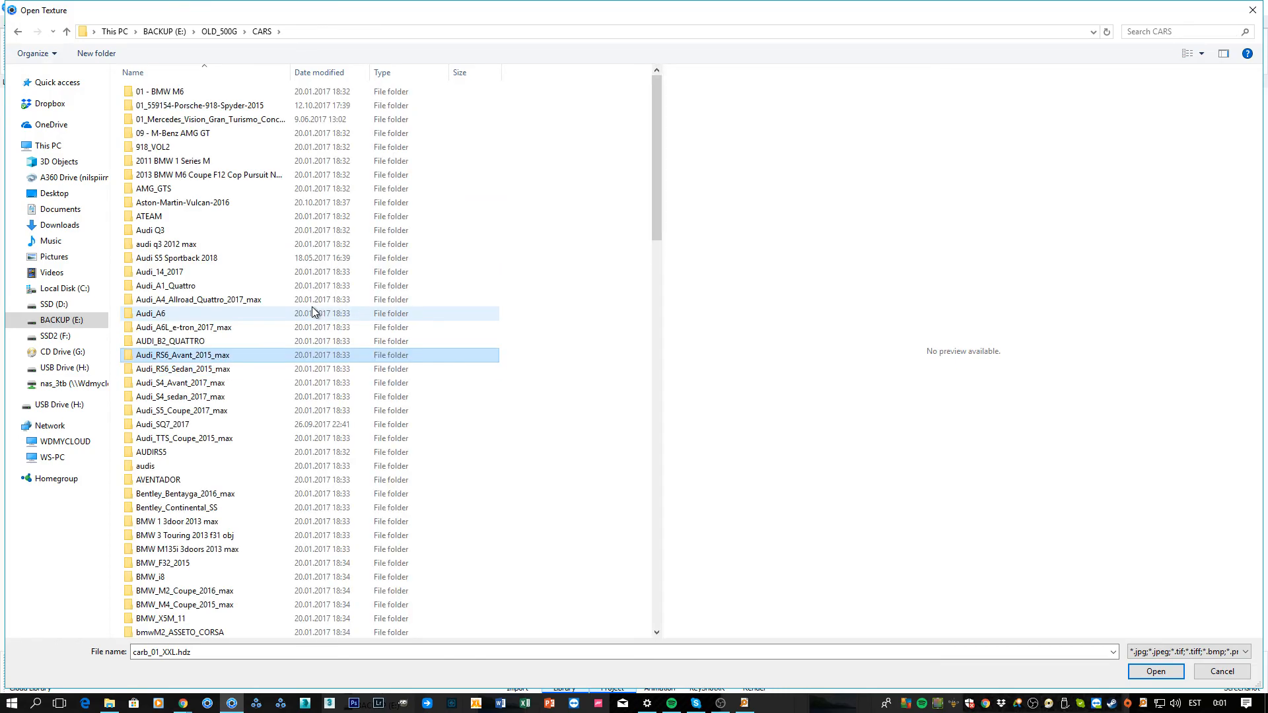
{"action": "left_click", "coordinate": [180, 396]}
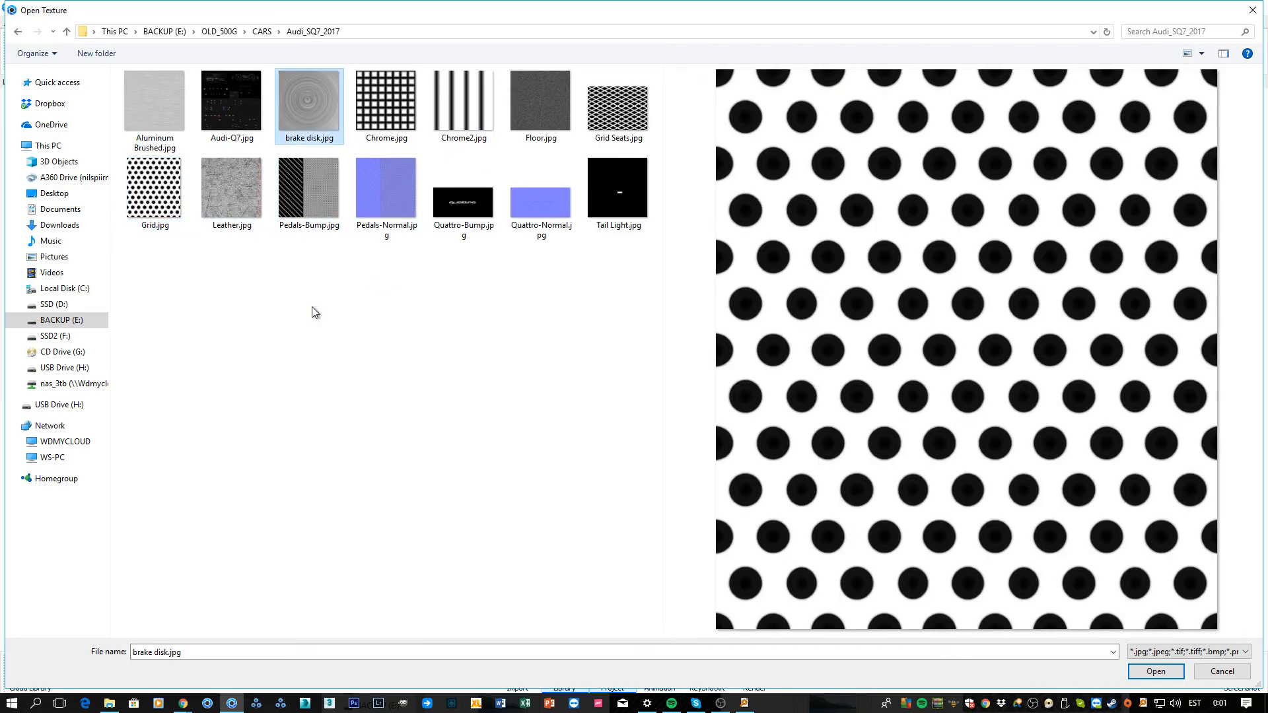
{"action": "left_click", "coordinate": [1154, 671]}
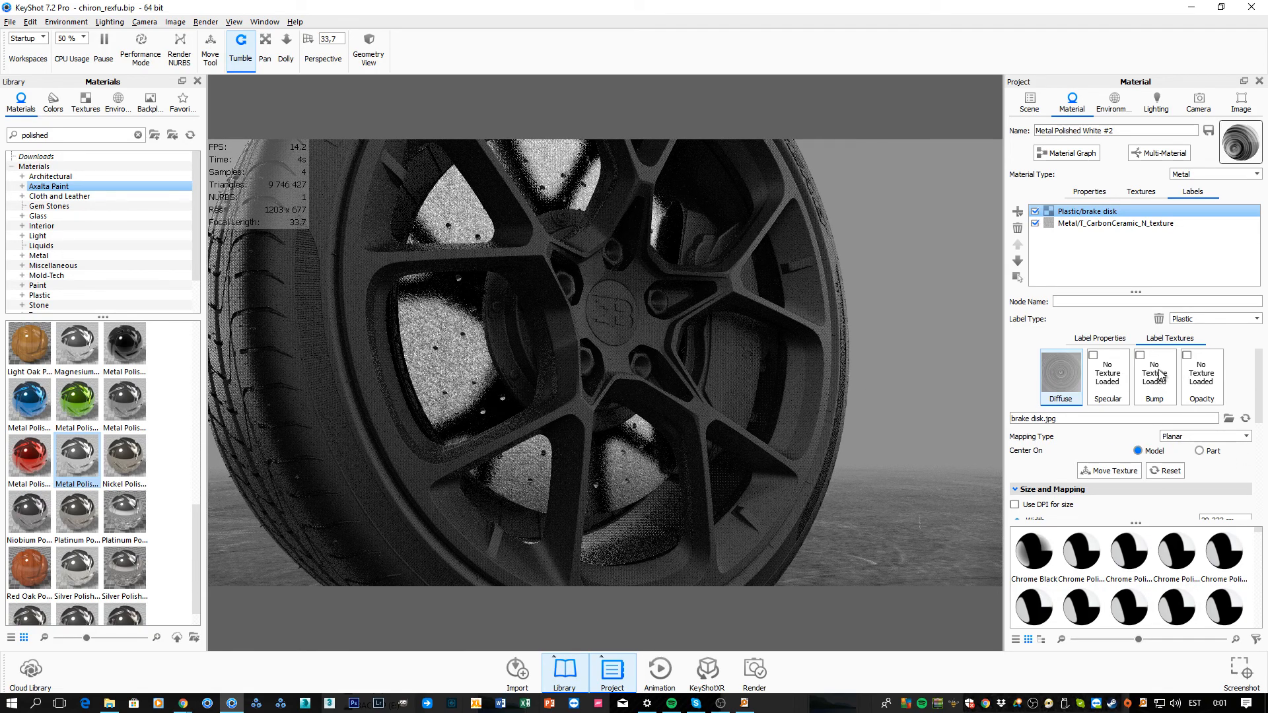
- Move the brake disk image to the Bump slot with Box mapping, hiding the carbon layer
{"action": "left_click", "coordinate": [1139, 355]}
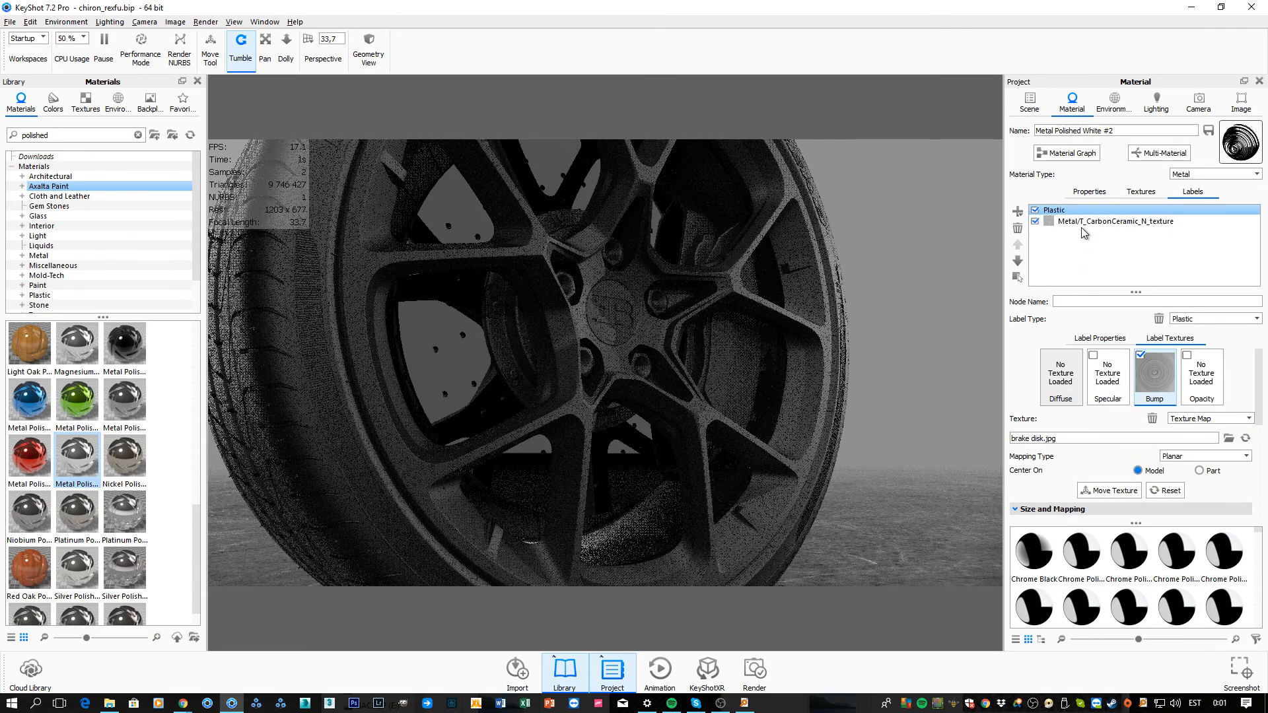
{"action": "left_click", "coordinate": [1036, 221]}
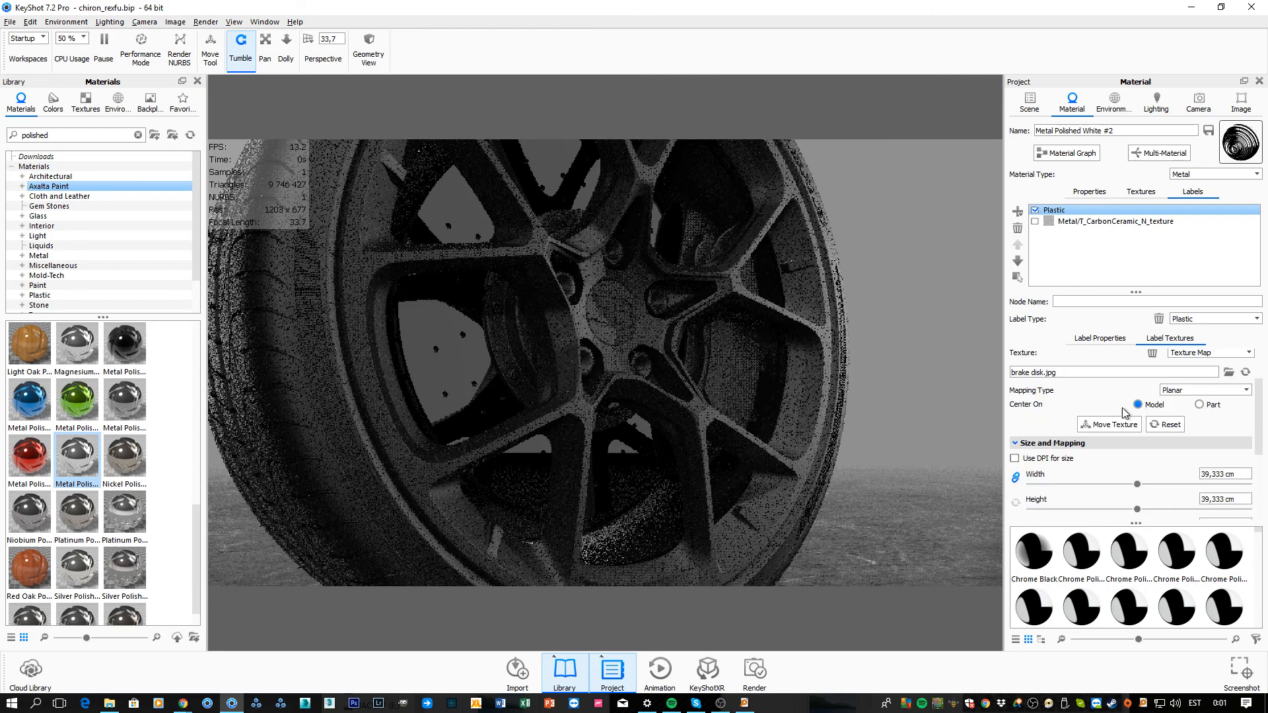
{"action": "left_click", "coordinate": [1169, 339]}
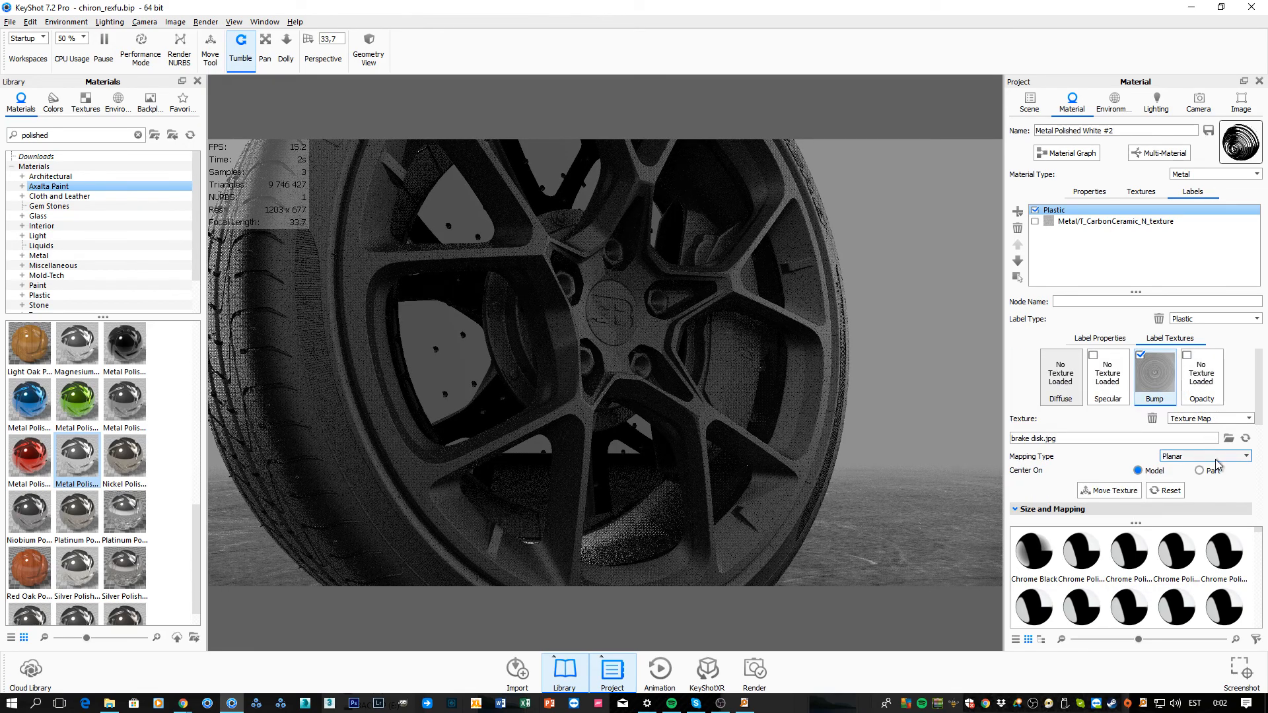
{"action": "left_click", "coordinate": [1244, 455]}
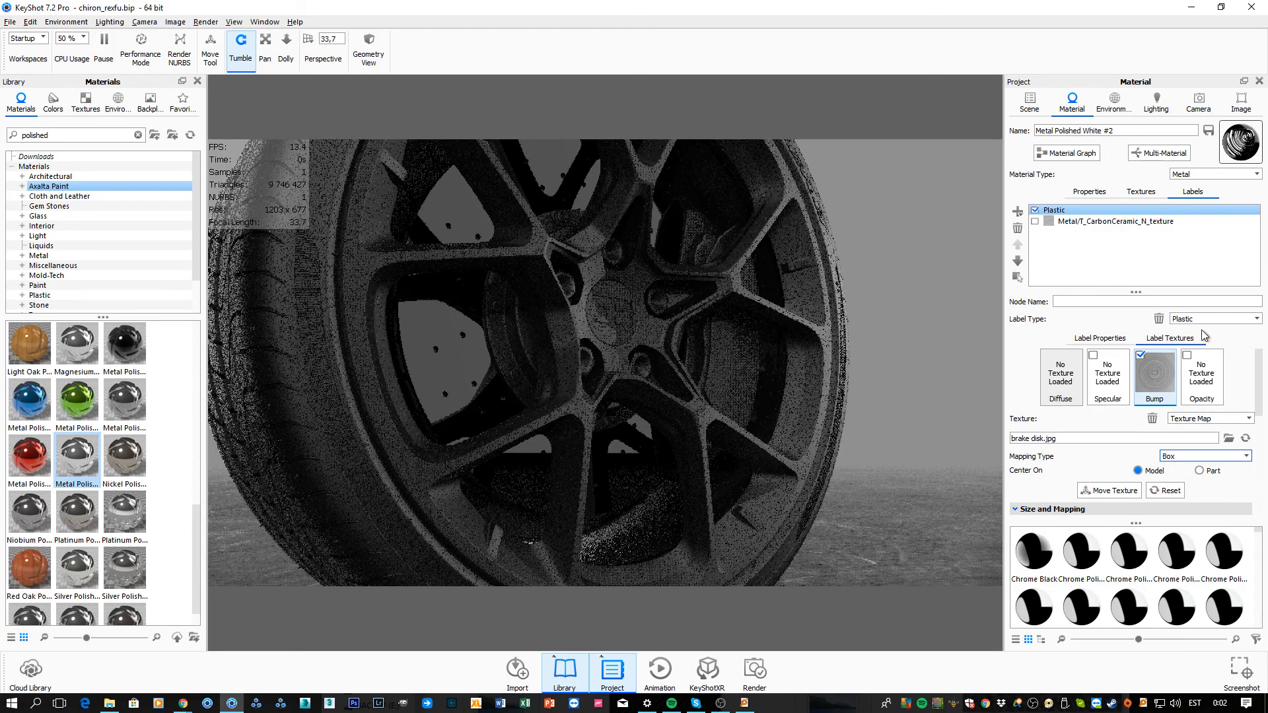
- Make the label a Metal type, 400 cm wide and centered on the part
{"action": "left_click", "coordinate": [1255, 318]}
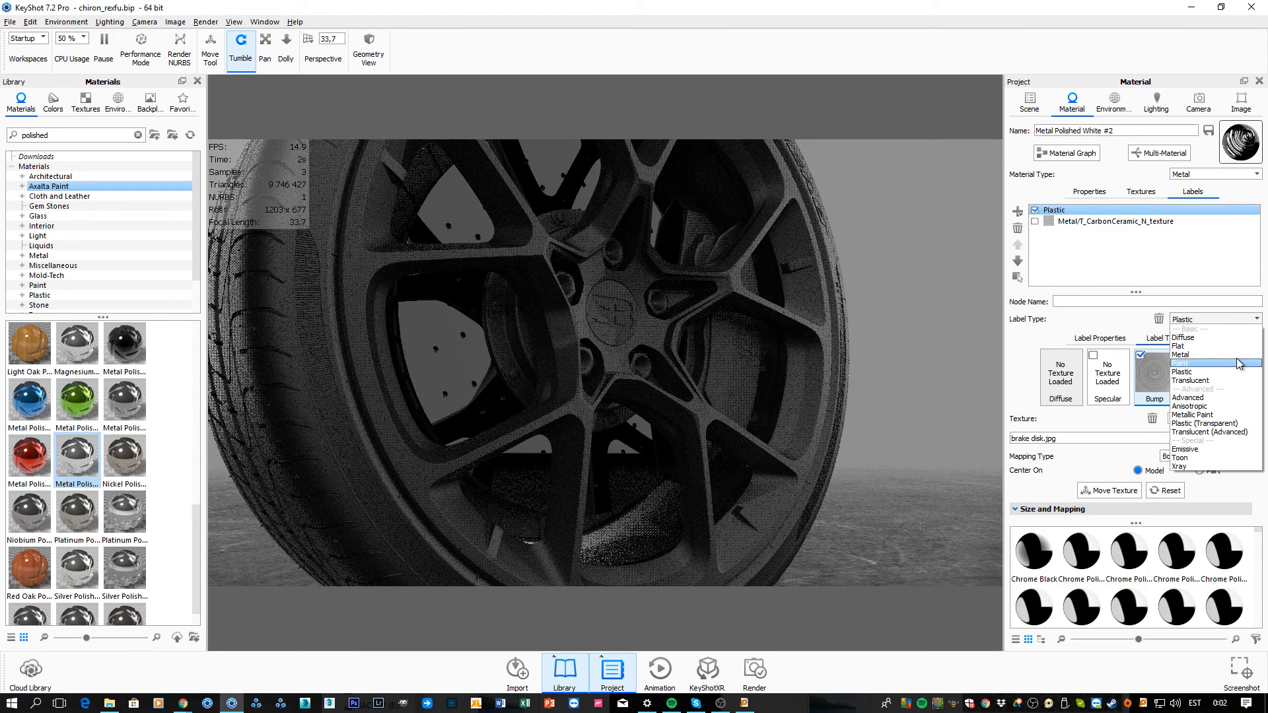
{"action": "left_click", "coordinate": [1179, 354]}
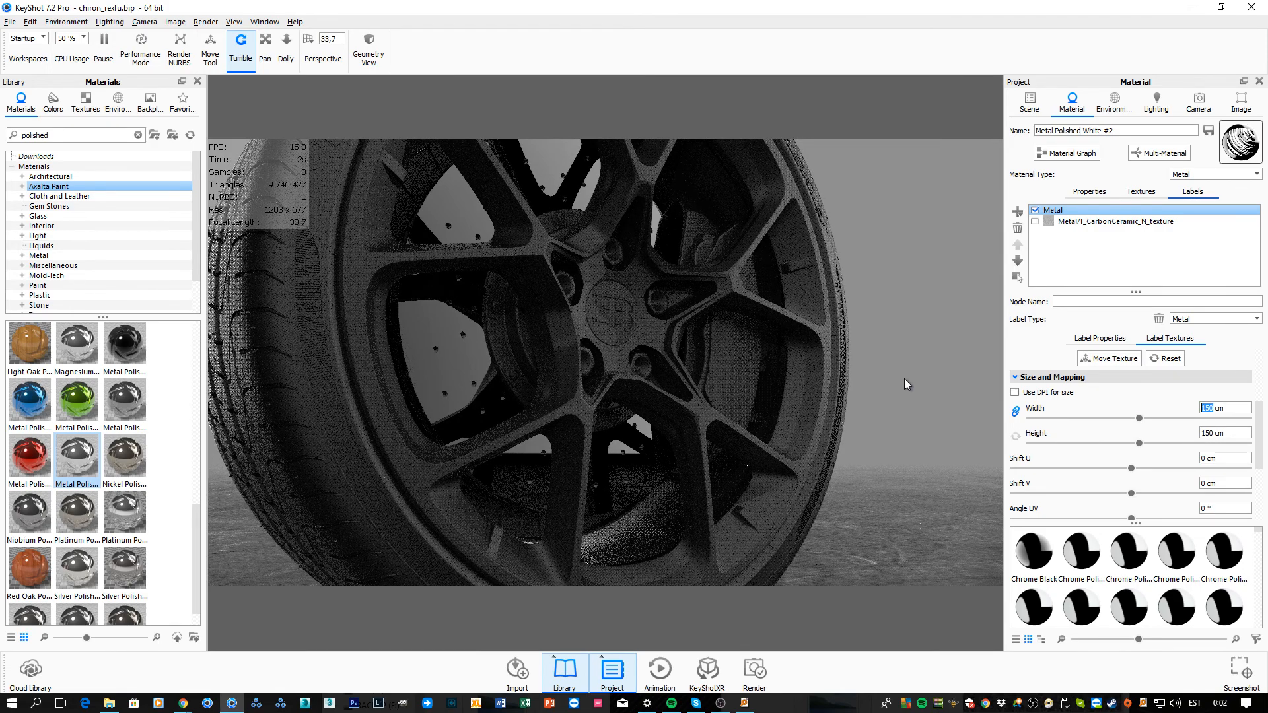
{"action": "type", "text": "400"}
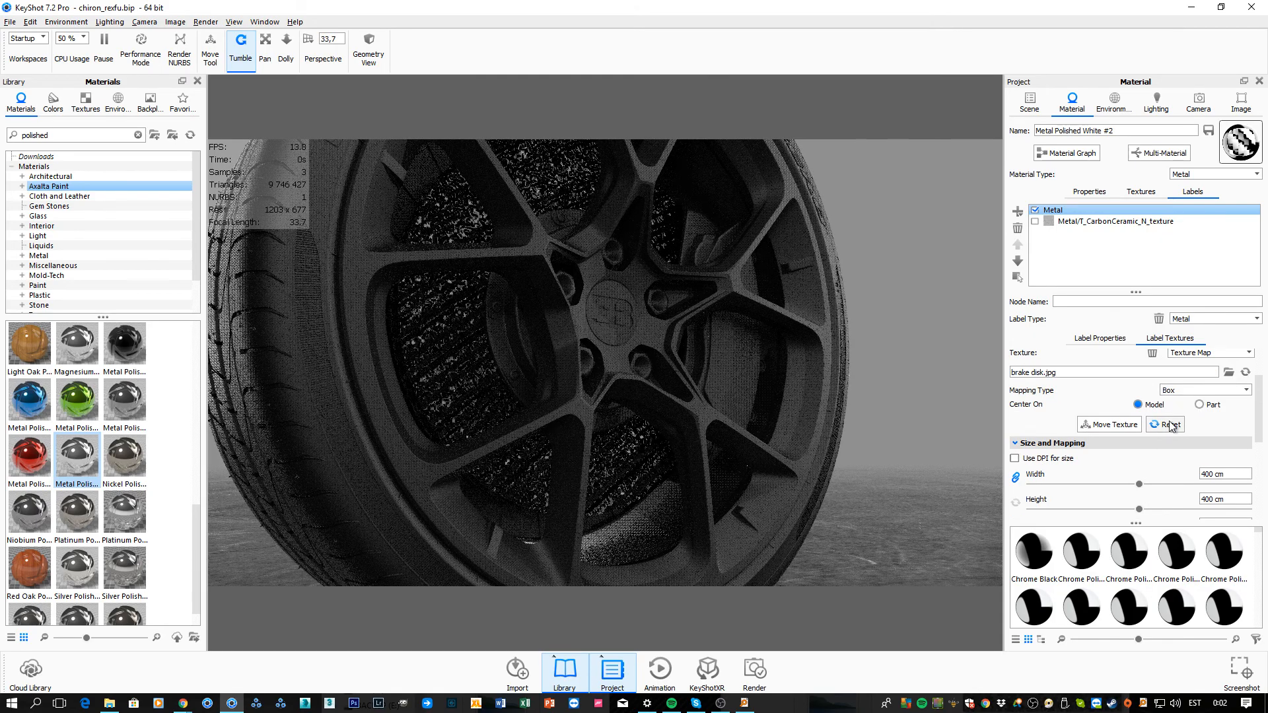
{"action": "left_click", "coordinate": [1212, 405]}
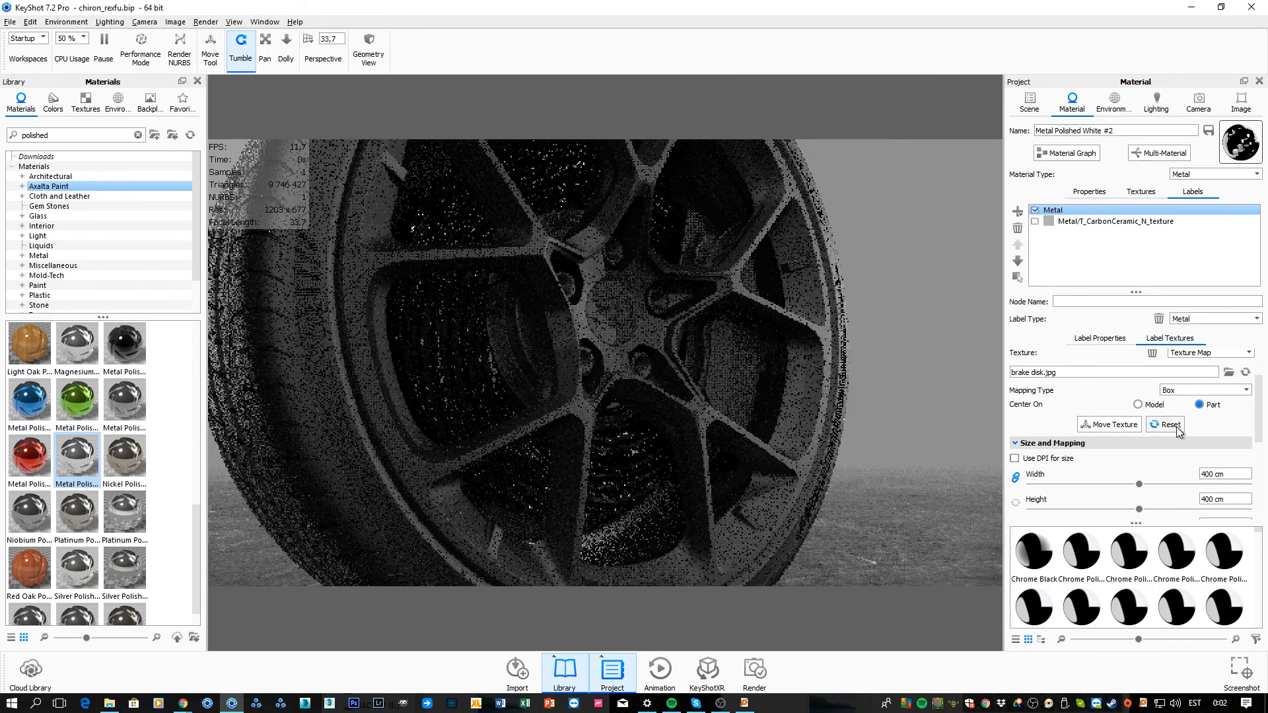
{"action": "left_click", "coordinate": [1202, 404]}
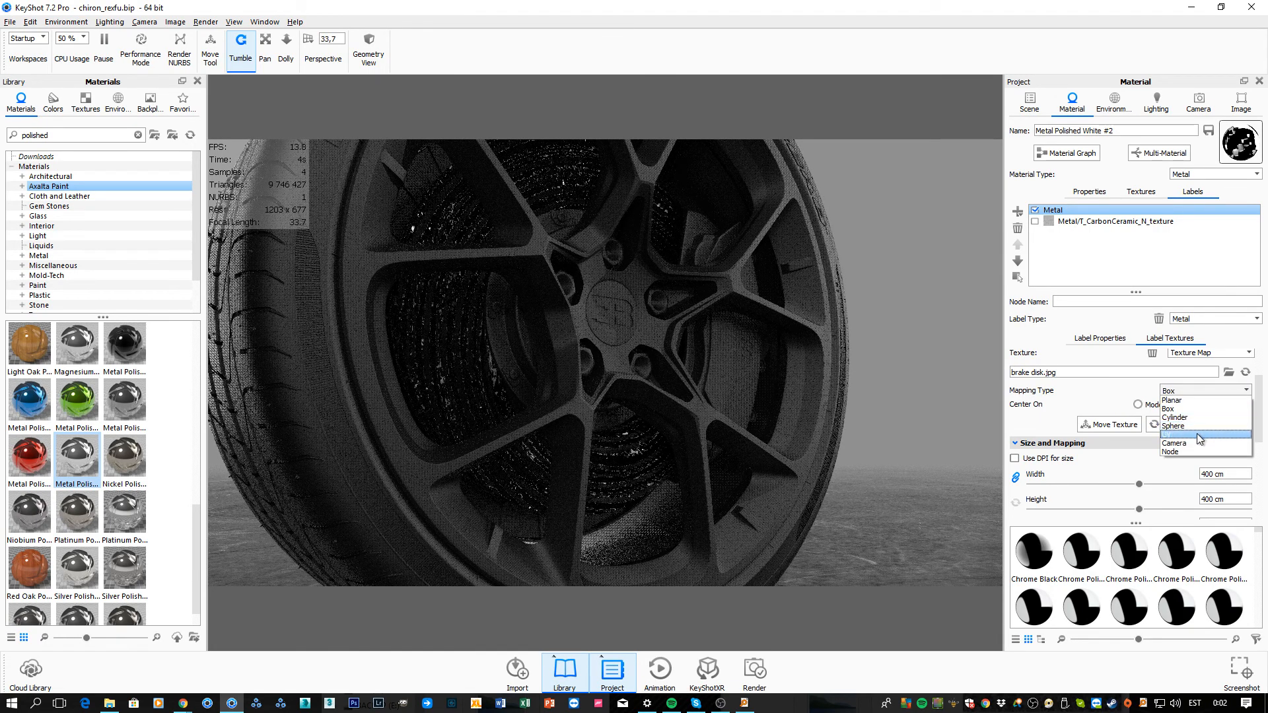
- Try UV mapping for the brake disk bump, then pick another mapping type
{"action": "left_click", "coordinate": [1173, 424]}
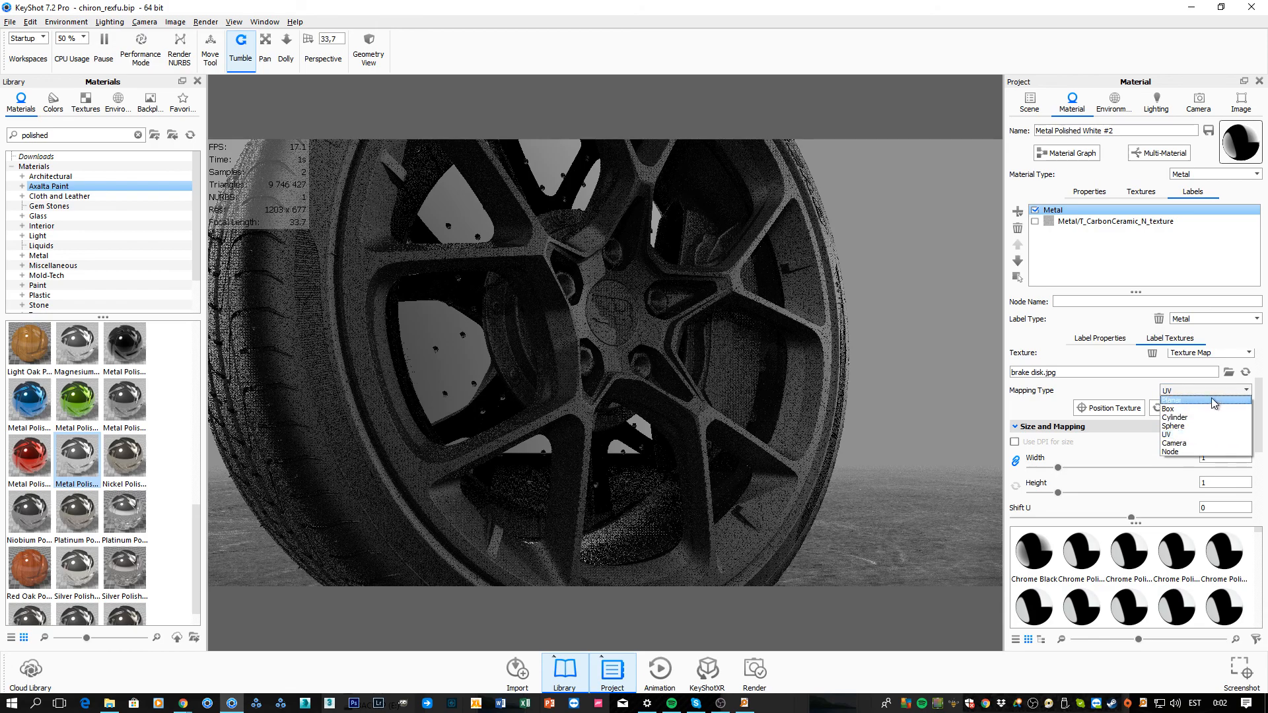
{"action": "left_click", "coordinate": [1168, 408]}
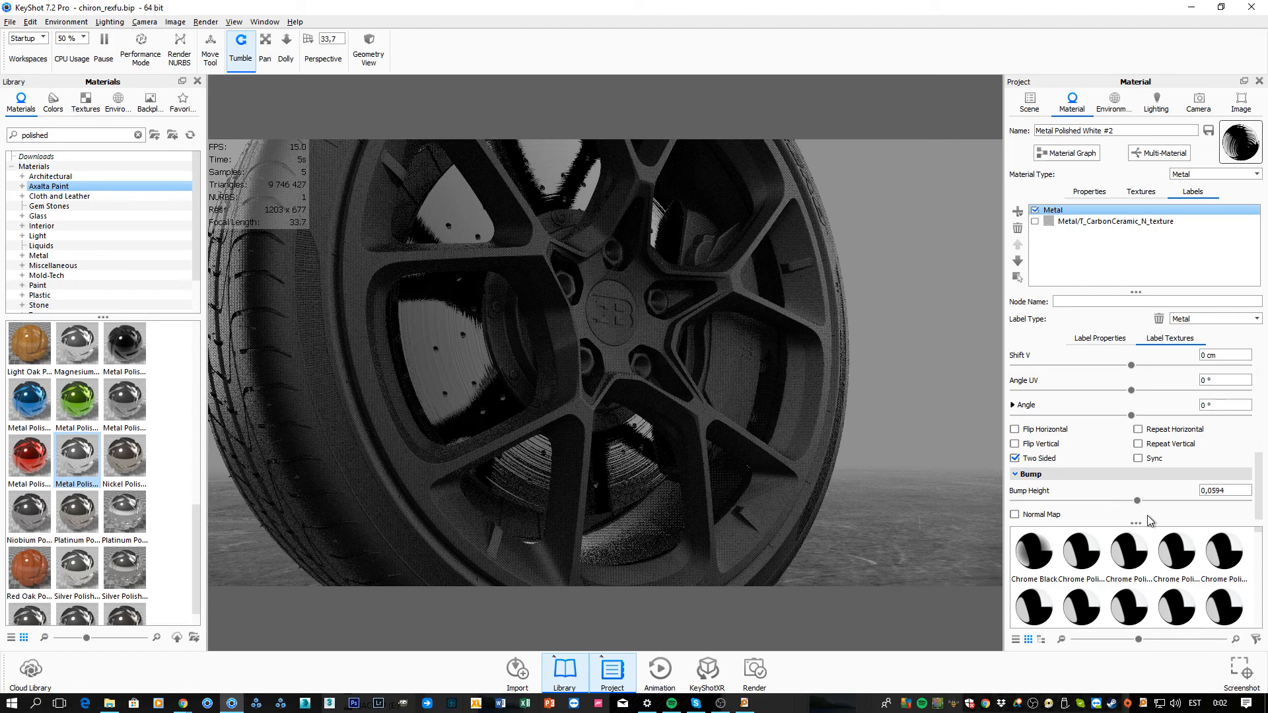
{"action": "mouse_move", "coordinate": [273, 246]}
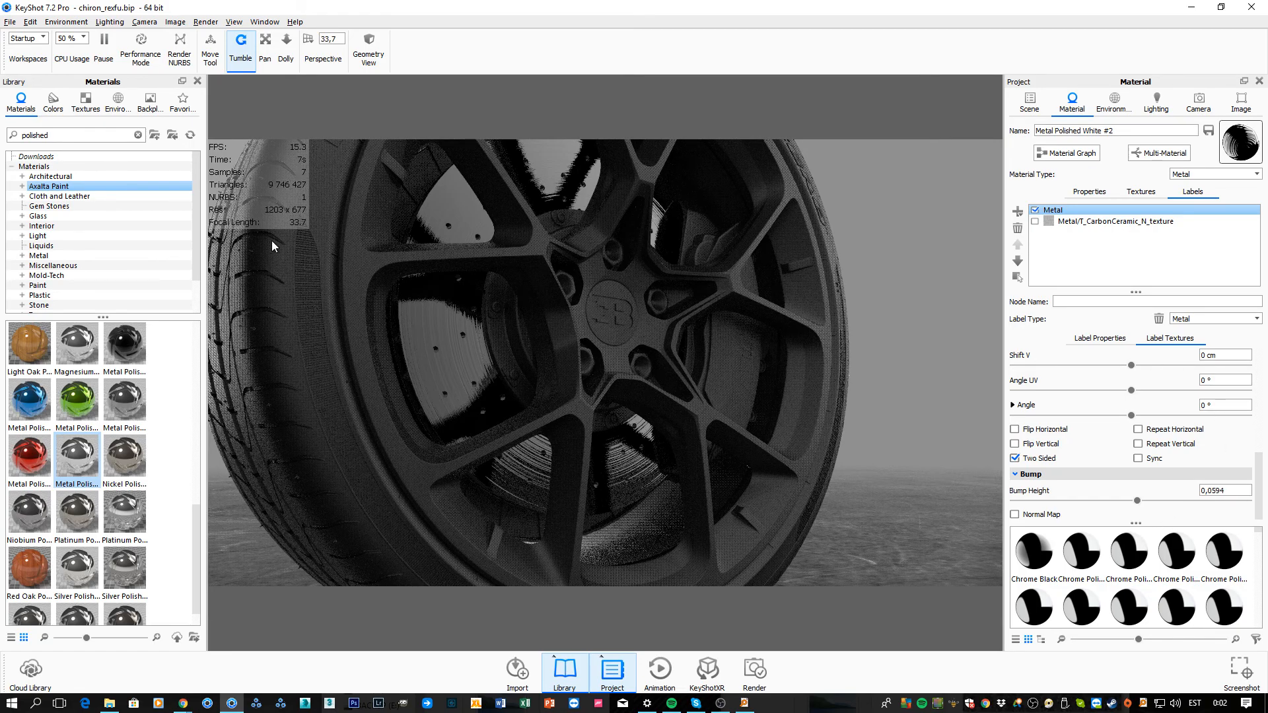
- Re-enable the carbon ceramic layer and apply the 05 percent opacity map to the metal label
{"action": "left_click", "coordinate": [85, 103]}
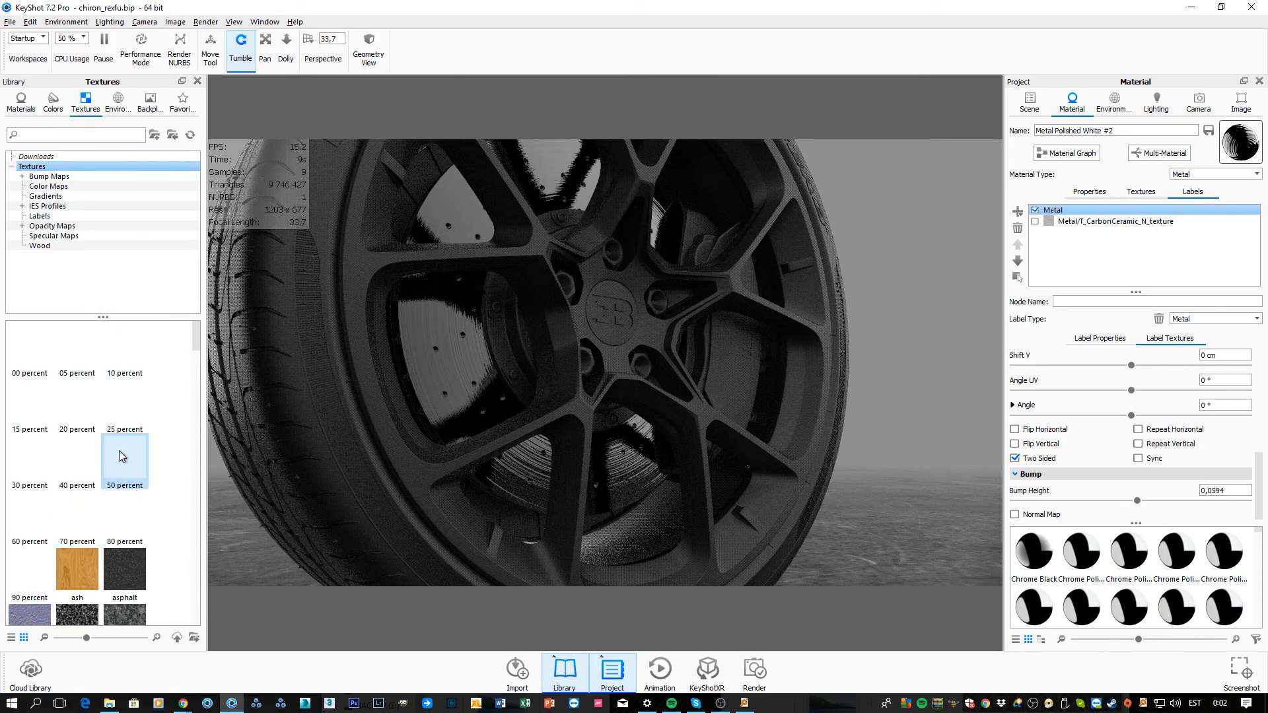
{"action": "left_click", "coordinate": [1169, 338]}
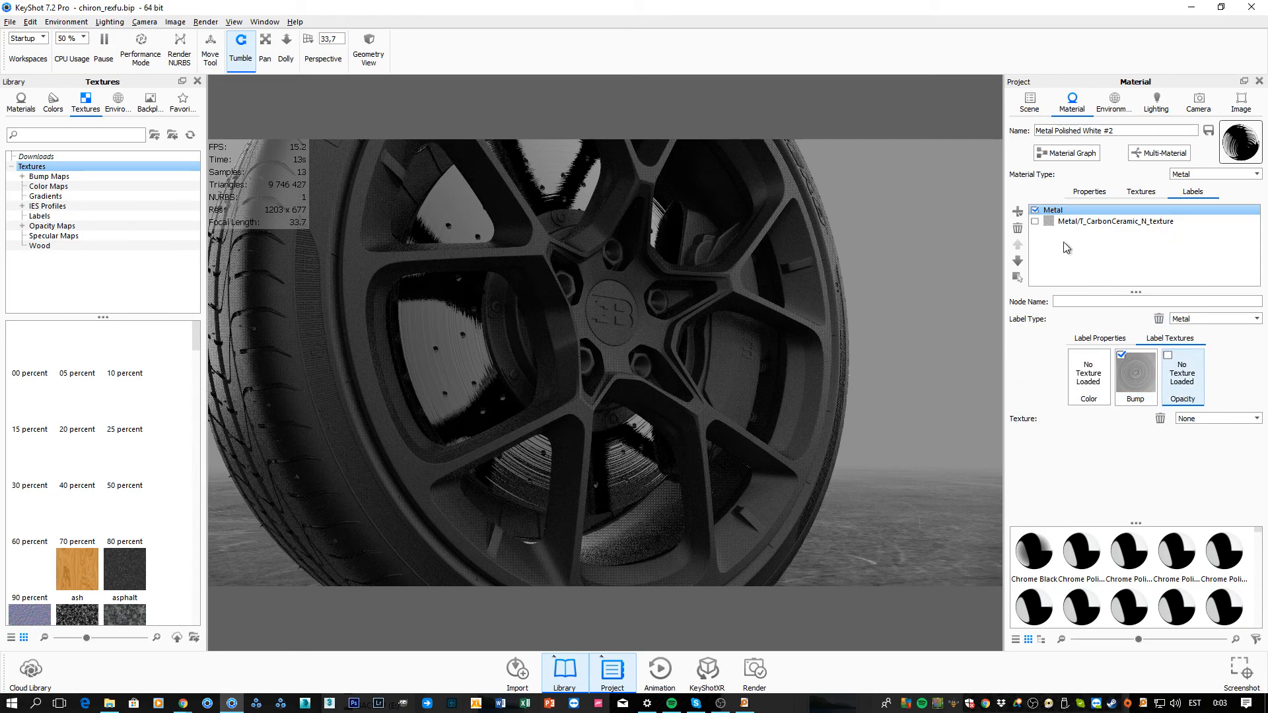
{"action": "left_click", "coordinate": [1034, 222]}
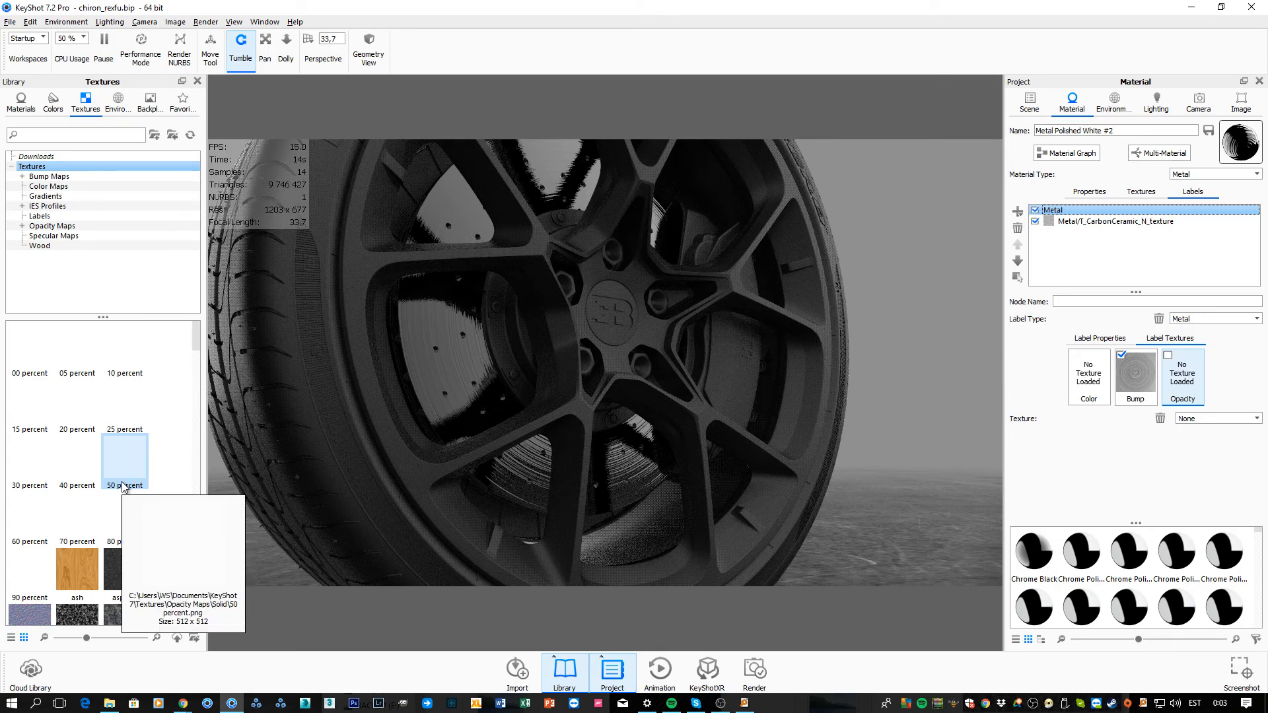
{"action": "mouse_move", "coordinate": [77, 352]}
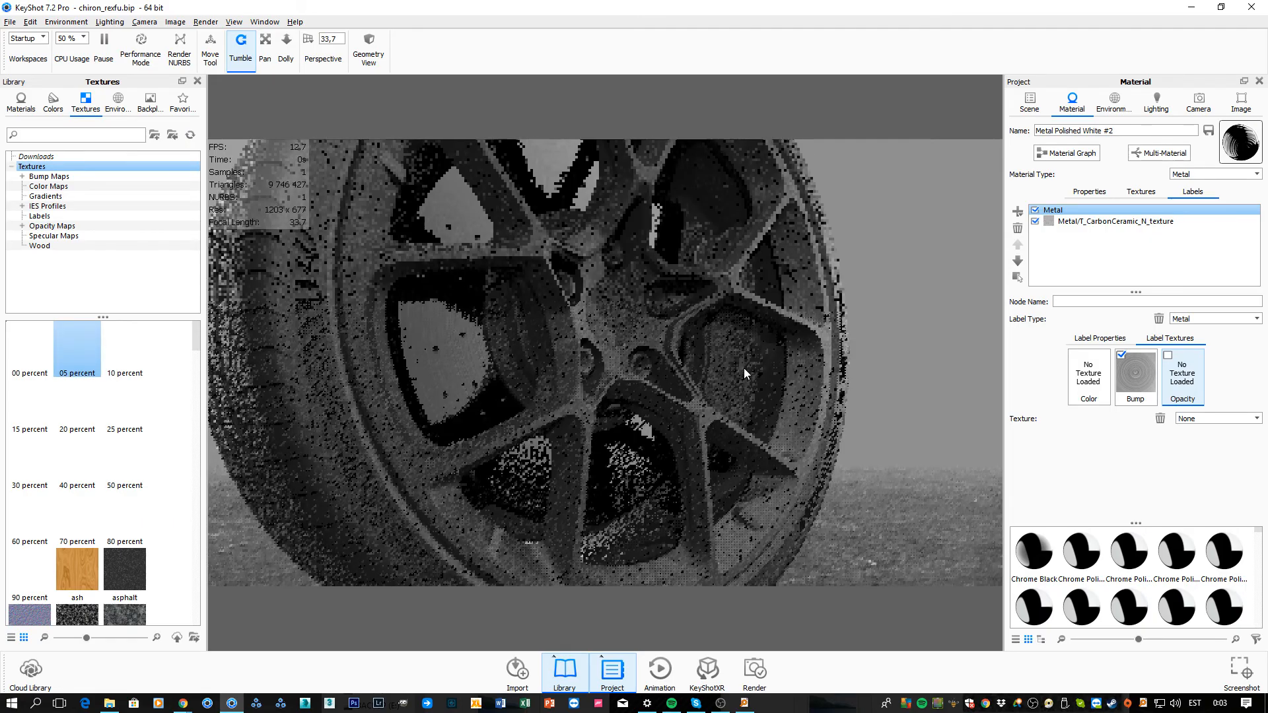
{"action": "left_click", "coordinate": [1178, 369]}
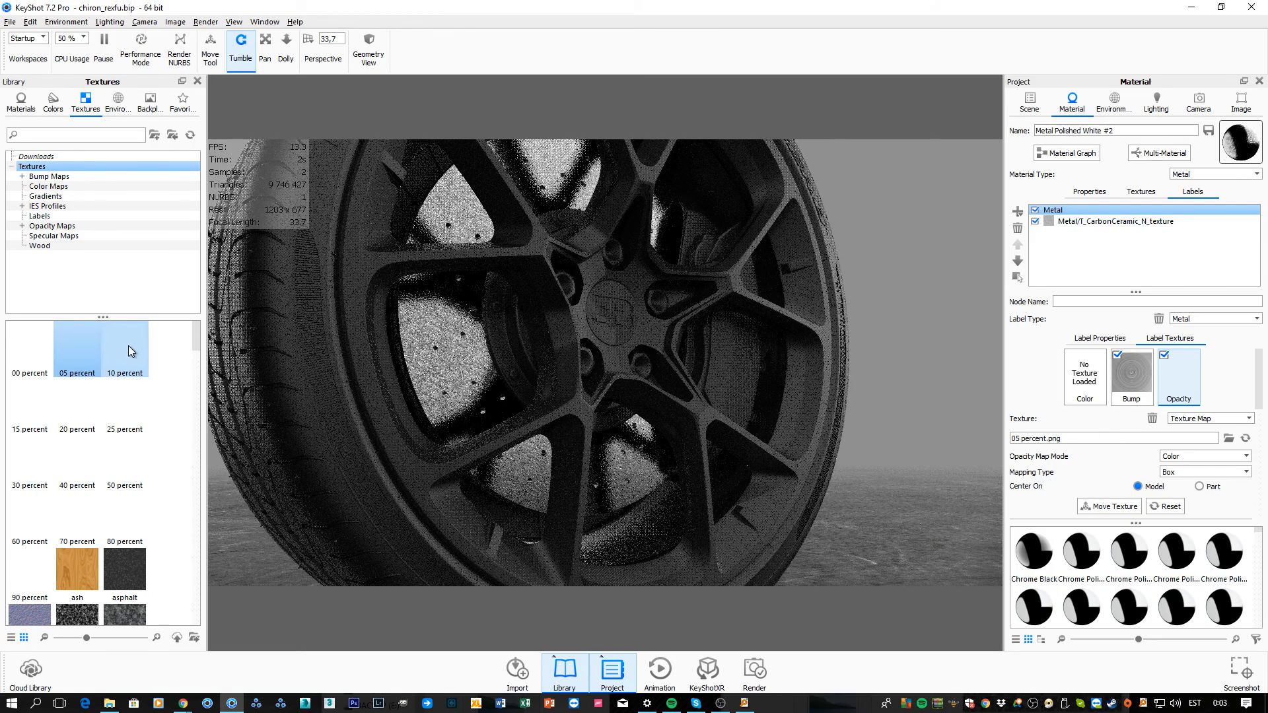
- Swap the label's opacity map for a higher-percentage map from the Textures library
{"action": "left_click", "coordinate": [124, 341]}
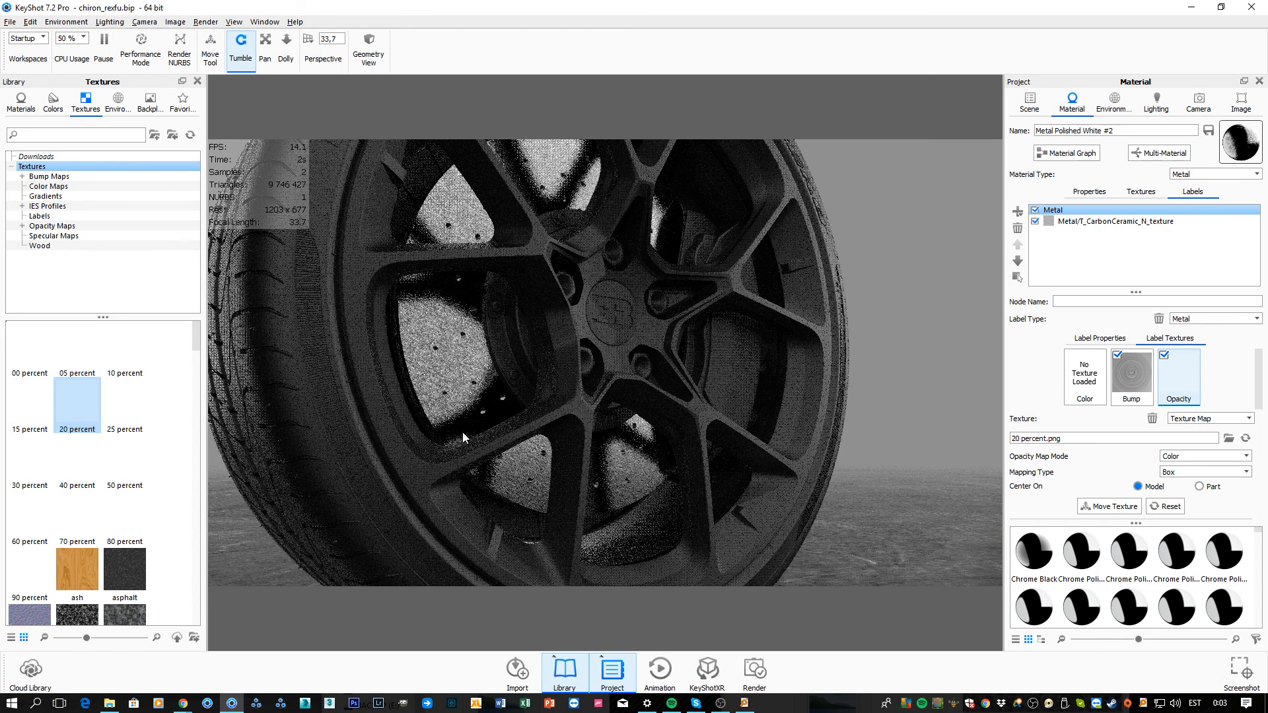
{"action": "left_click", "coordinate": [29, 521]}
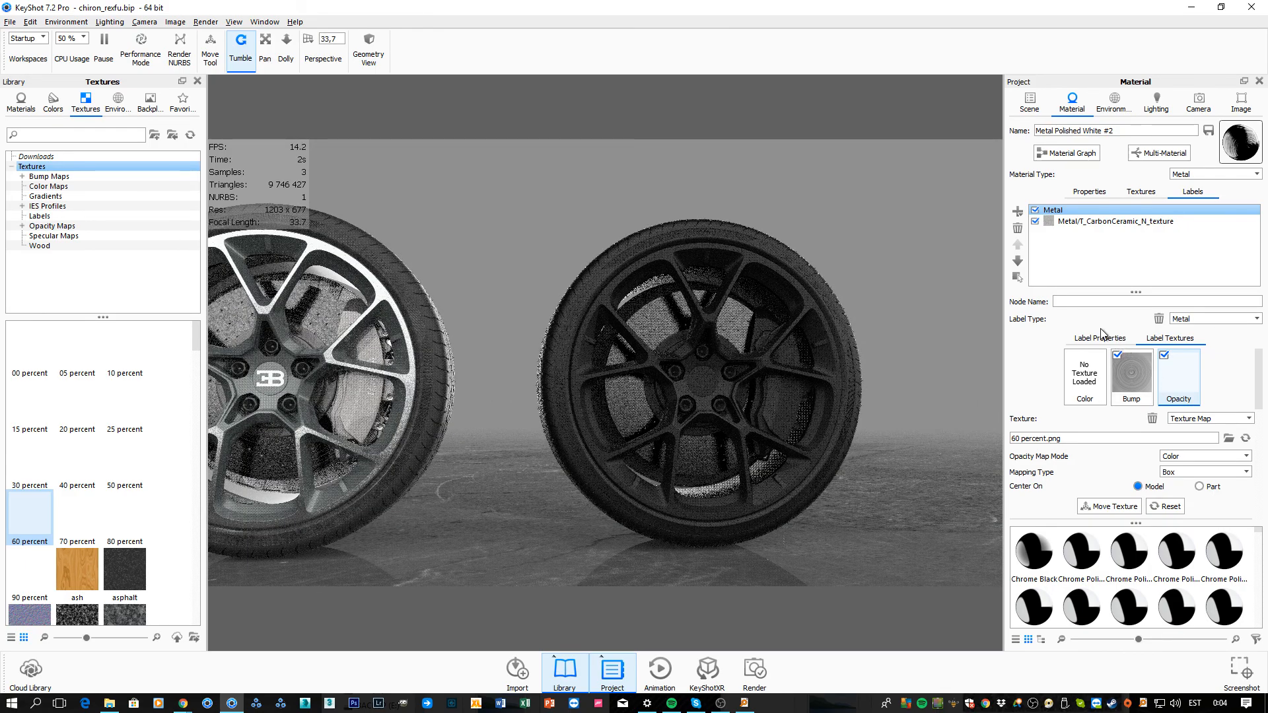
- Review the T_CarbonCeramic label's texture settings, then select the base Metal layer
{"action": "left_click", "coordinate": [1117, 221]}
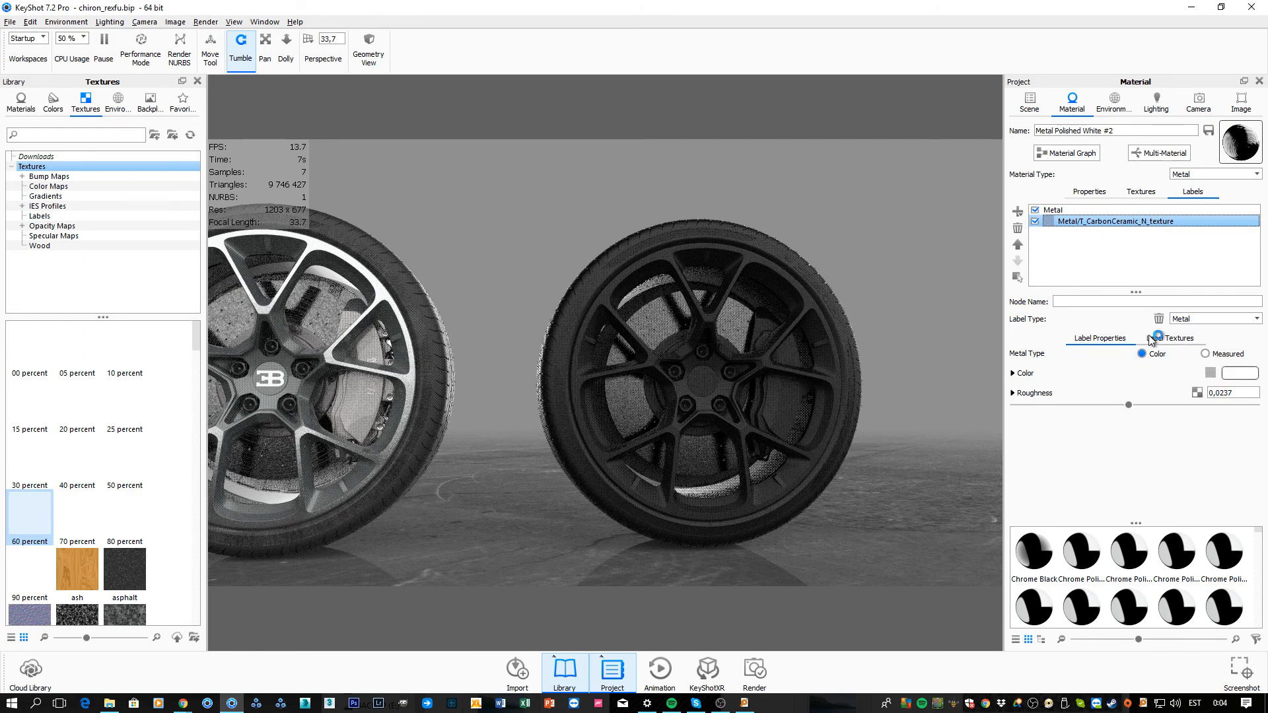
{"action": "left_click", "coordinate": [1169, 338]}
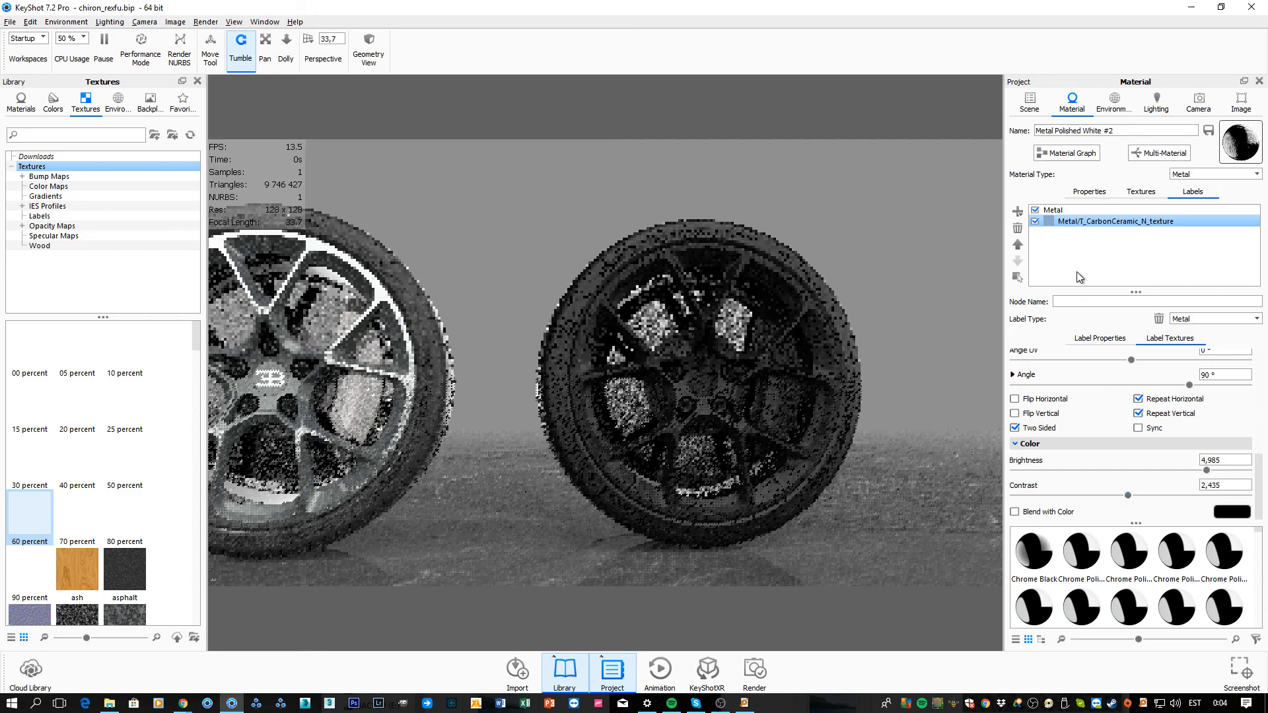
{"action": "left_click", "coordinate": [1053, 210]}
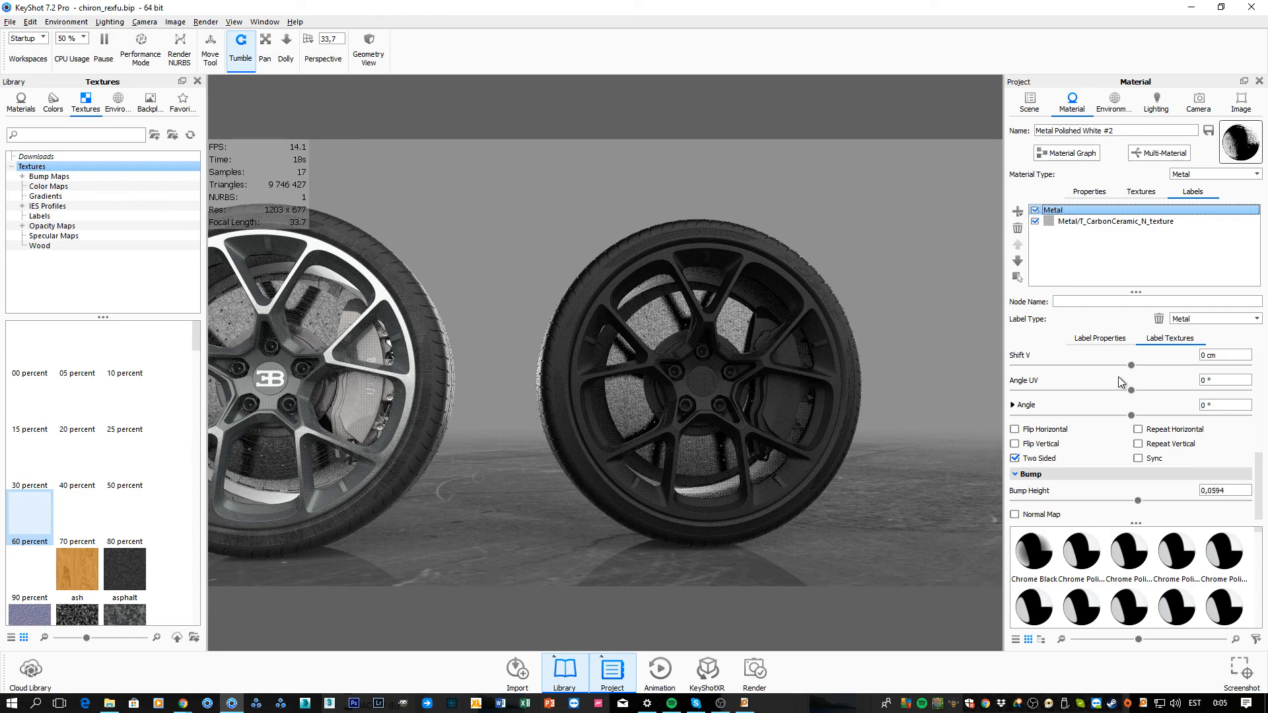
{"action": "mouse_move", "coordinate": [1136, 387]}
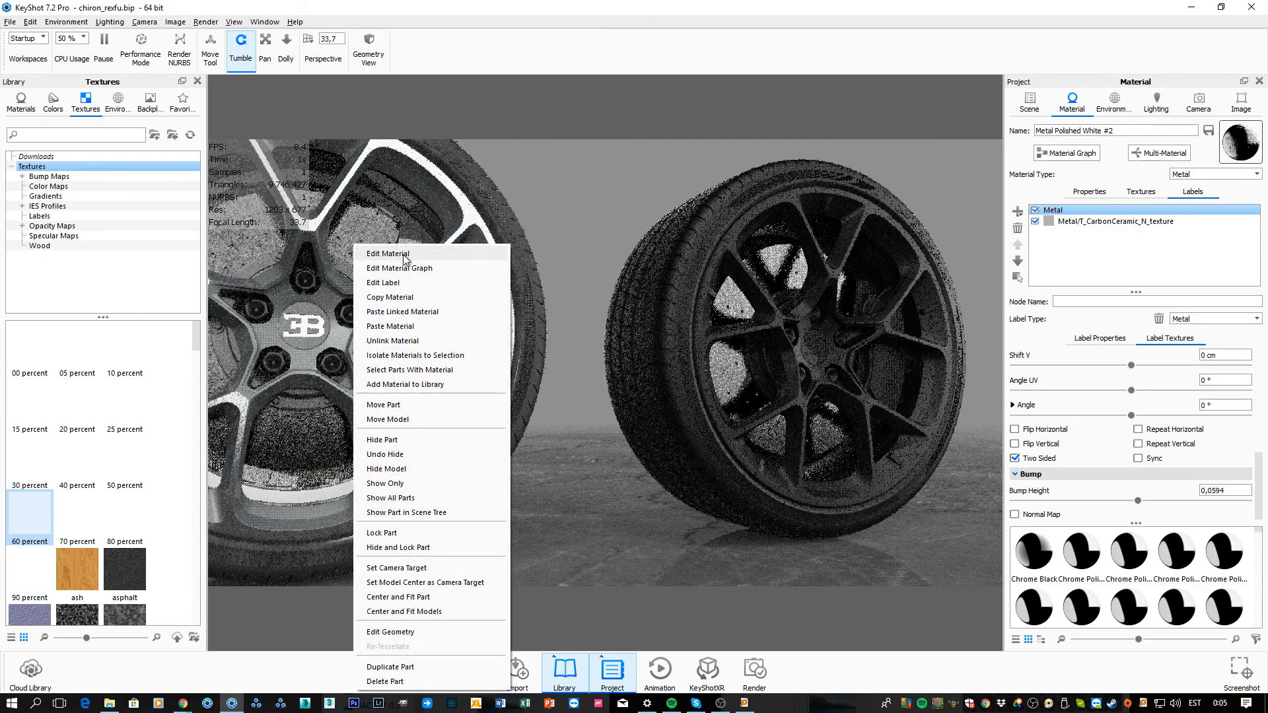
- Edit the right wheel's Paint Matte Black #32 disc material and scroll its Textures and Labels settings
{"action": "left_click", "coordinate": [388, 253]}
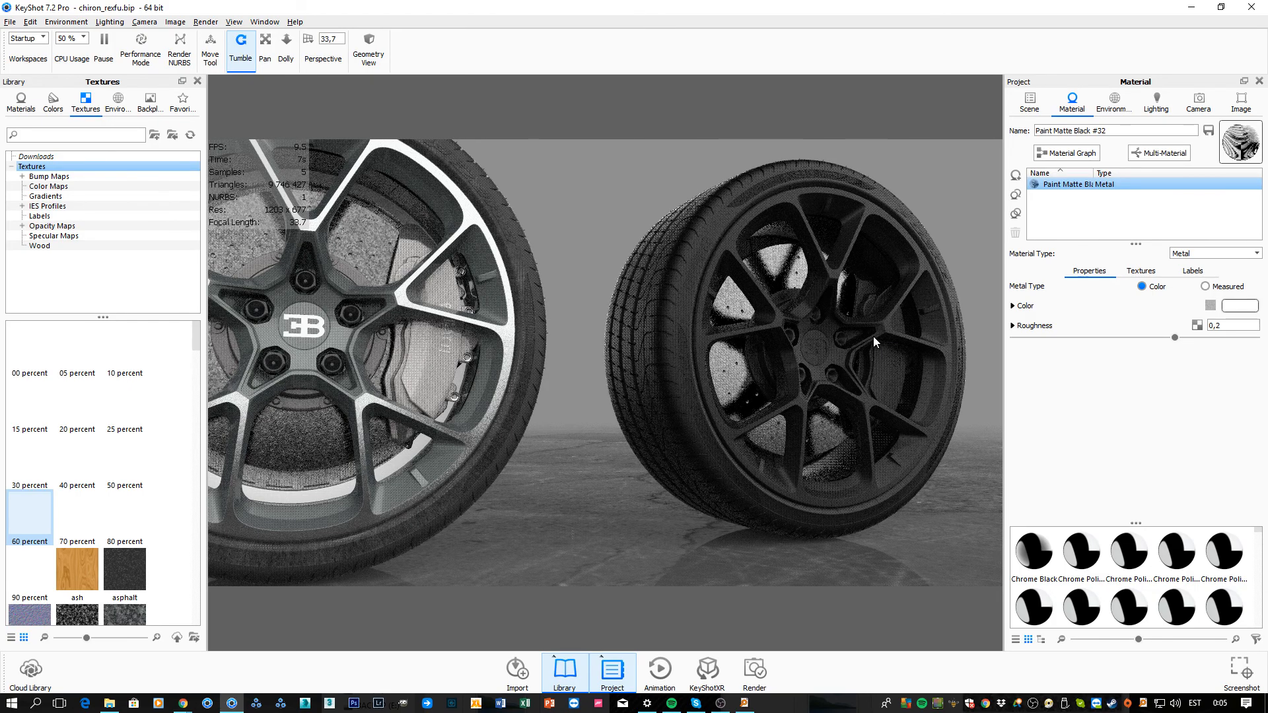
{"action": "left_click", "coordinate": [1140, 271]}
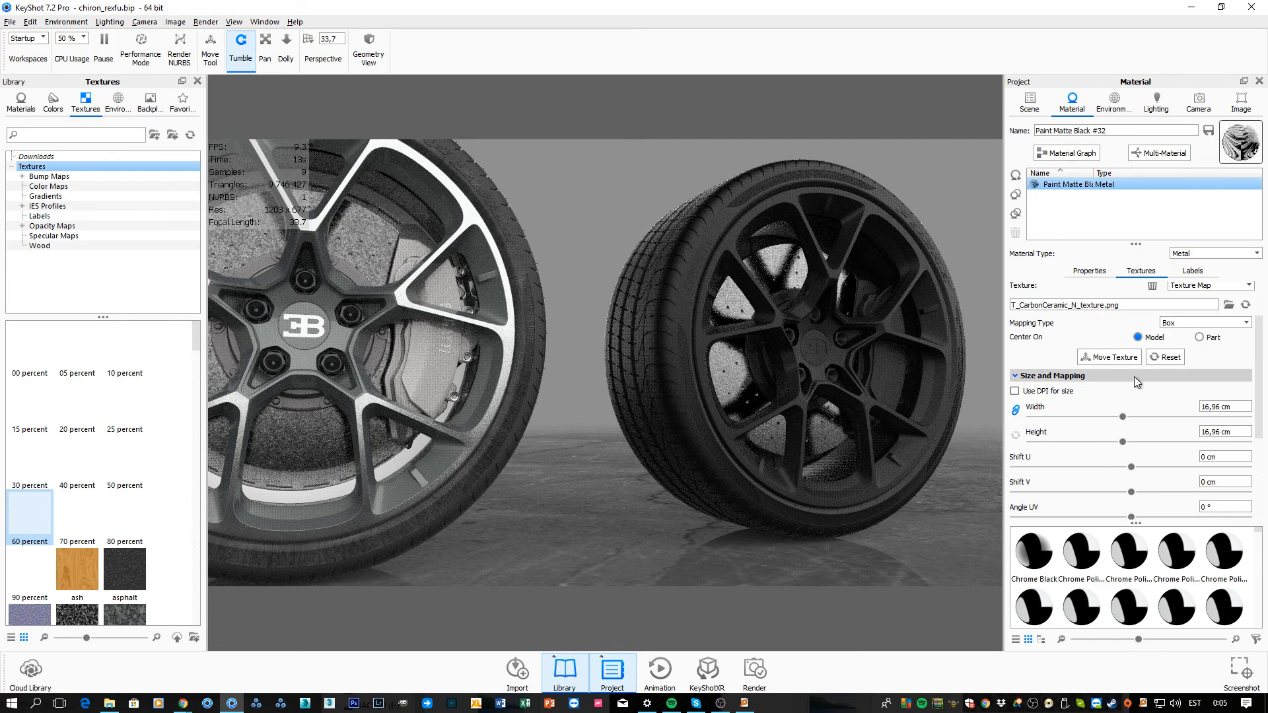
{"action": "scroll", "scroll_direction": "down", "scroll_amount": 3}
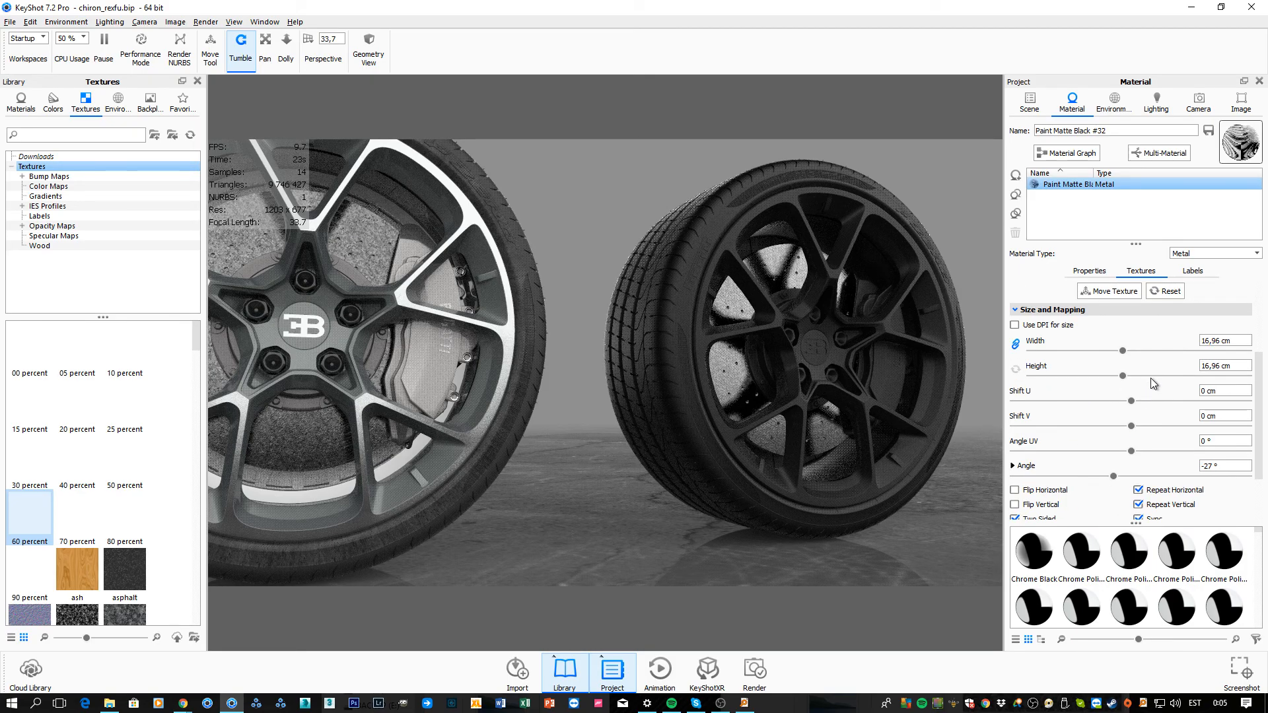
{"action": "scroll", "scroll_direction": "down", "scroll_amount": 3}
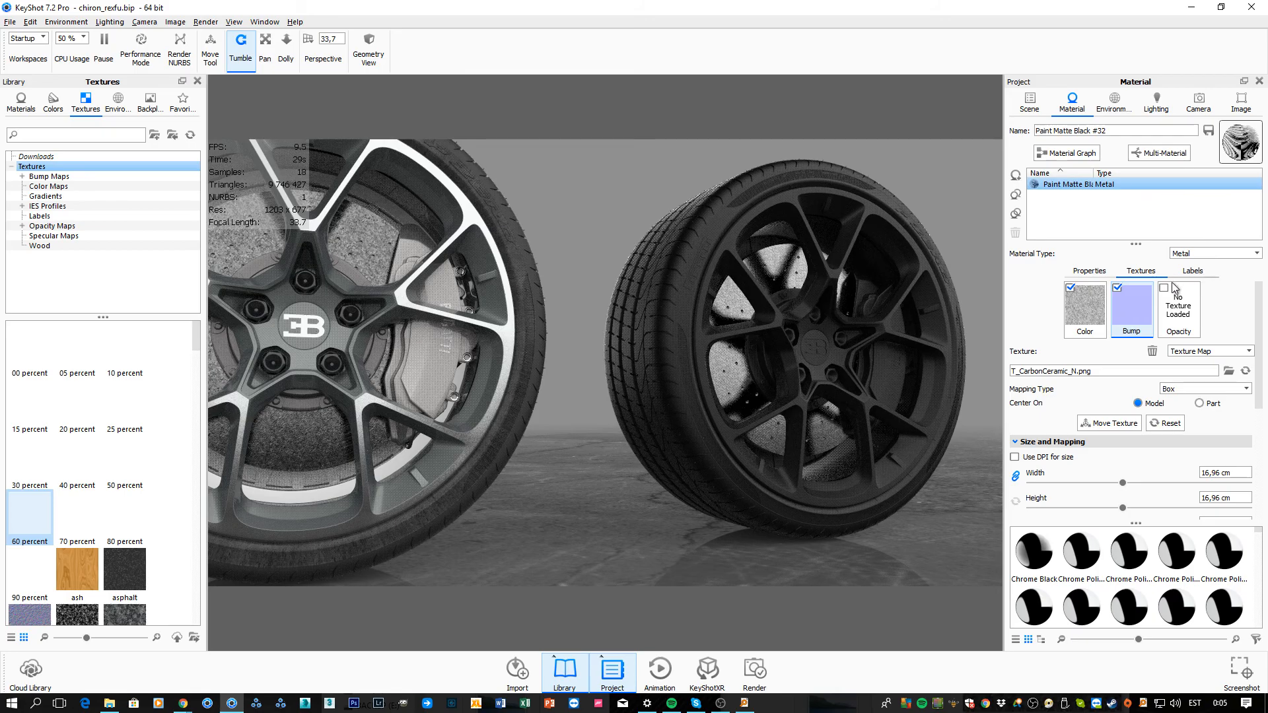
{"action": "left_click", "coordinate": [1192, 269]}
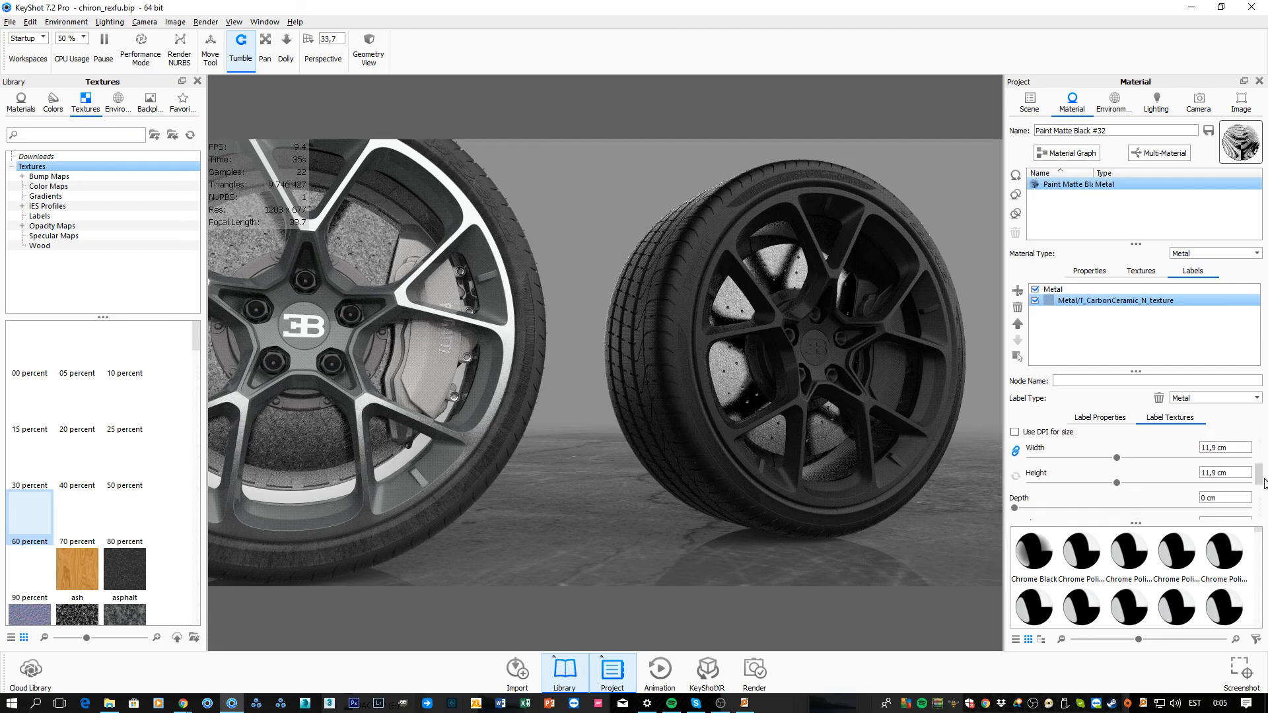
{"action": "scroll", "scroll_direction": "down", "scroll_amount": 3}
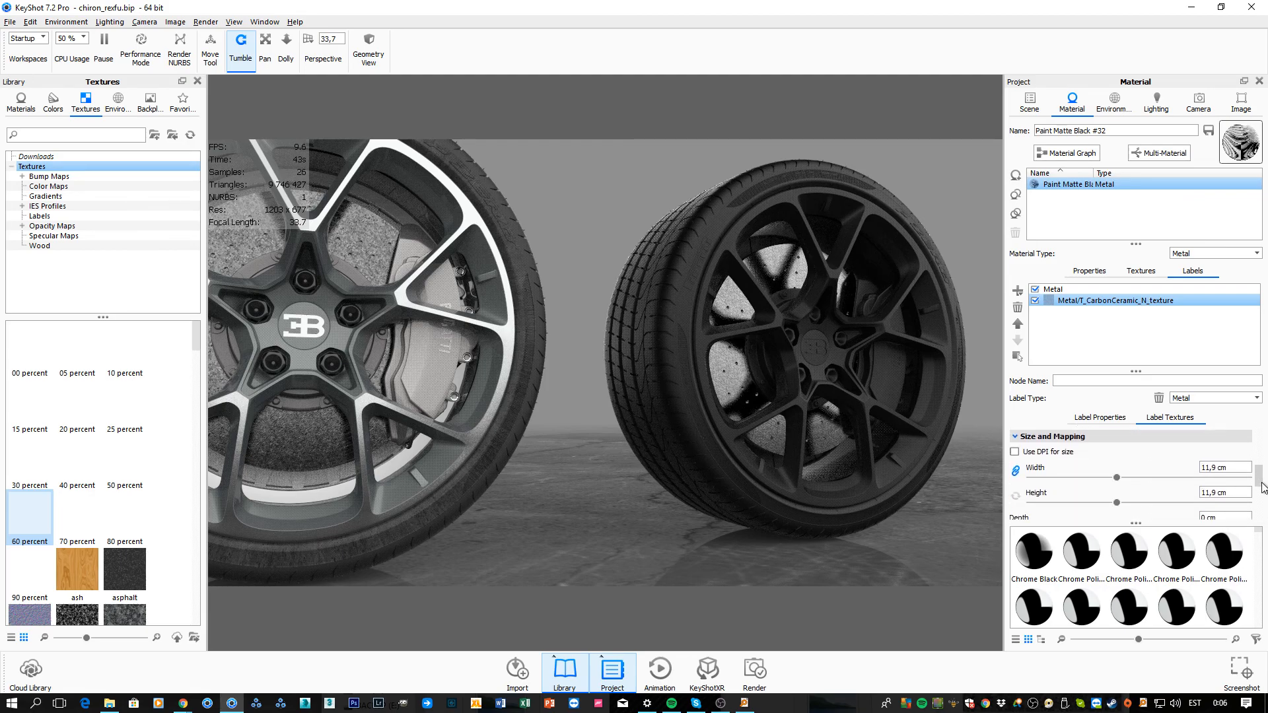
{"action": "scroll", "scroll_direction": "down", "scroll_amount": 3}
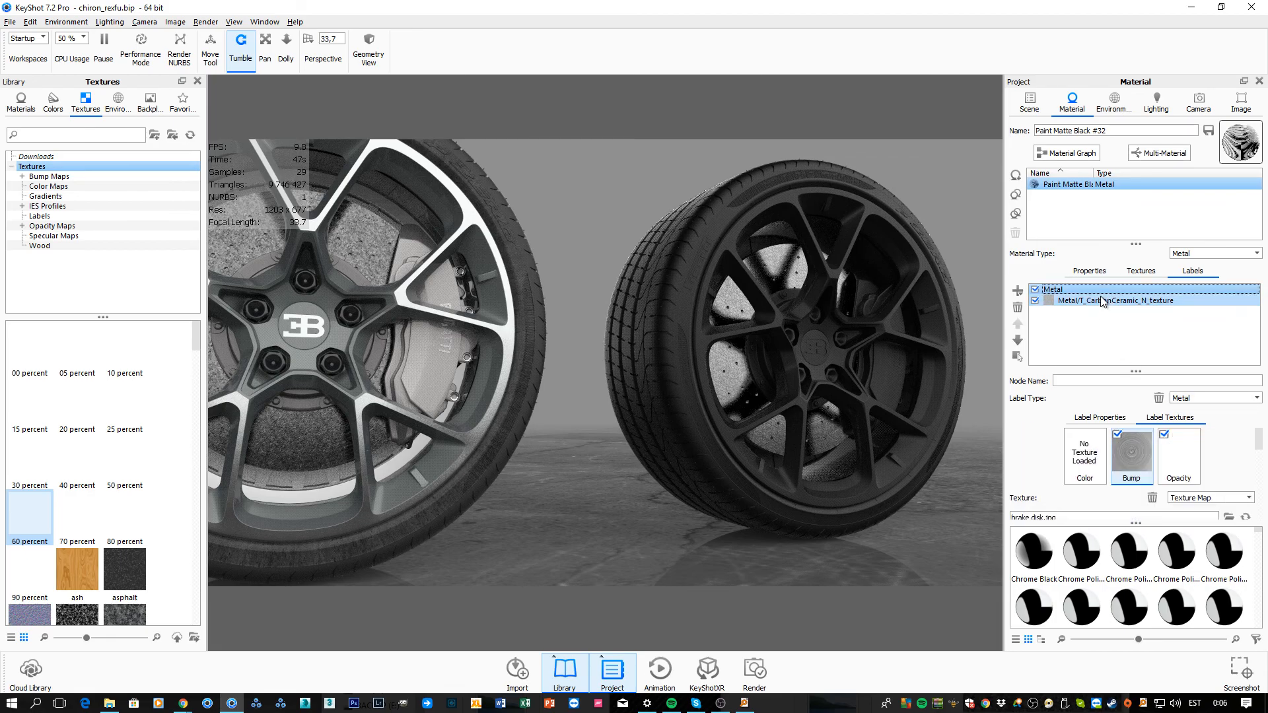
- Check the base layer's opacity map and black metal finish, then select the carbon label's 0.00644 roughness value
{"action": "left_click", "coordinate": [1178, 453]}
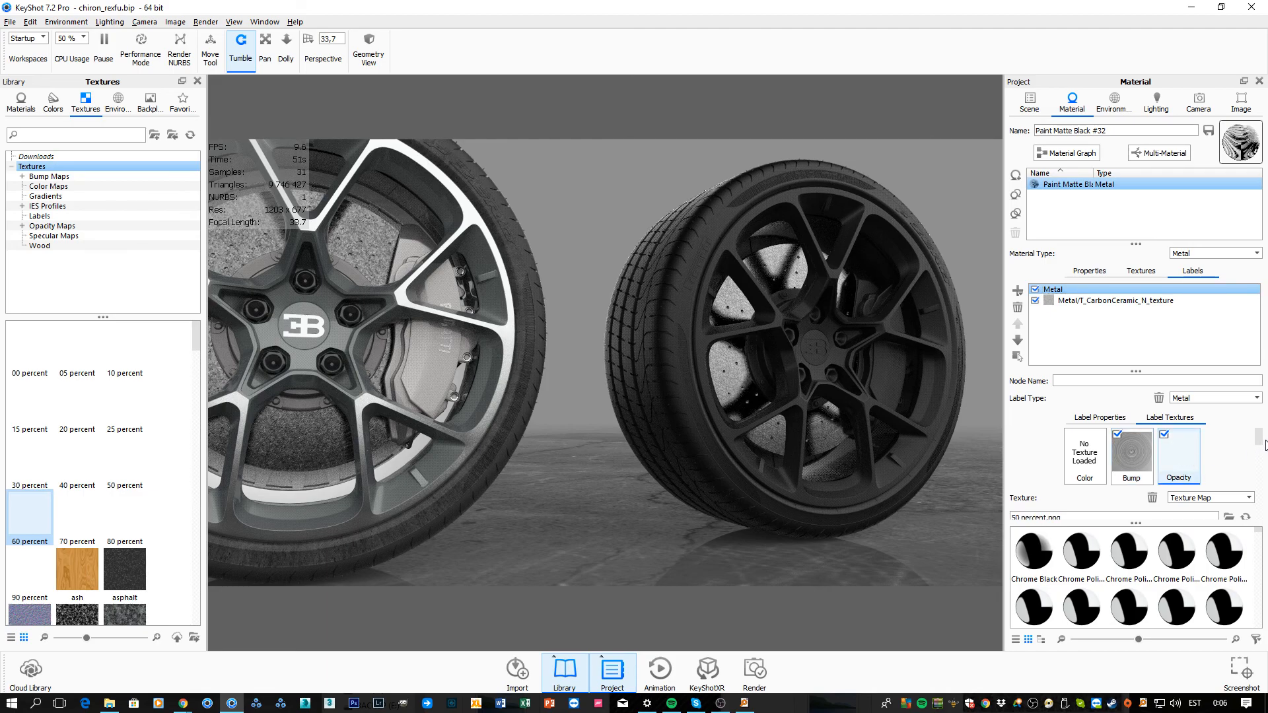
{"action": "mouse_move", "coordinate": [732, 355]}
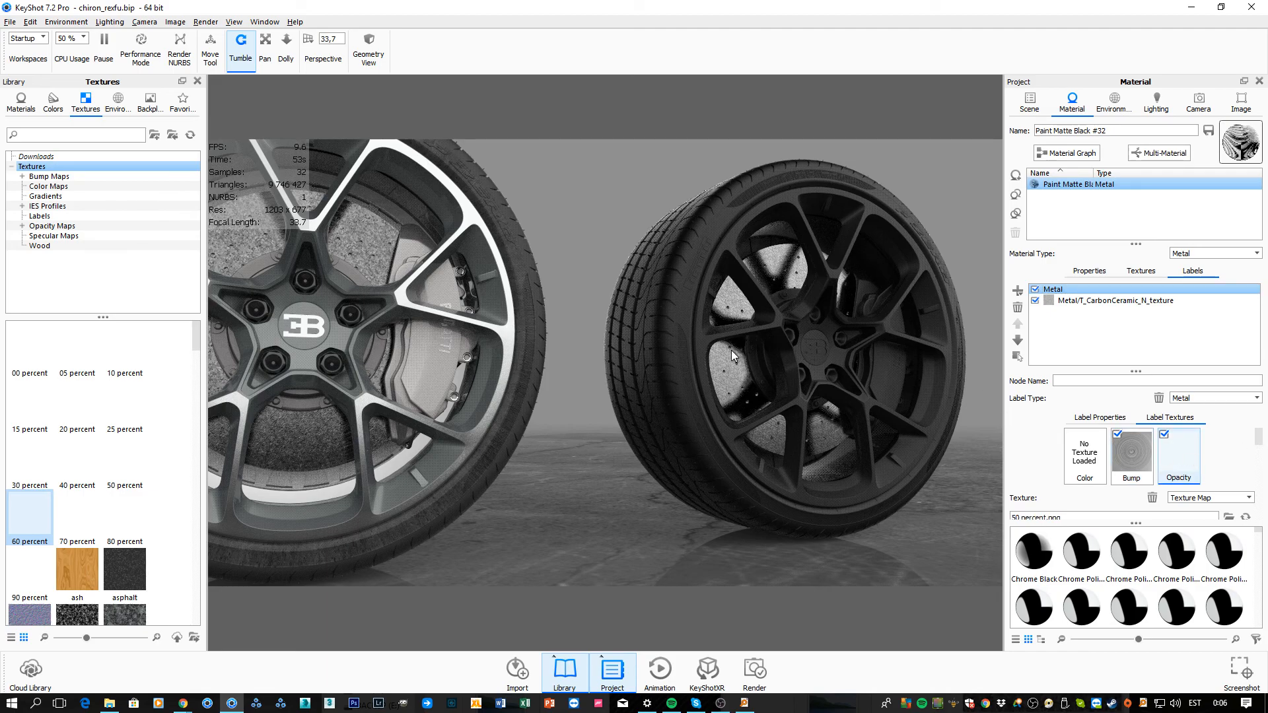
{"action": "mouse_move", "coordinate": [761, 395]}
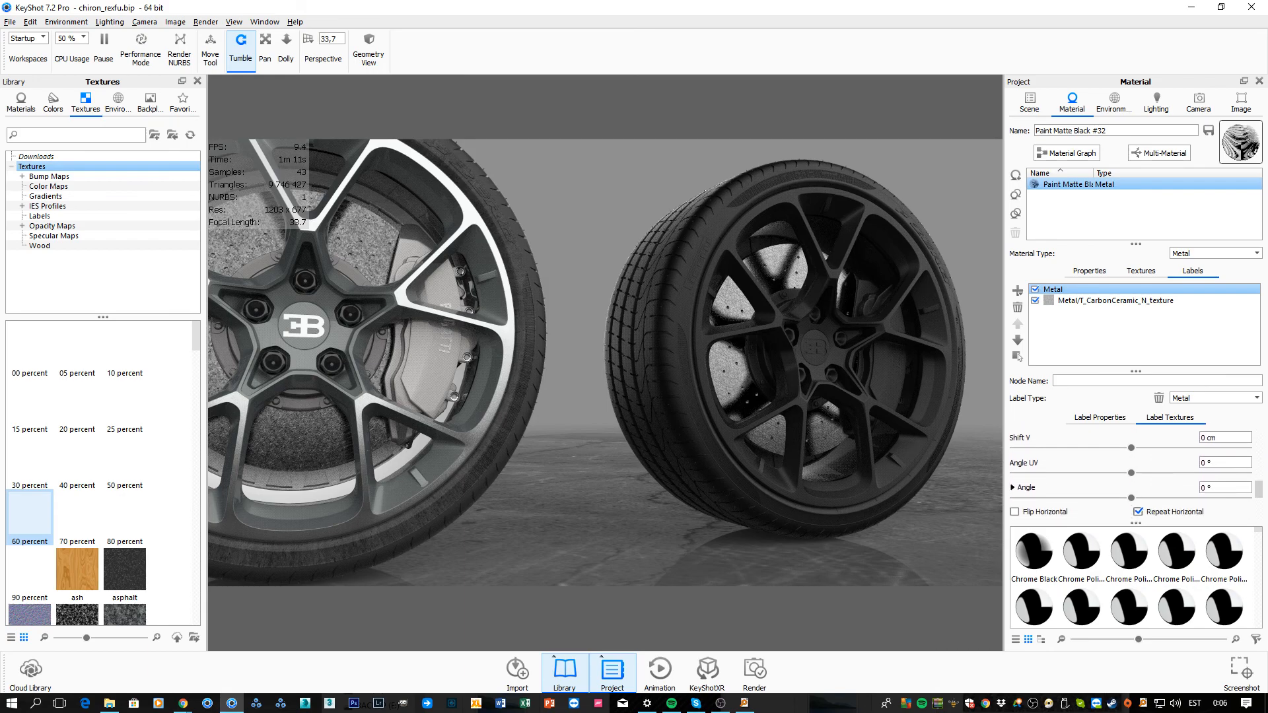
{"action": "scroll", "scroll_direction": "down", "scroll_amount": 3}
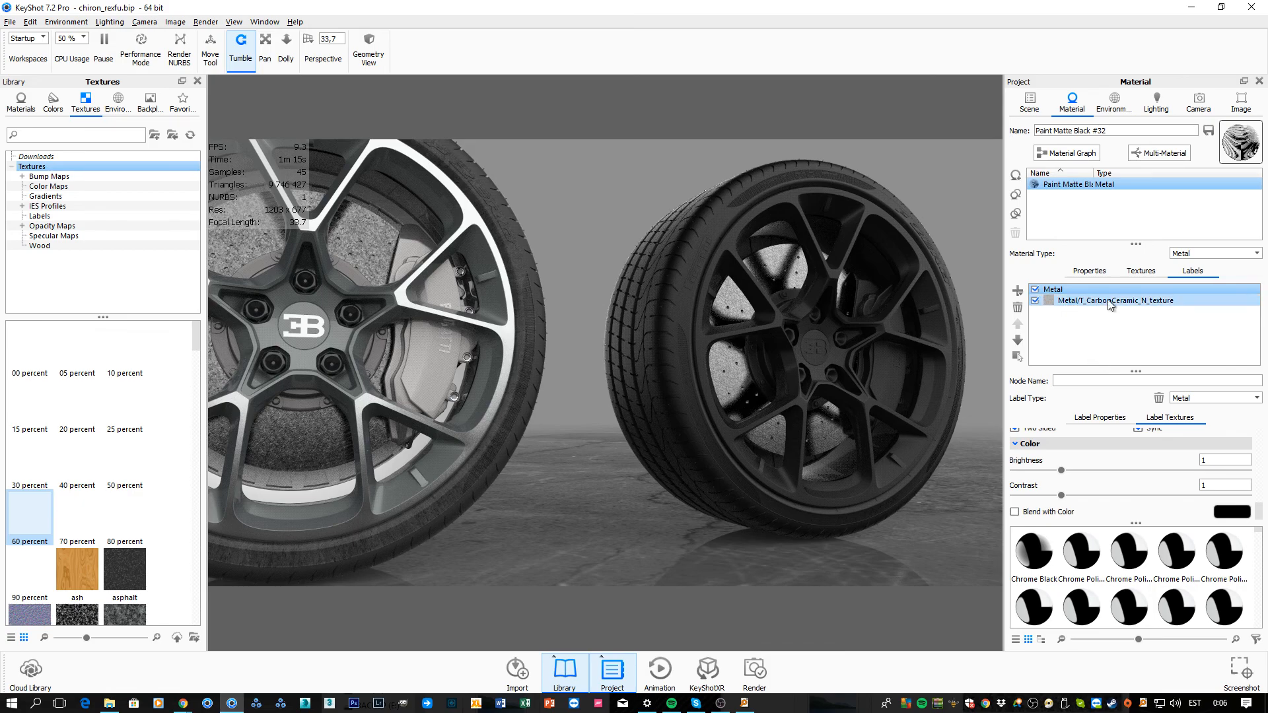
{"action": "left_click", "coordinate": [1100, 417]}
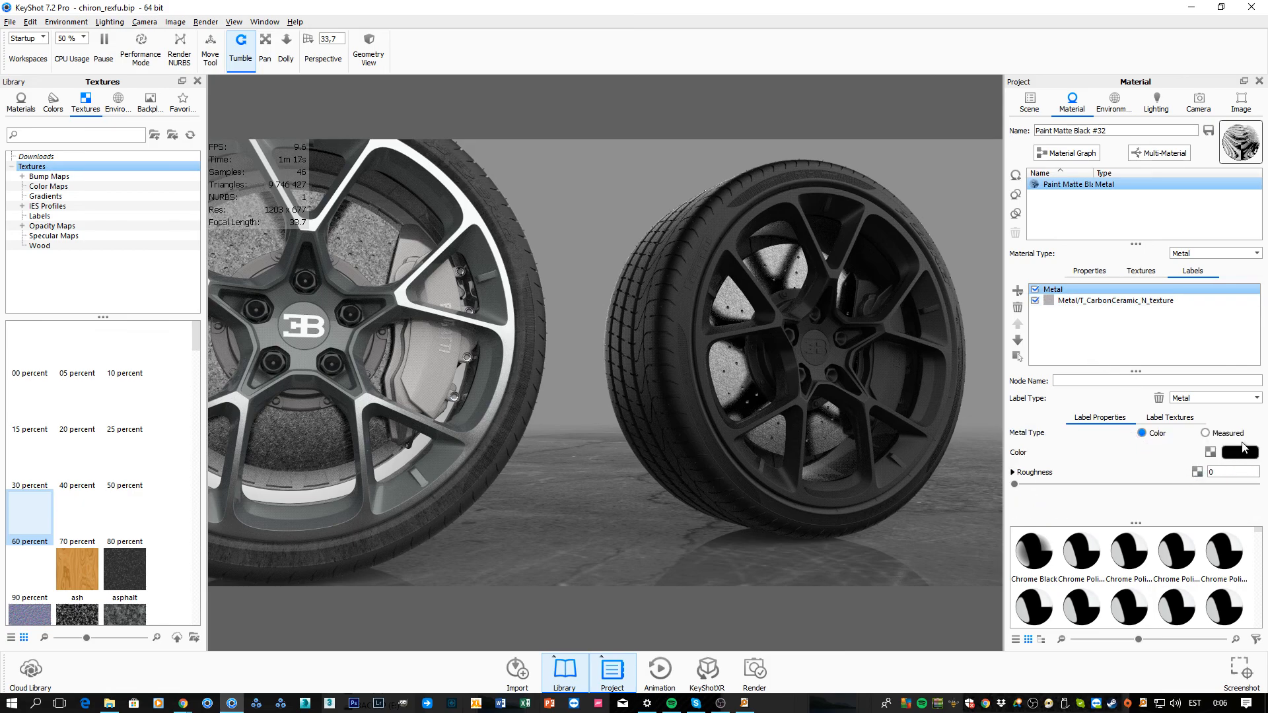
{"action": "left_click", "coordinate": [1100, 300]}
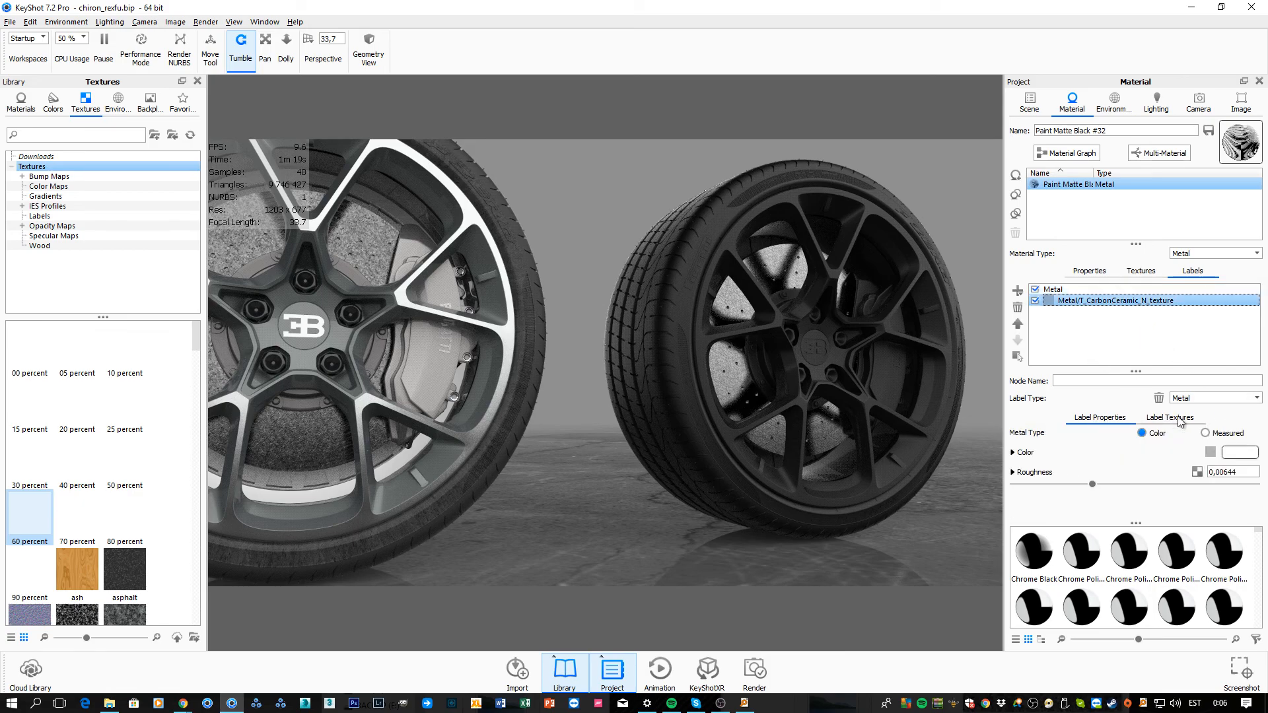
{"action": "triple_click", "coordinate": [1231, 472]}
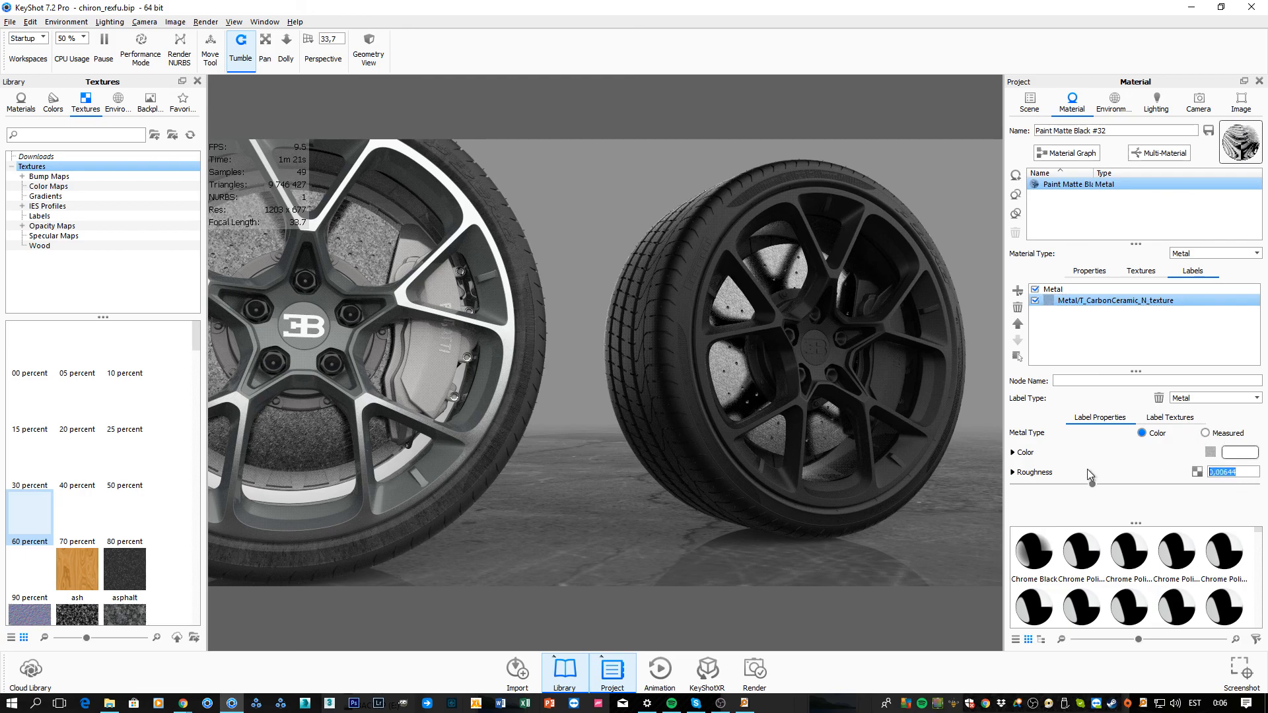
{"action": "mouse_move", "coordinate": [1097, 464]}
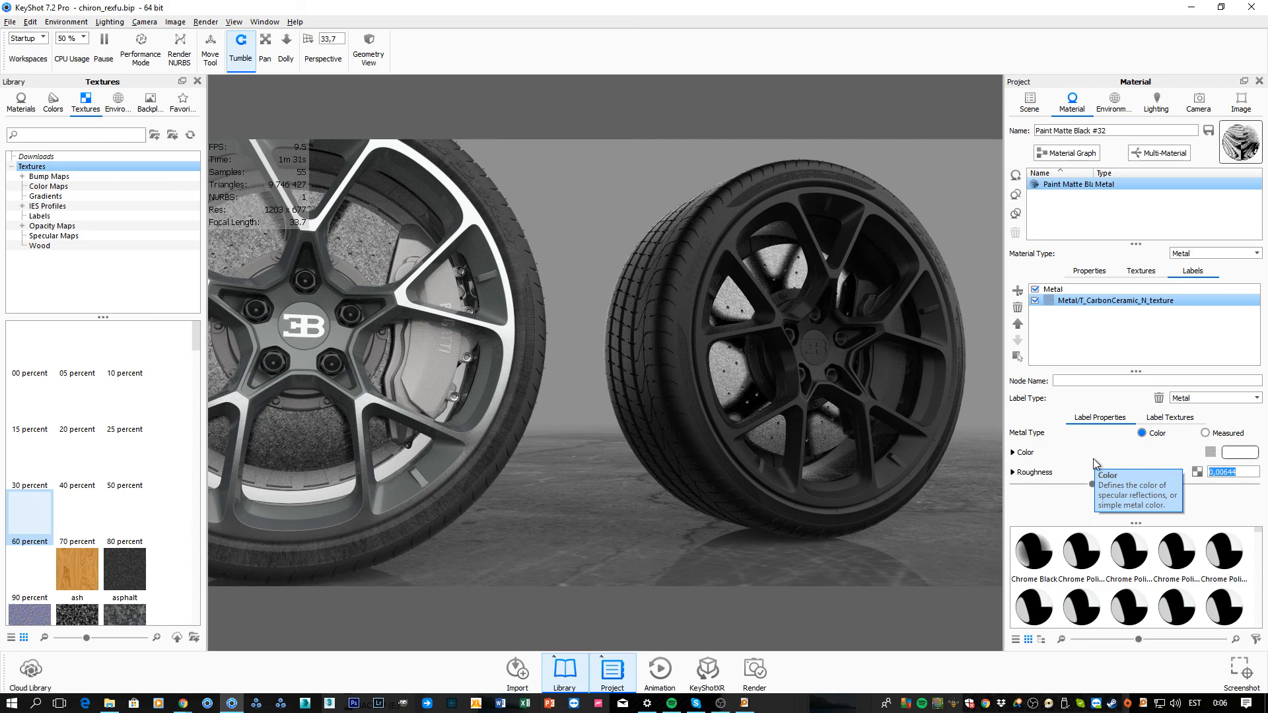
{"action": "mouse_move", "coordinate": [1095, 464]}
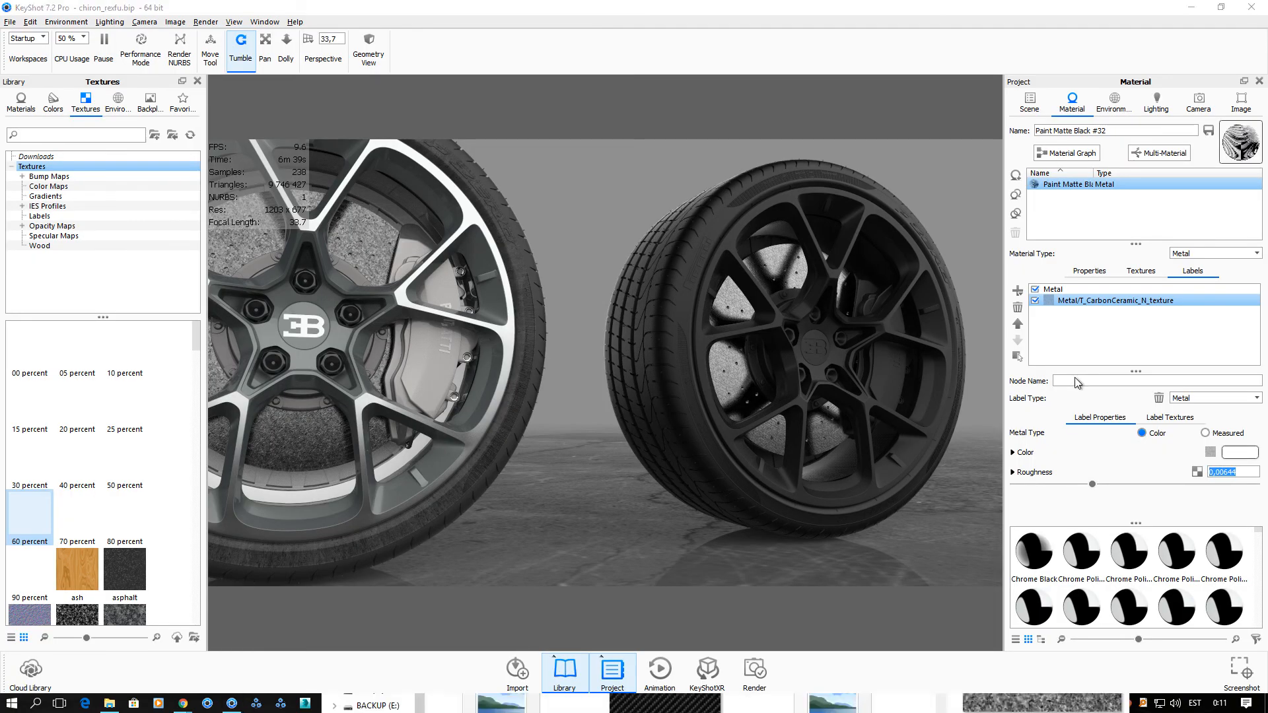
- Toggle the interface view with Alt+Z while the live render keeps refining
{"action": "key", "text": "alt+z"}
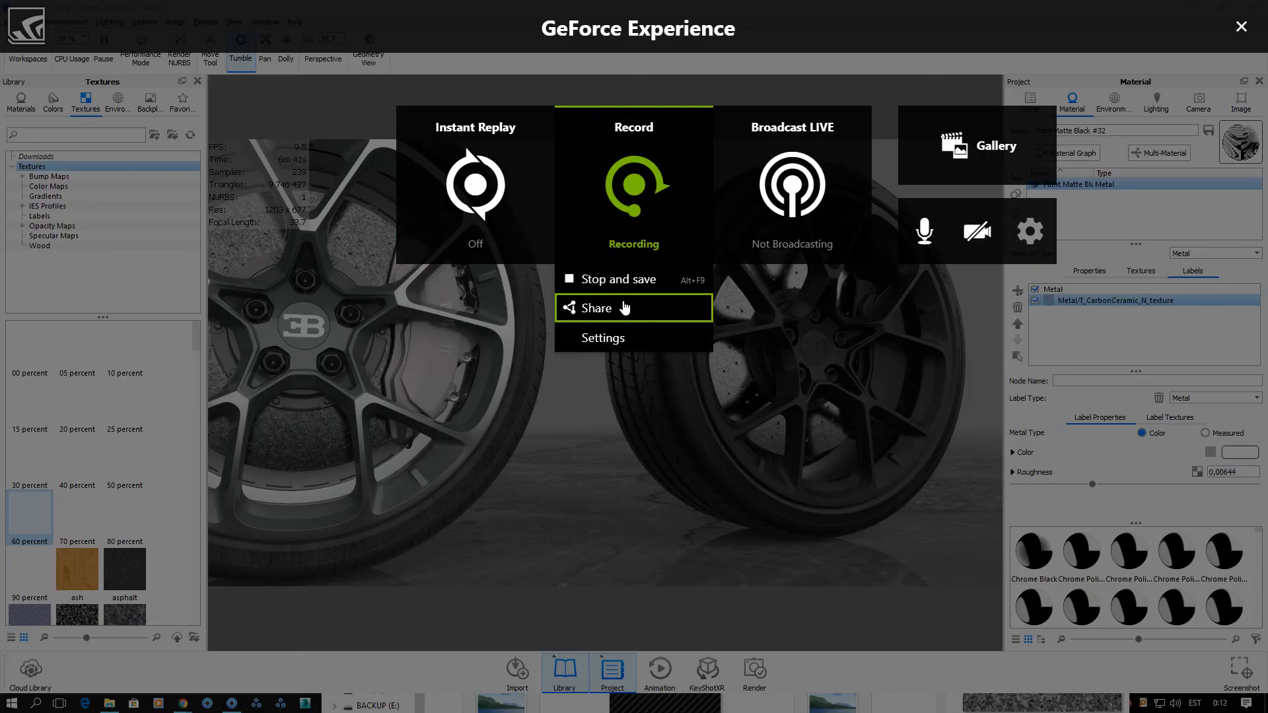